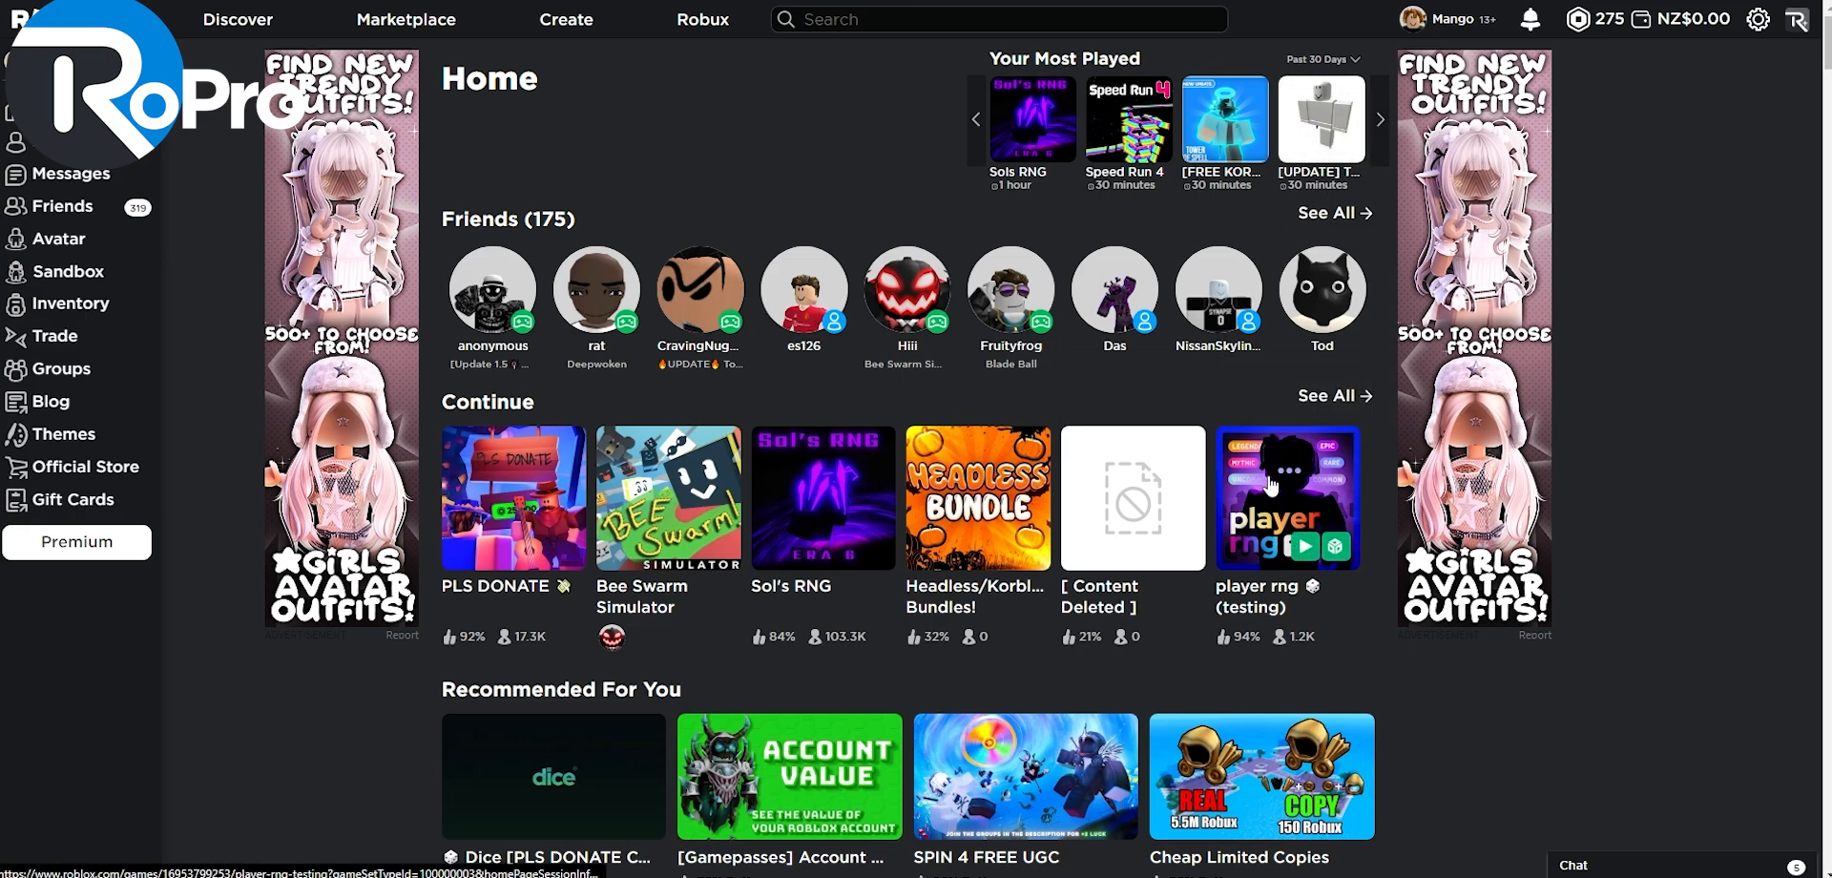
Step: Open player rng (testing) from the Home page's Continue row
left_click(1287, 497)
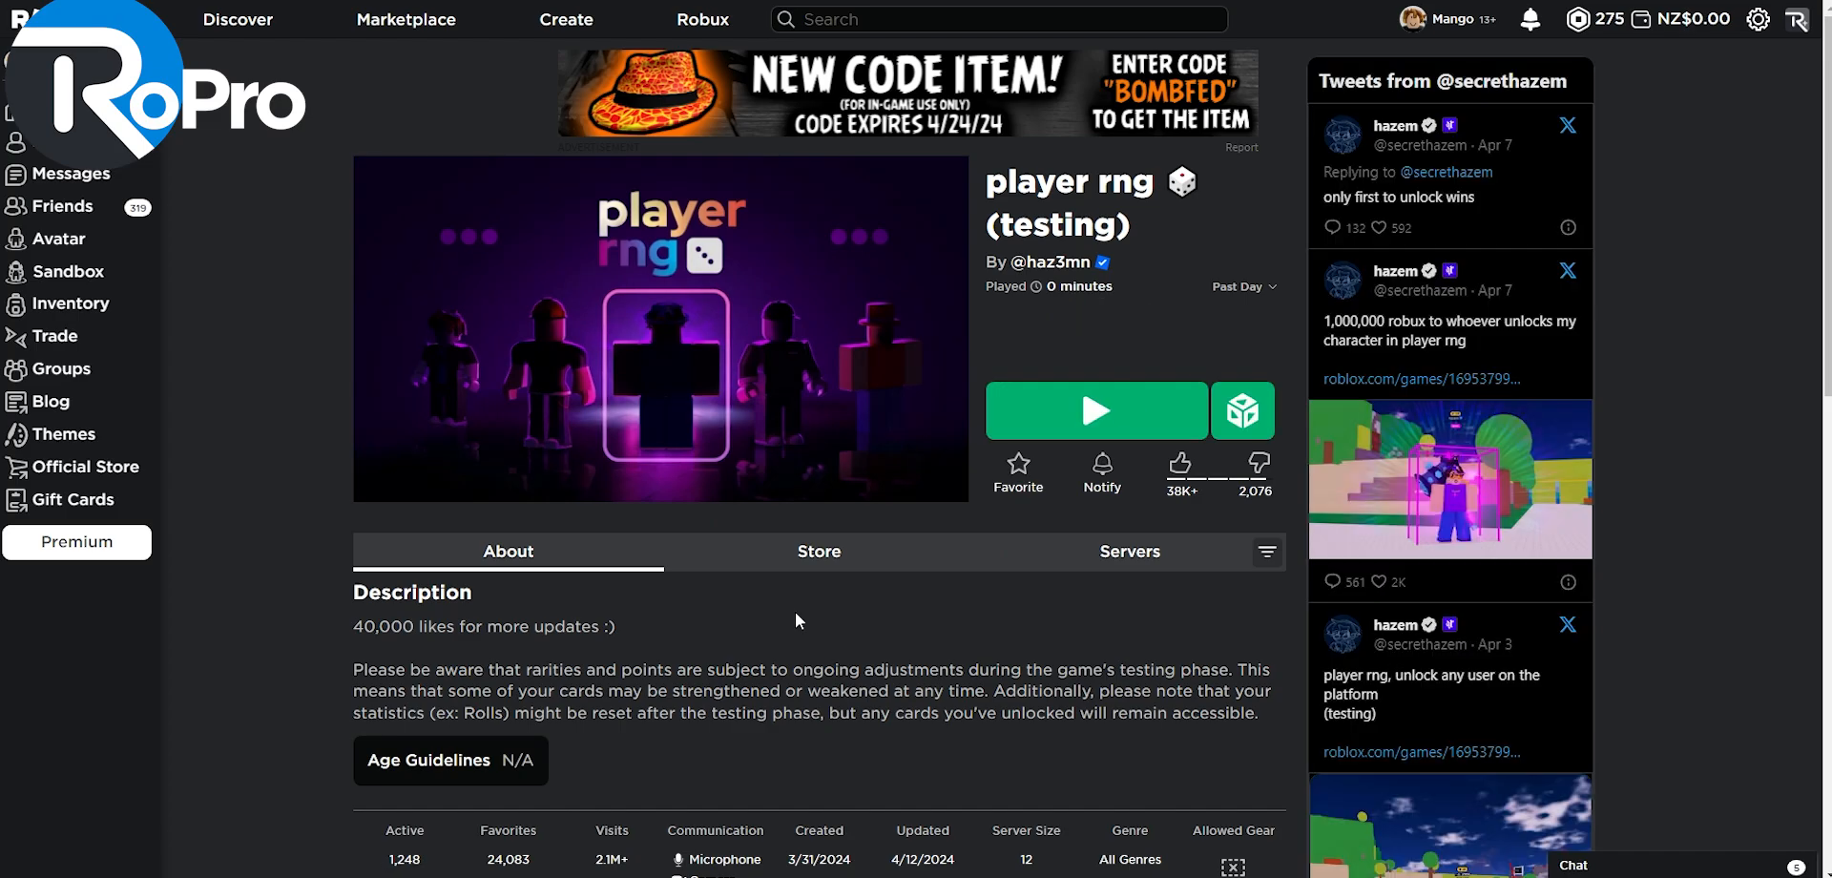
mouse_move(1445, 81)
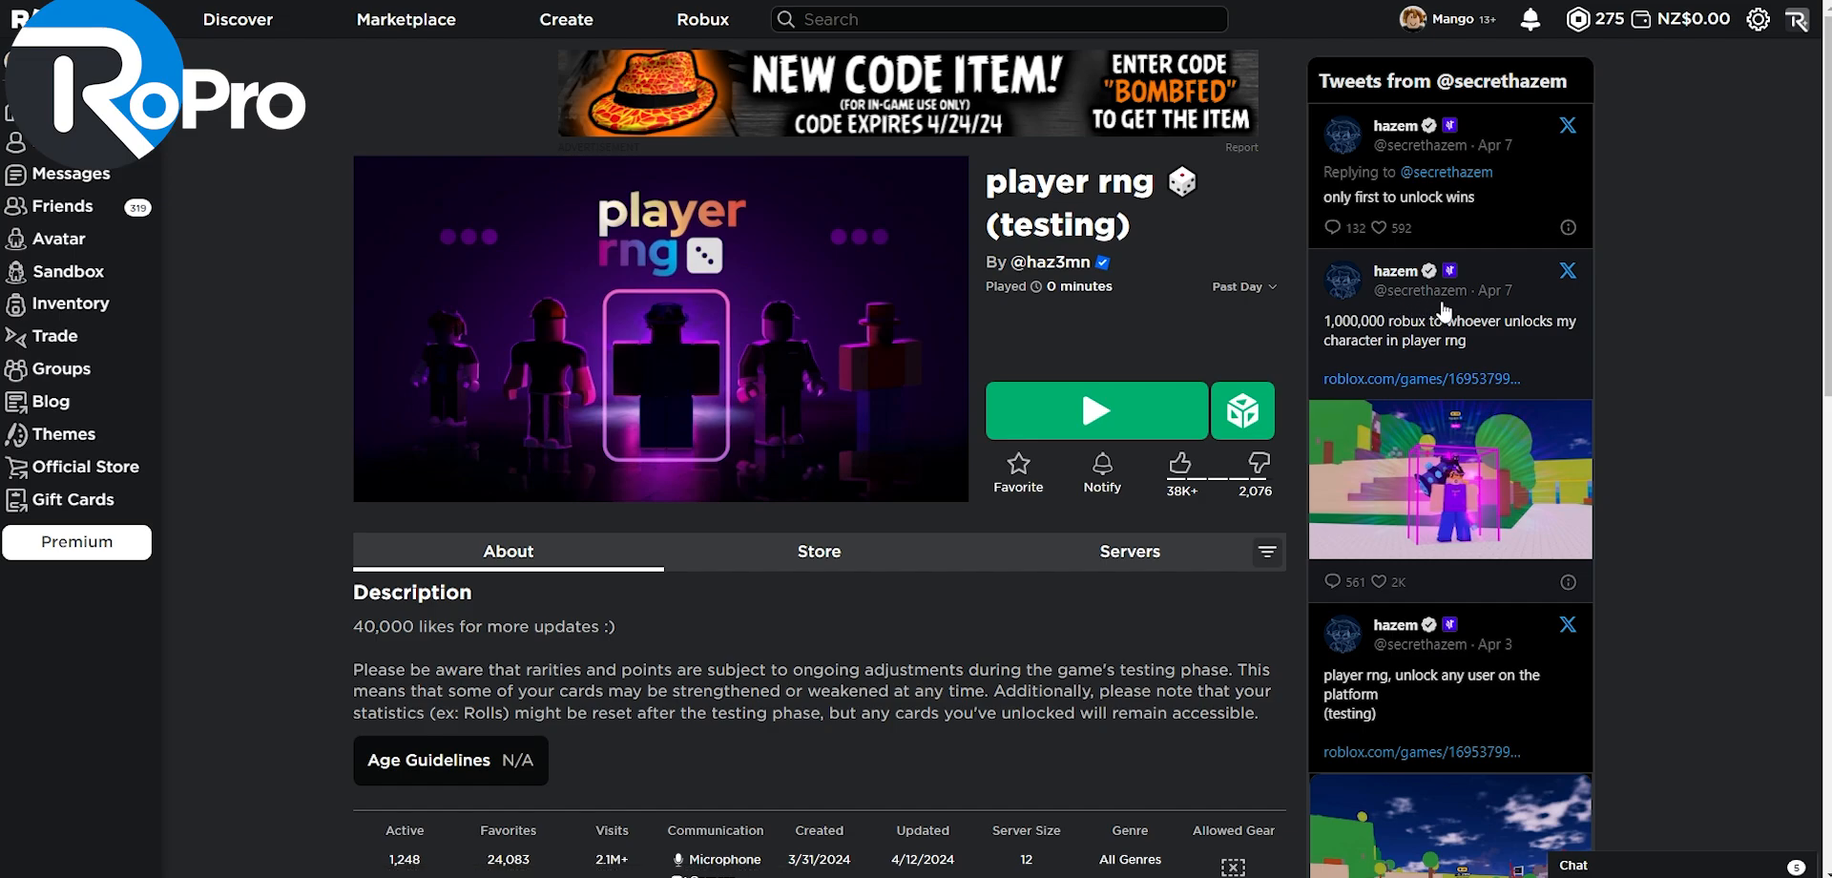
mouse_move(1433, 322)
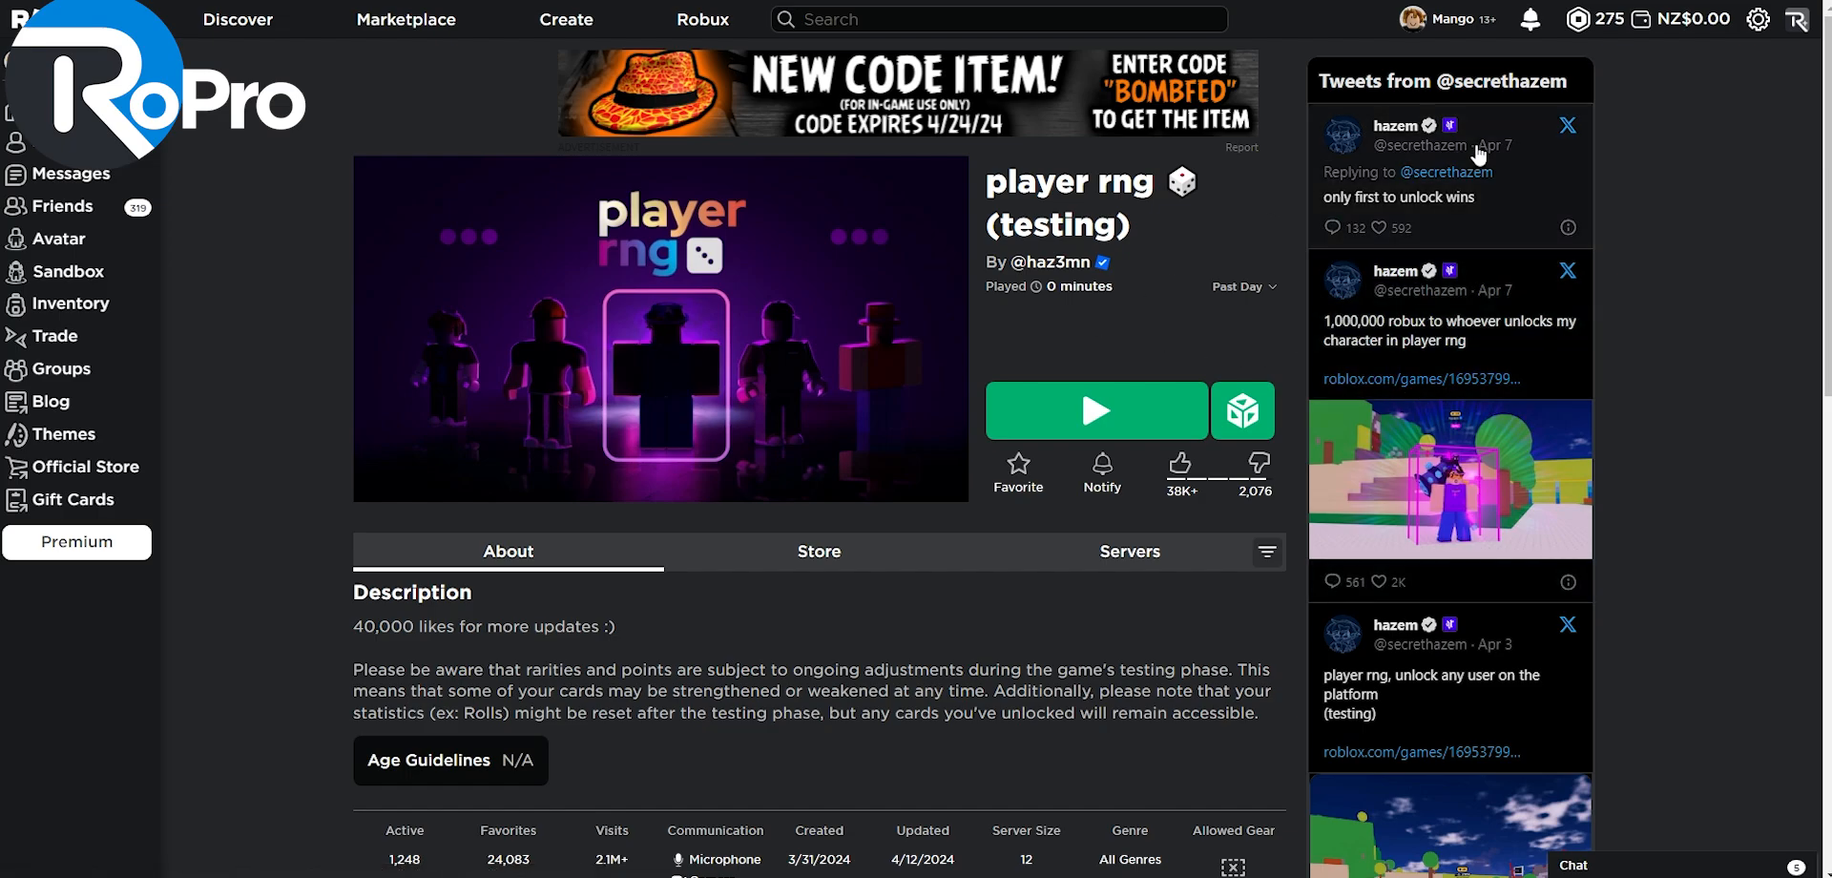
mouse_move(1461, 635)
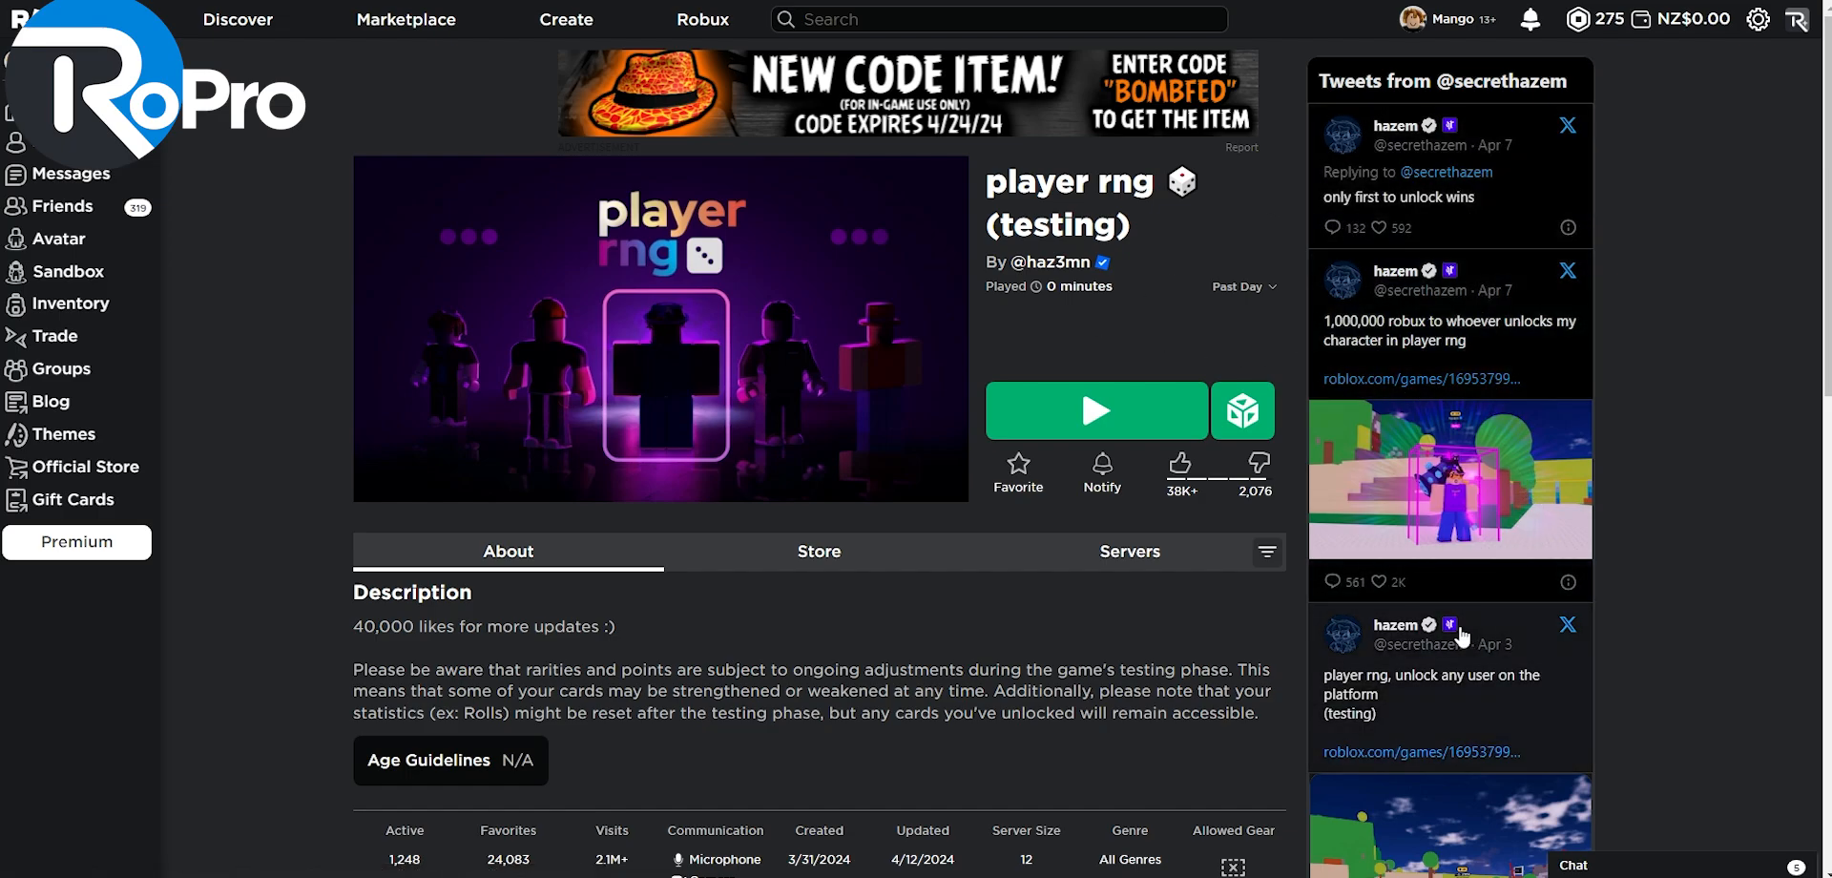
Step: List the game's servers and filter Other Servers down to 1-of-12-player servers
left_click(1129, 550)
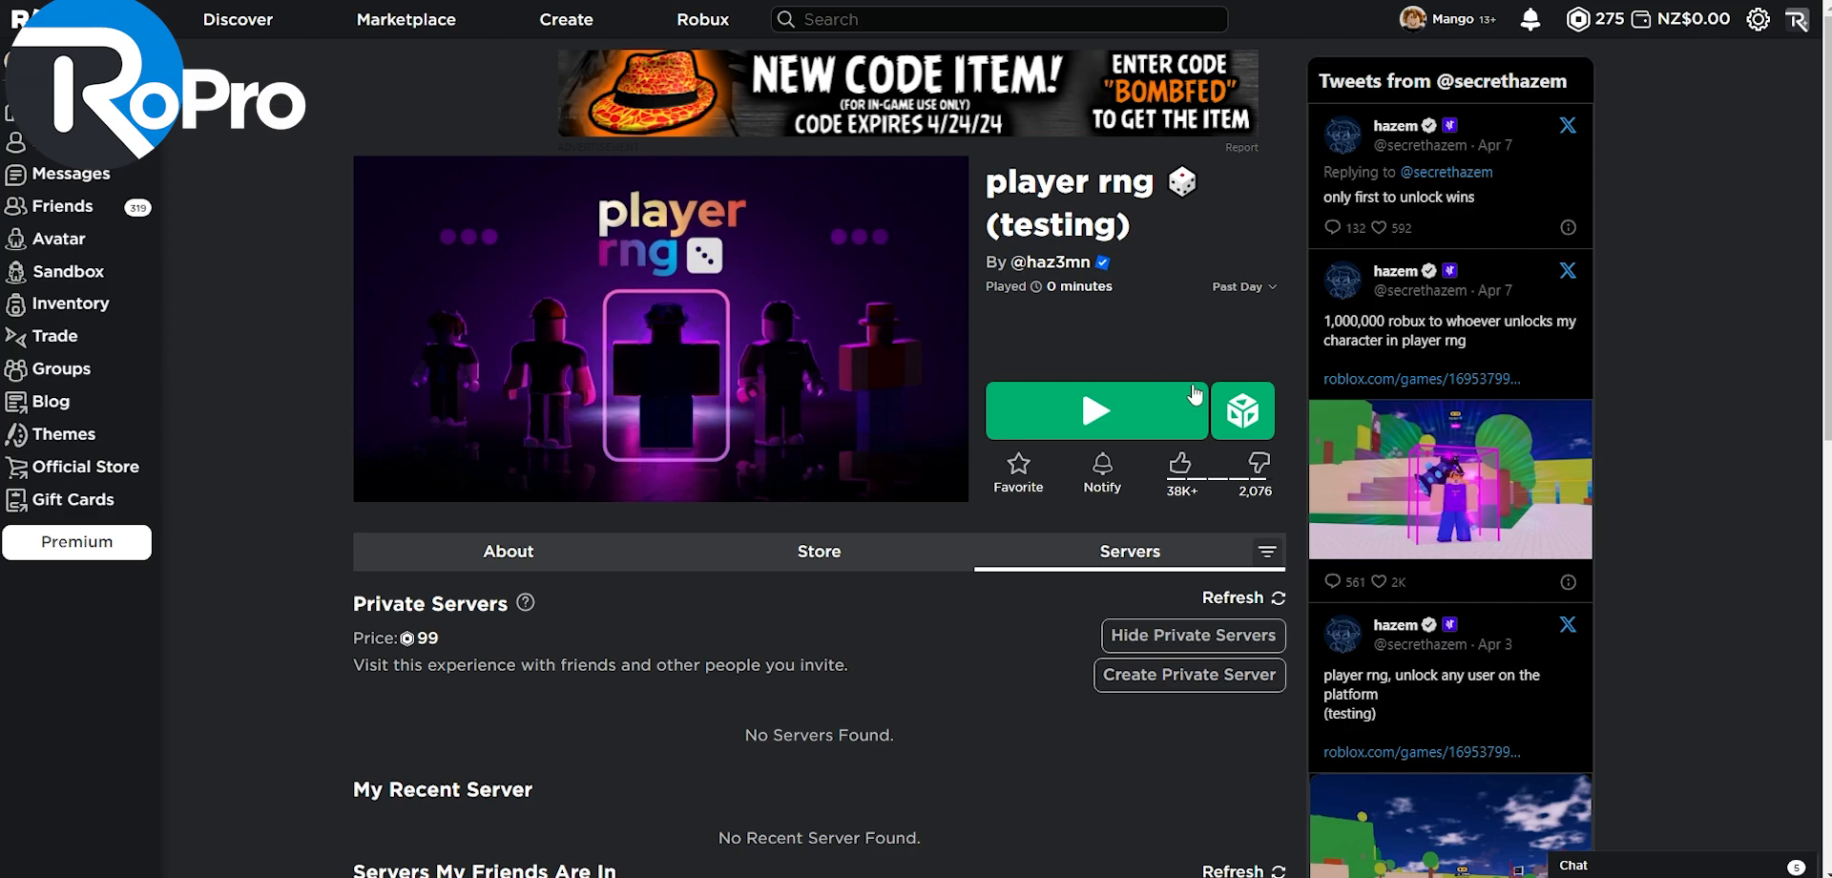
mouse_move(1244, 410)
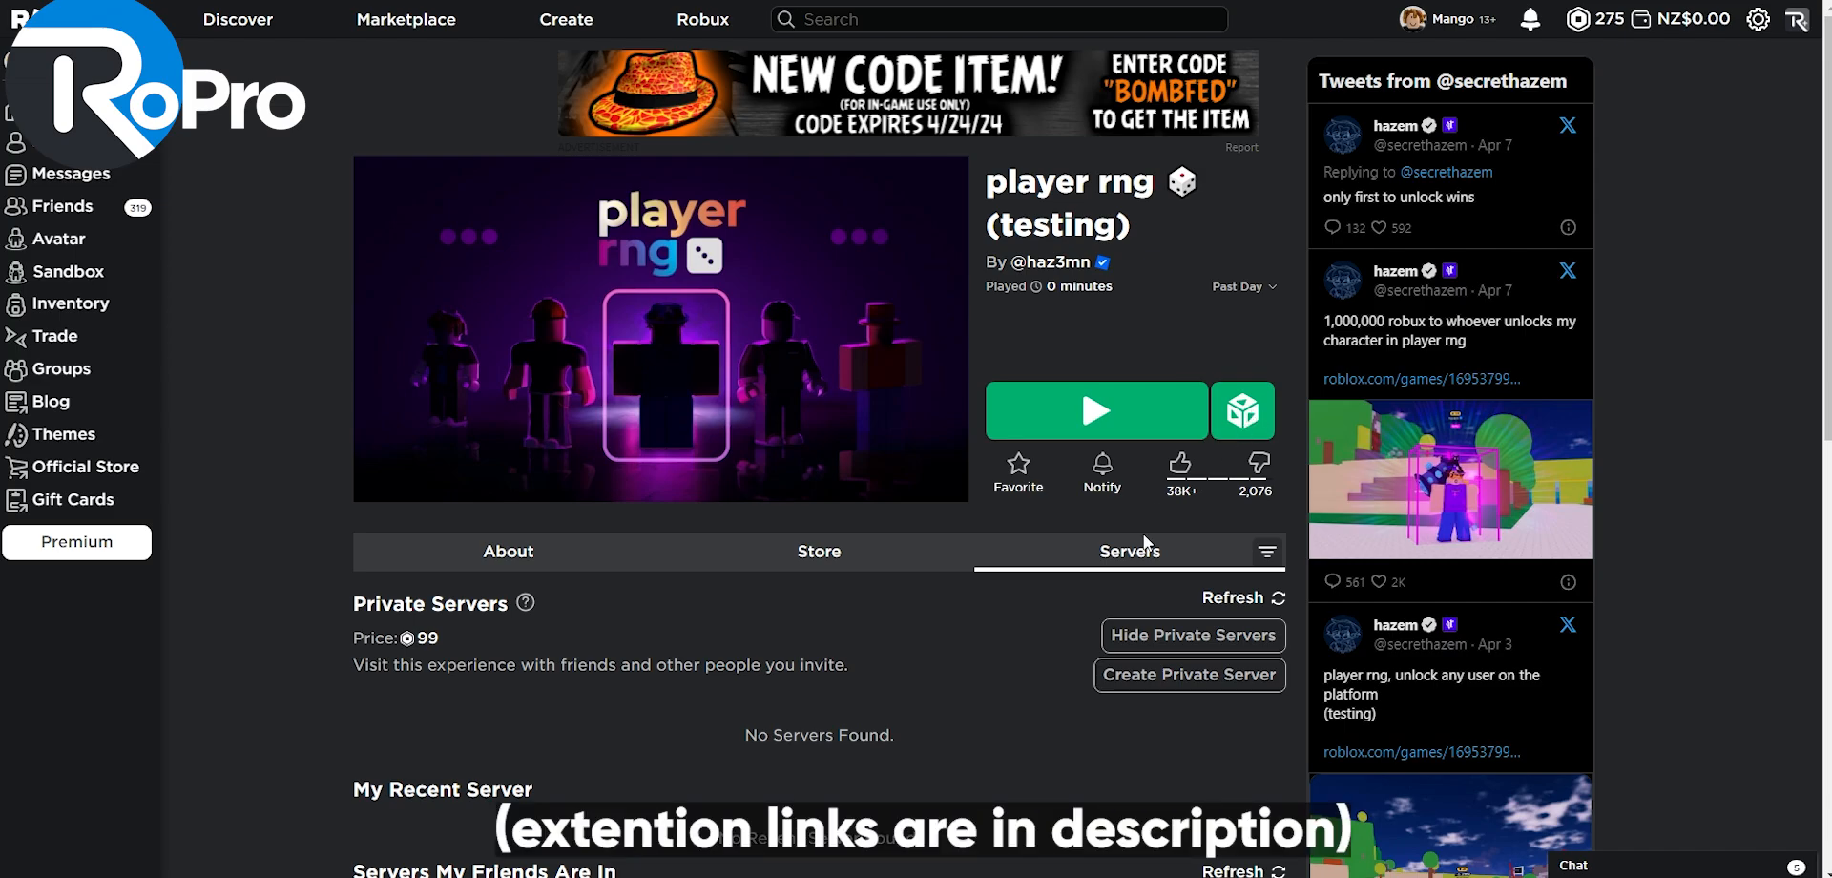
scroll("down", 3)
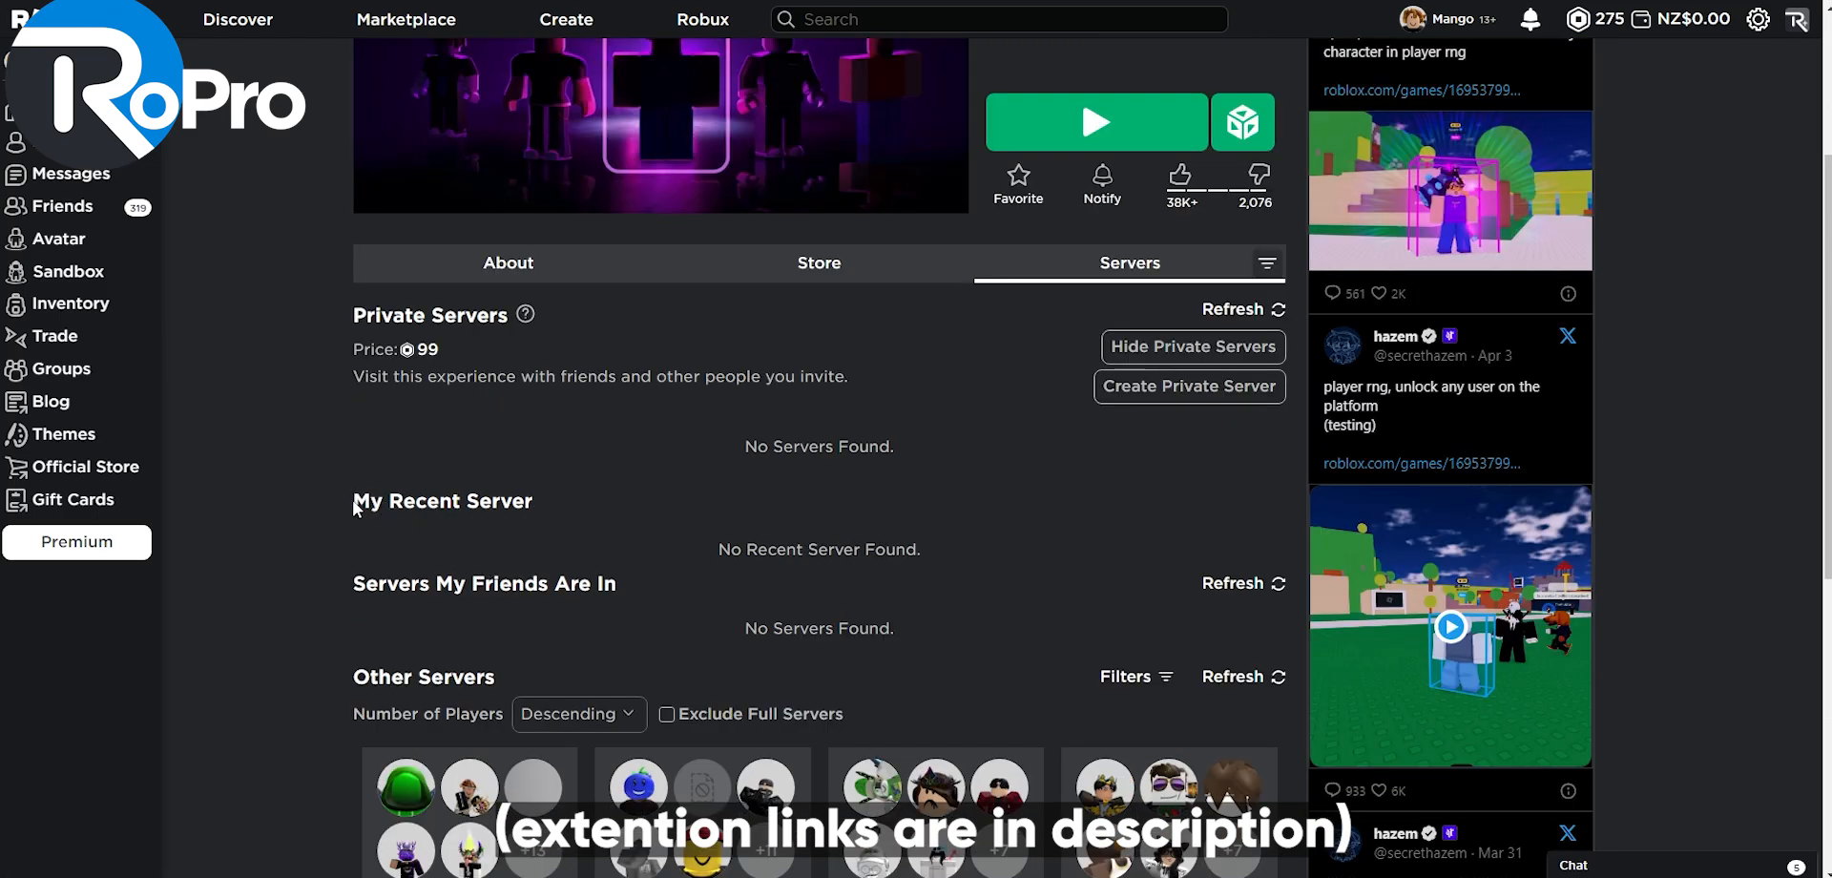
scroll("down", 3)
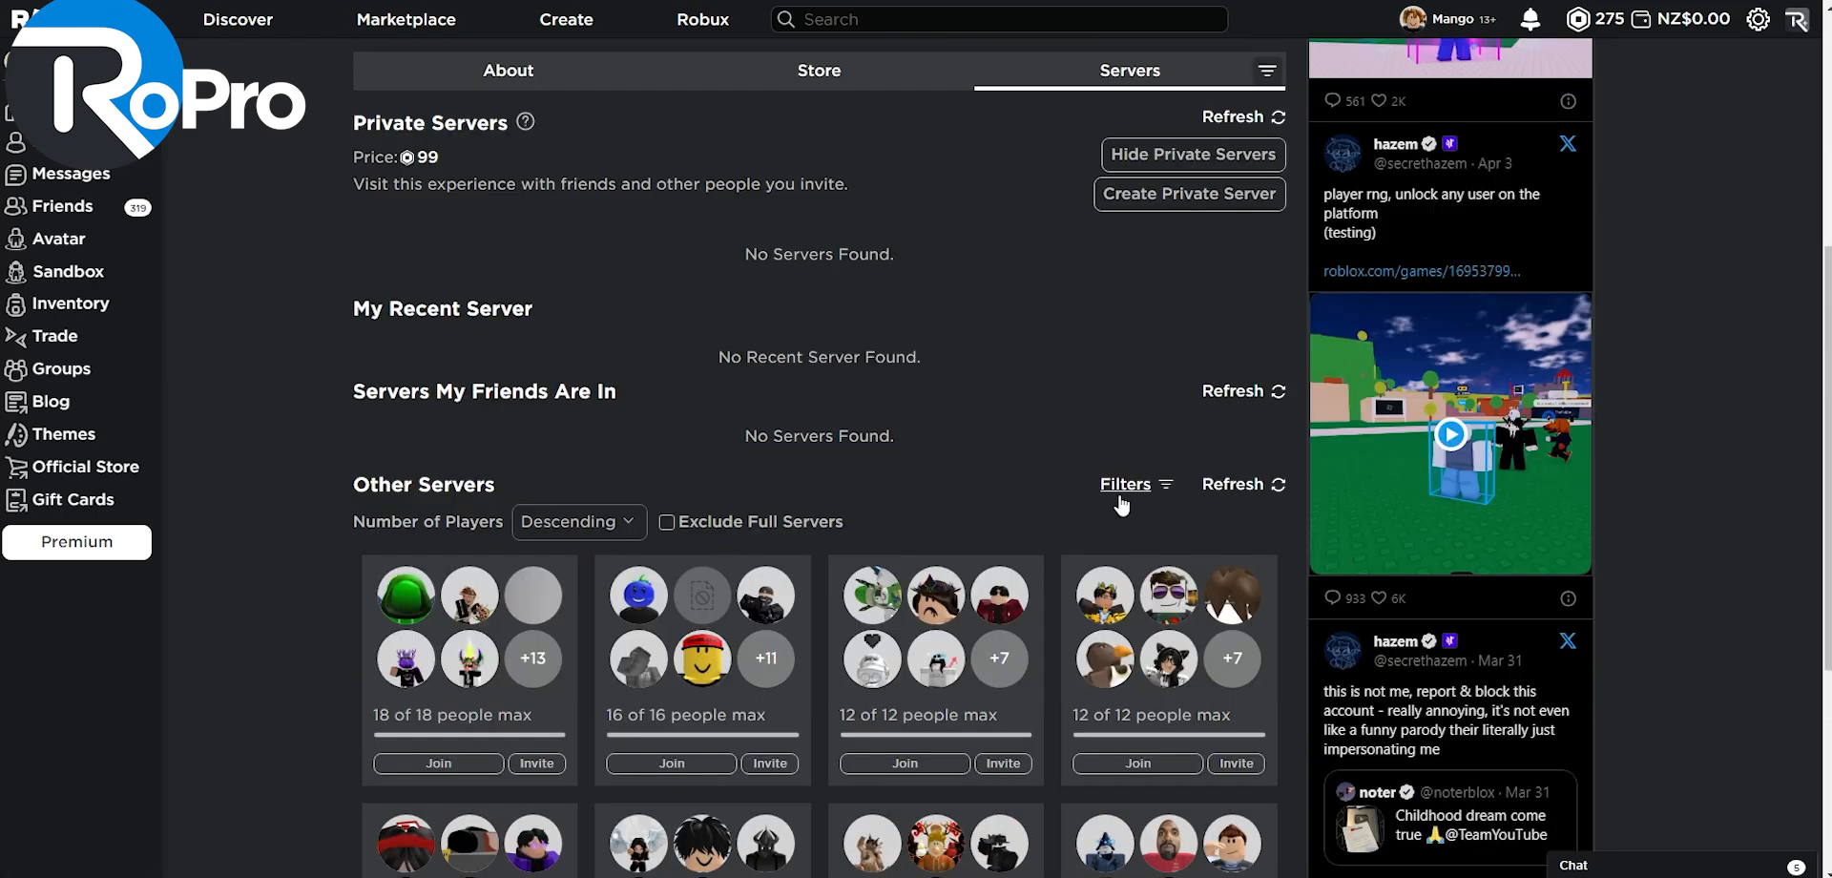
left_click(1125, 484)
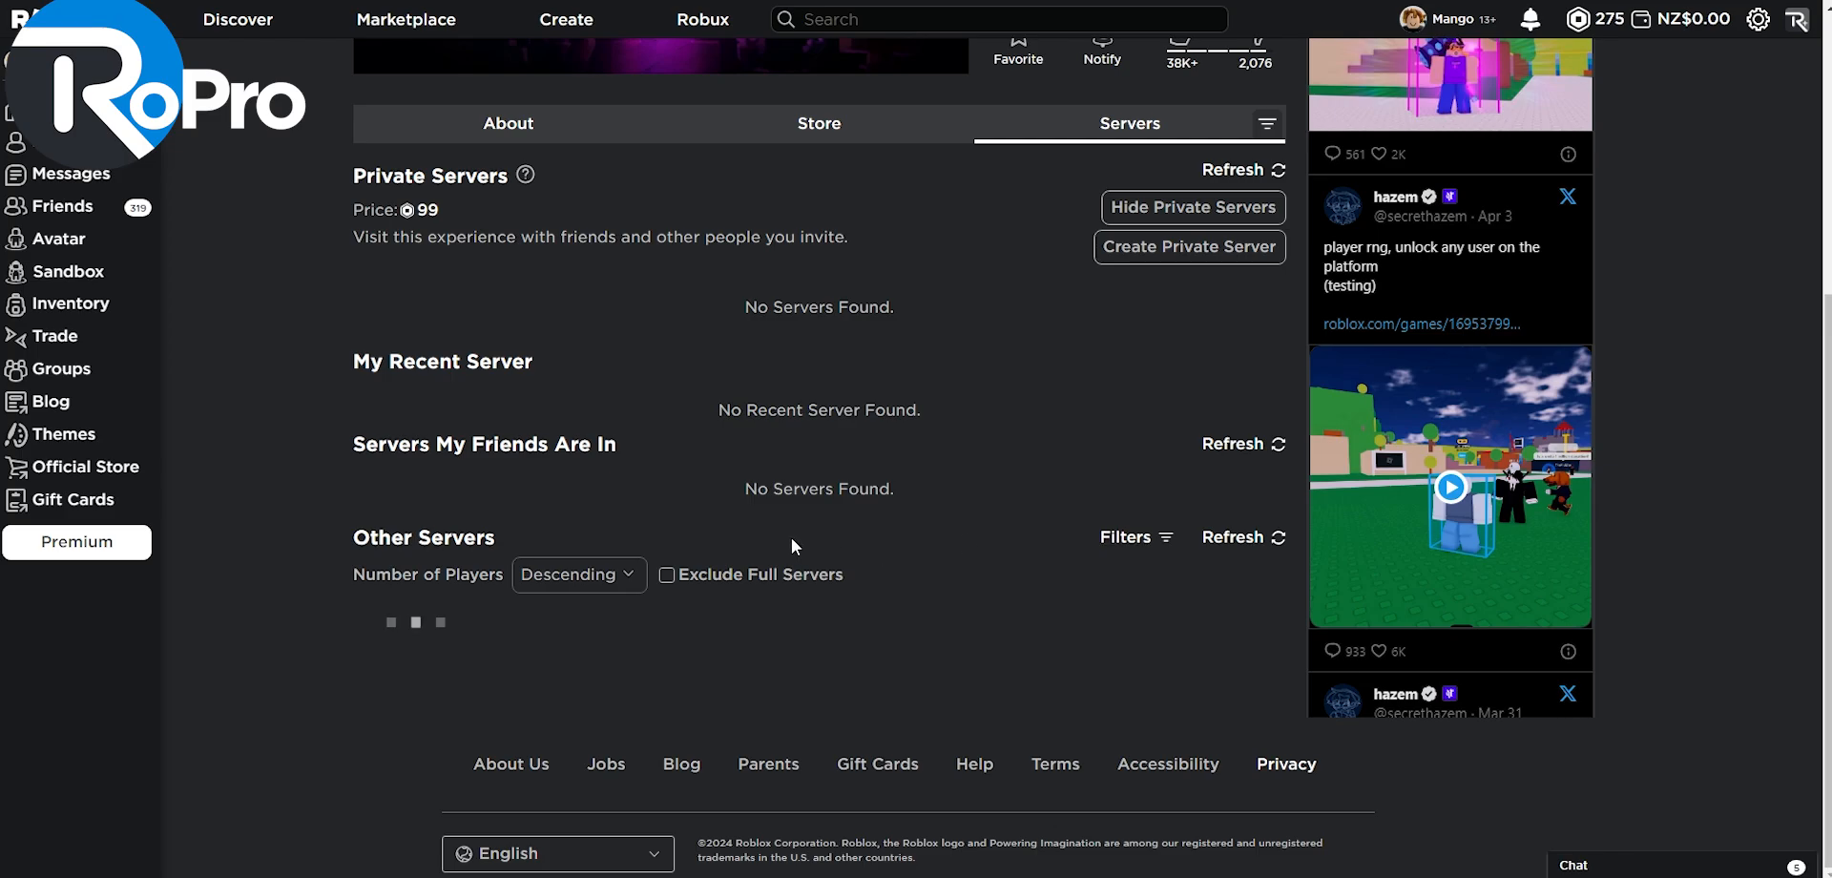
scroll("down", 3)
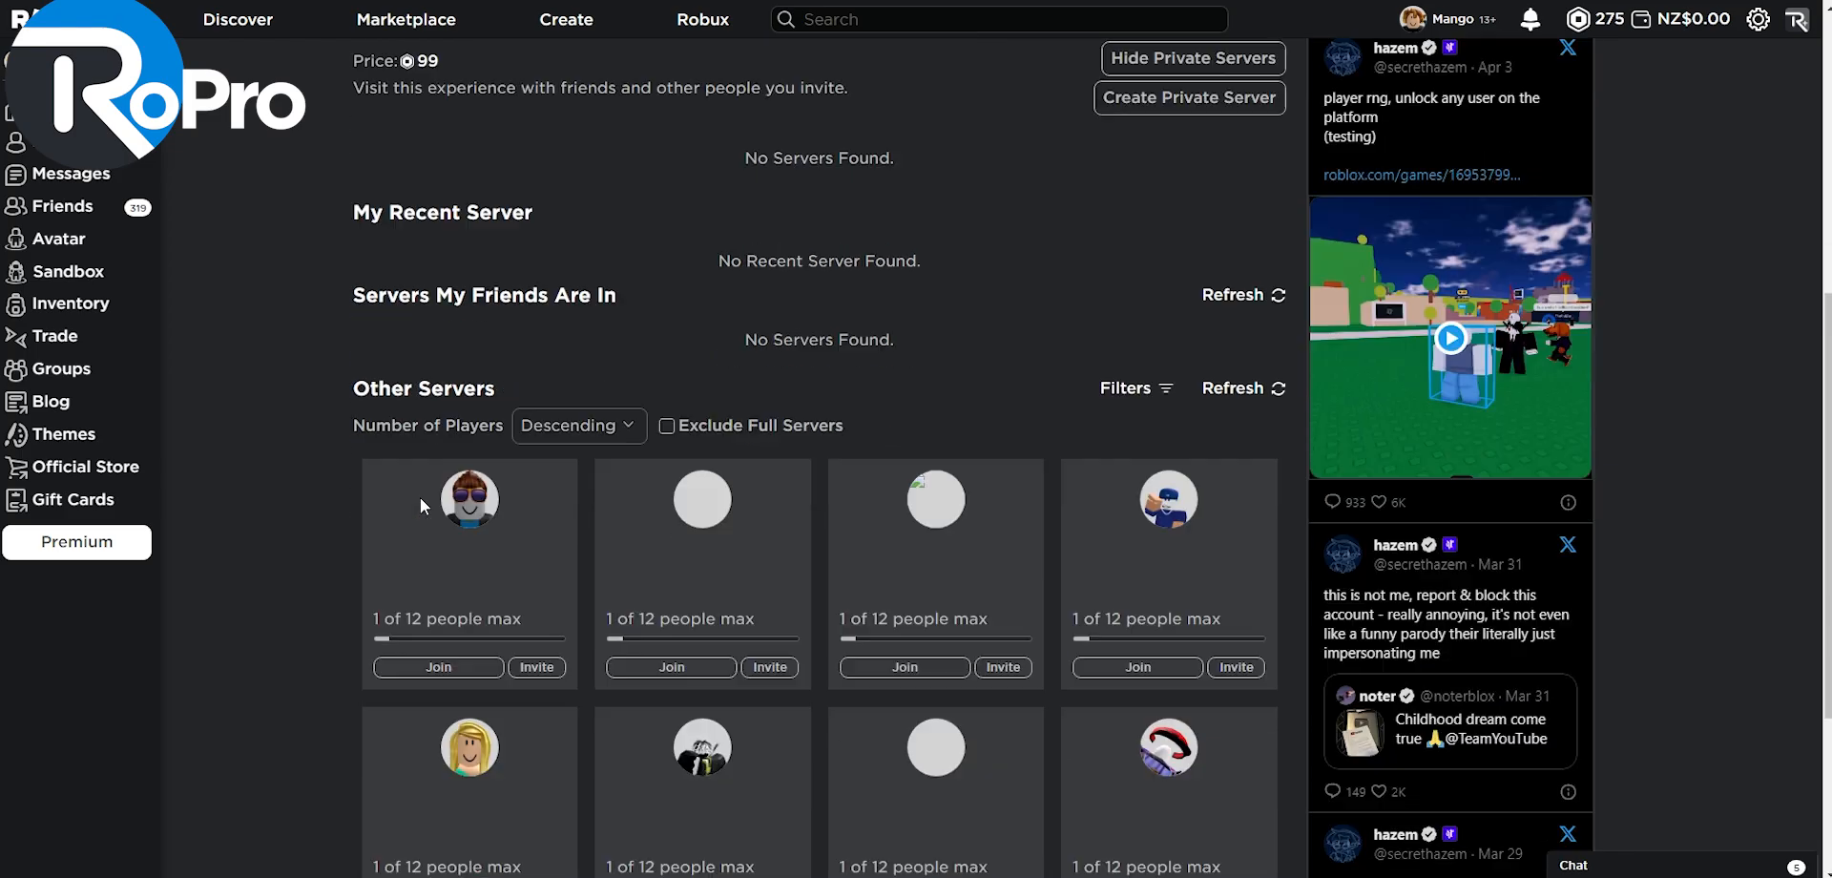
scroll("down", 3)
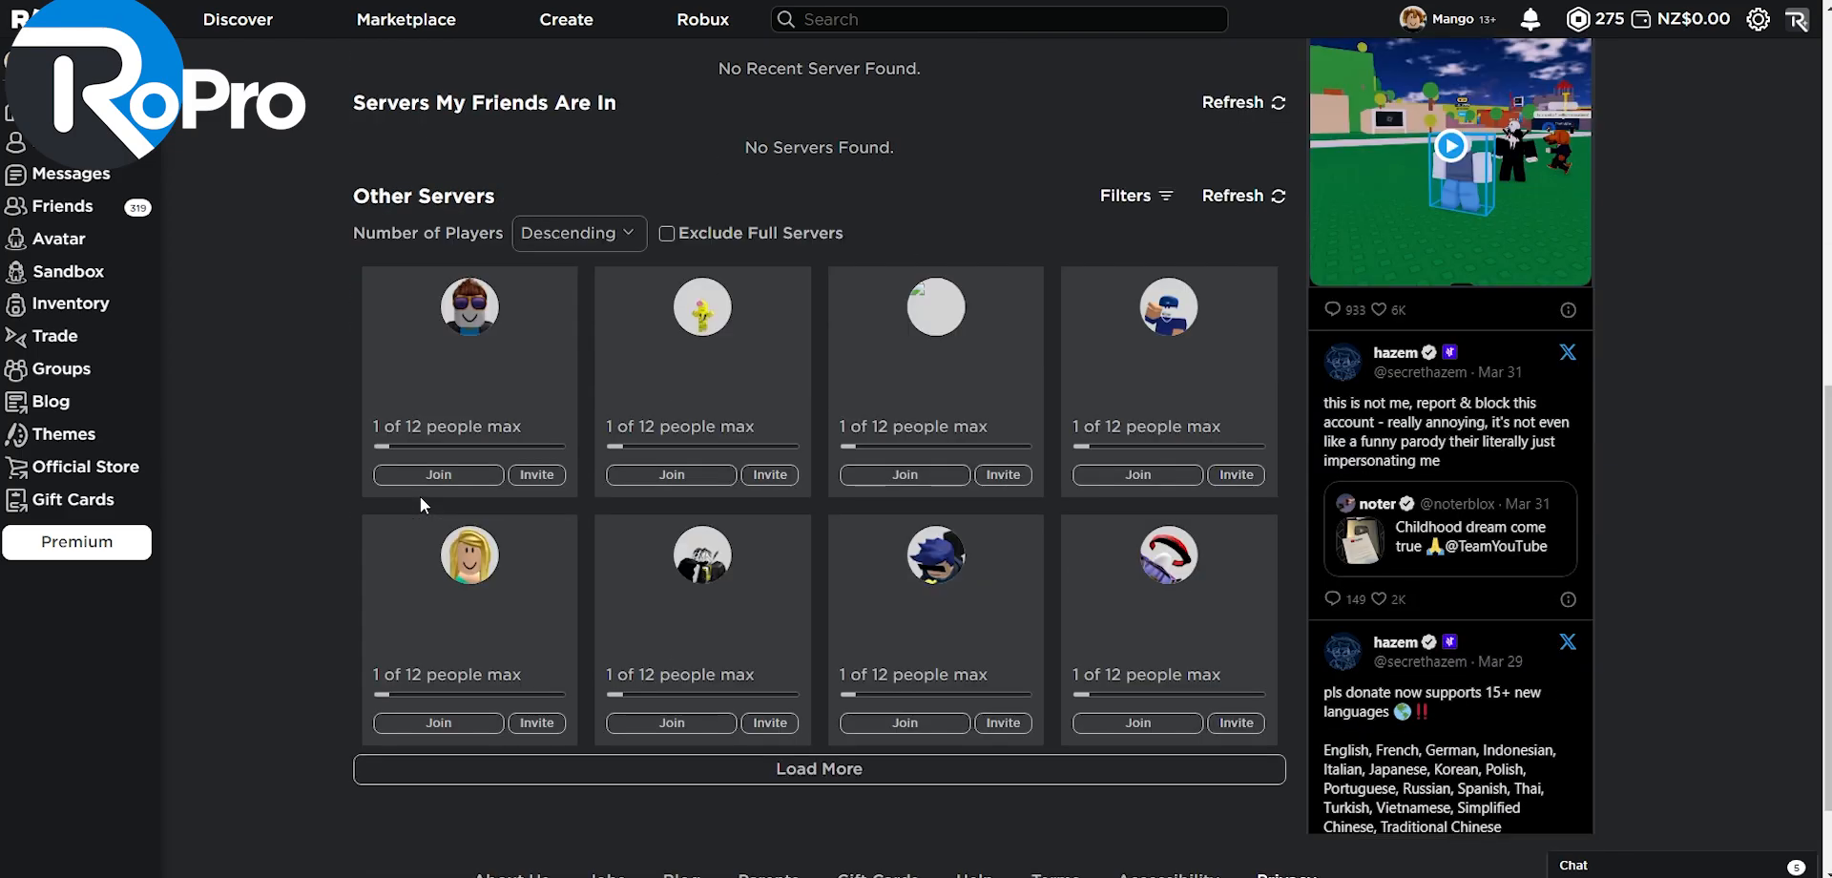
Step: Go to your own profile and give it a like, raising it to 2
left_click(1447, 19)
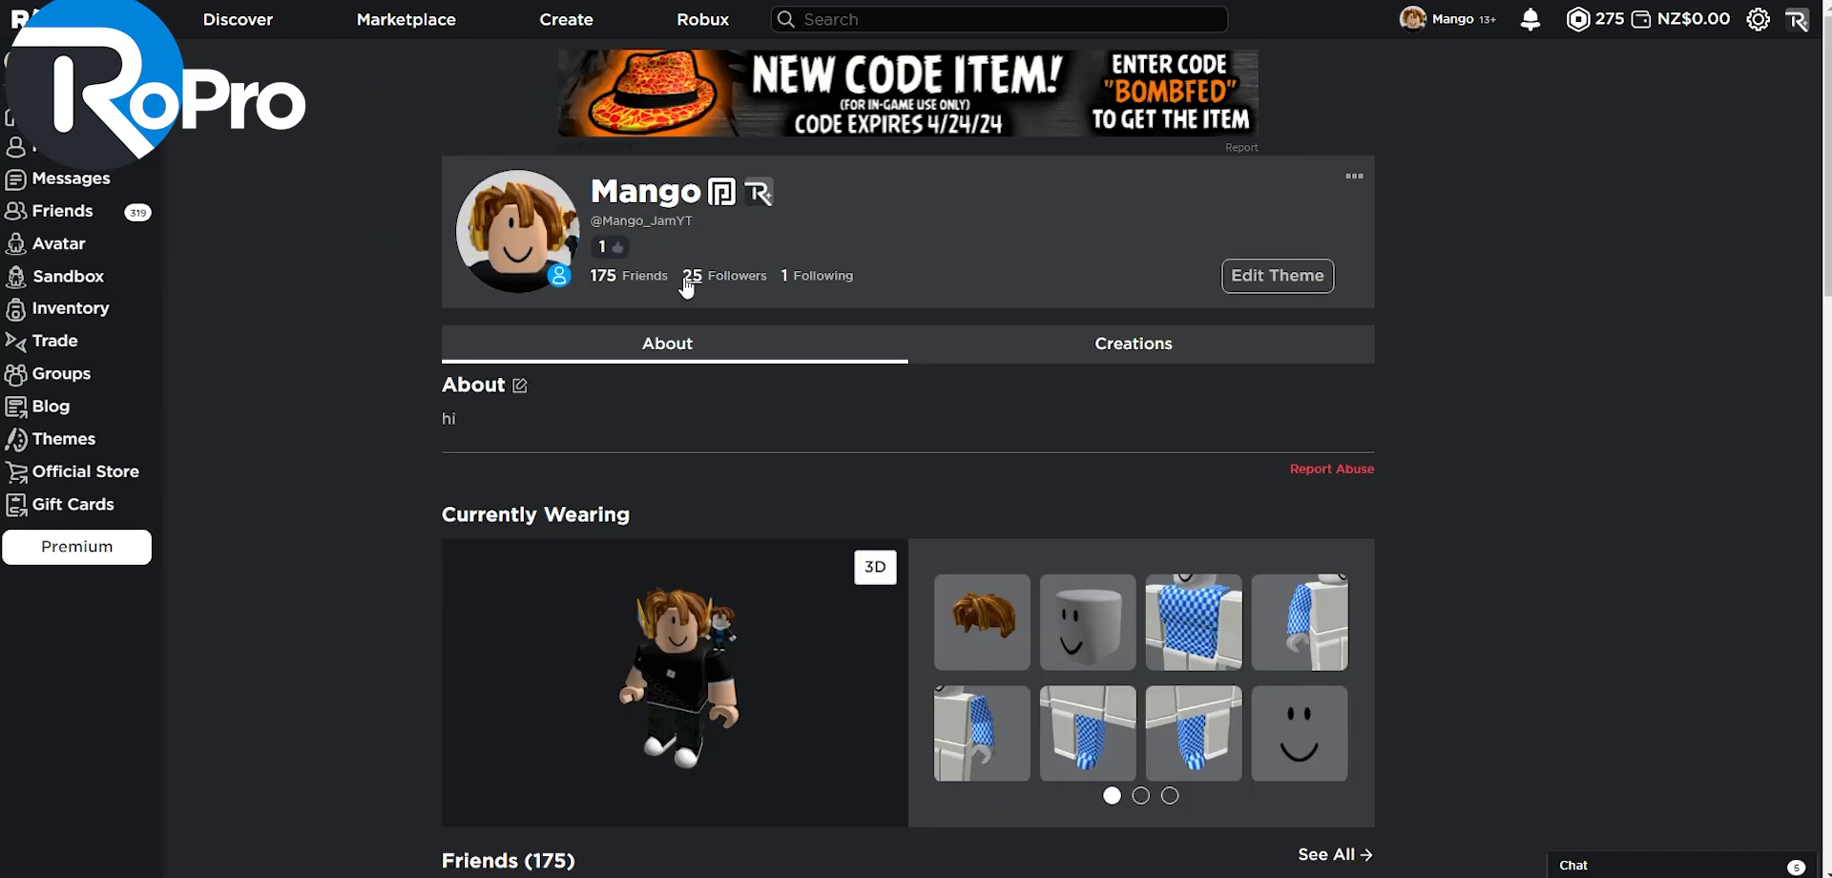
mouse_move(751, 234)
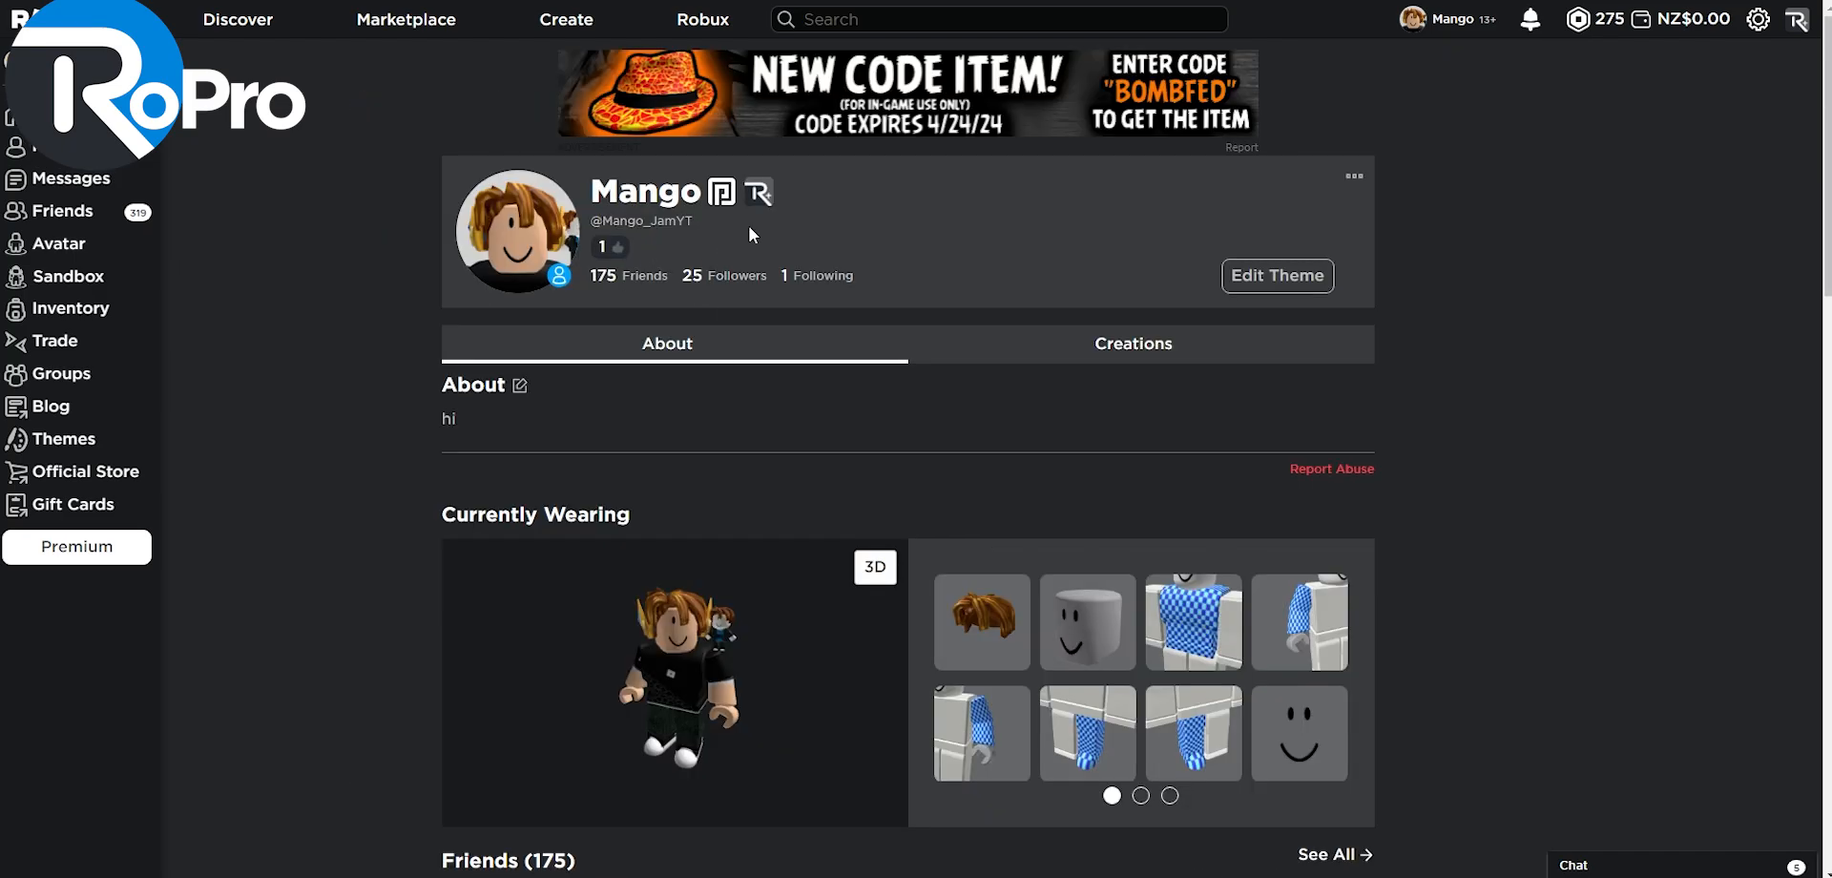
mouse_move(693, 281)
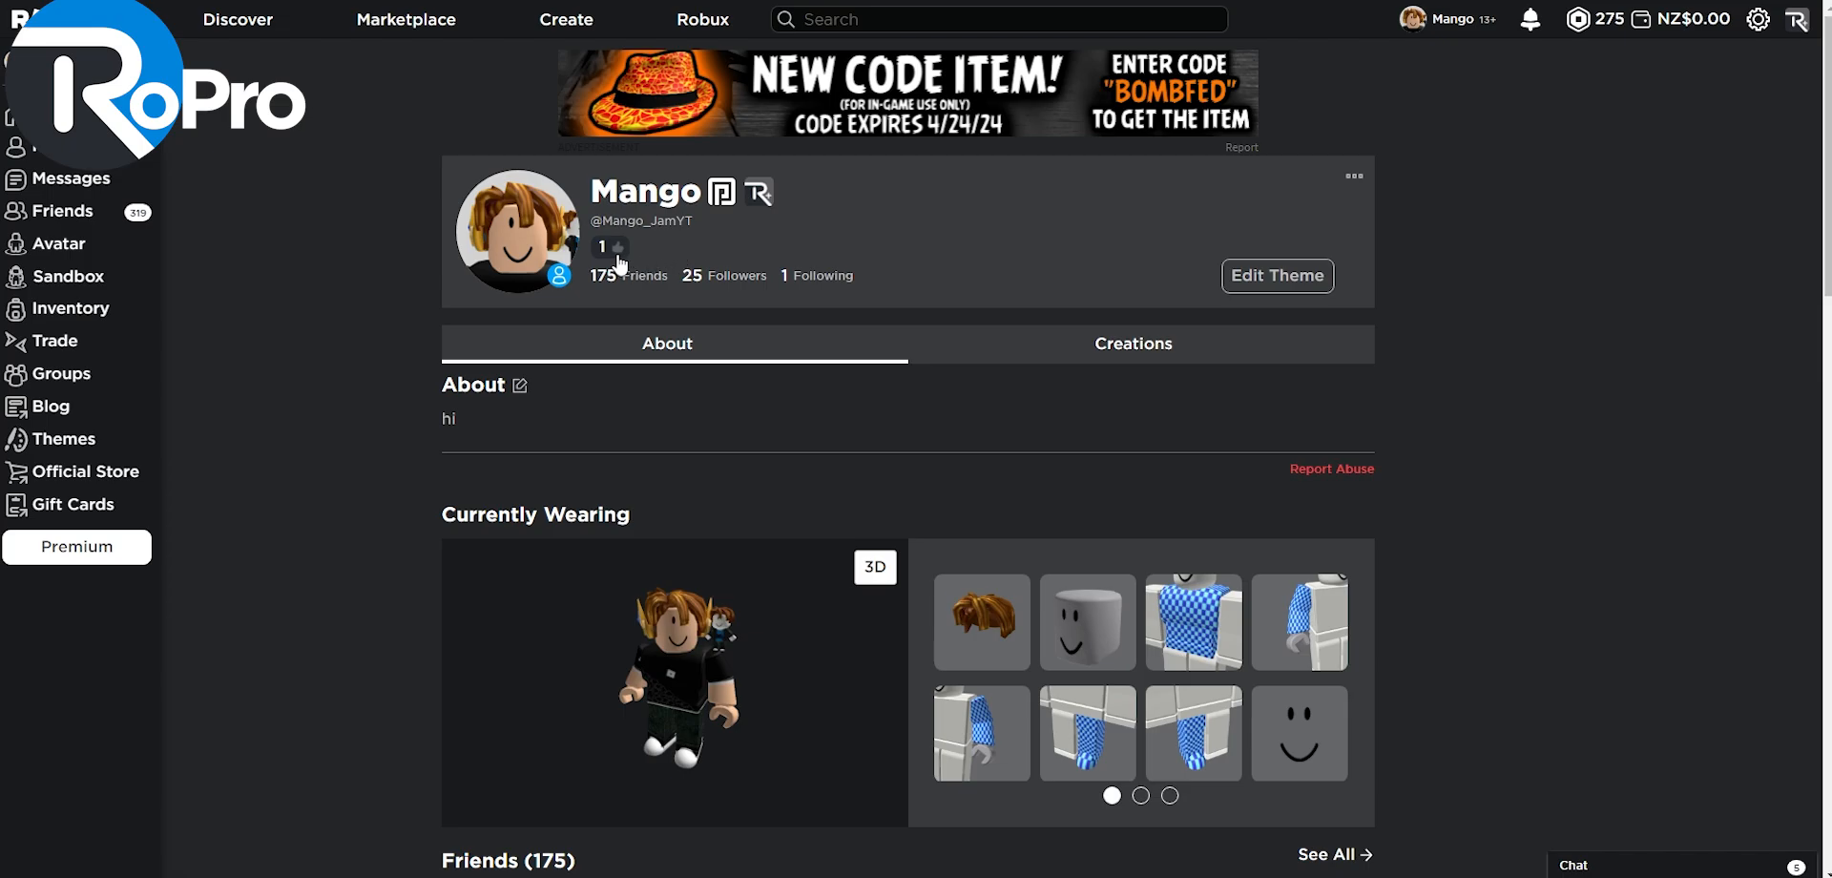
left_click(617, 246)
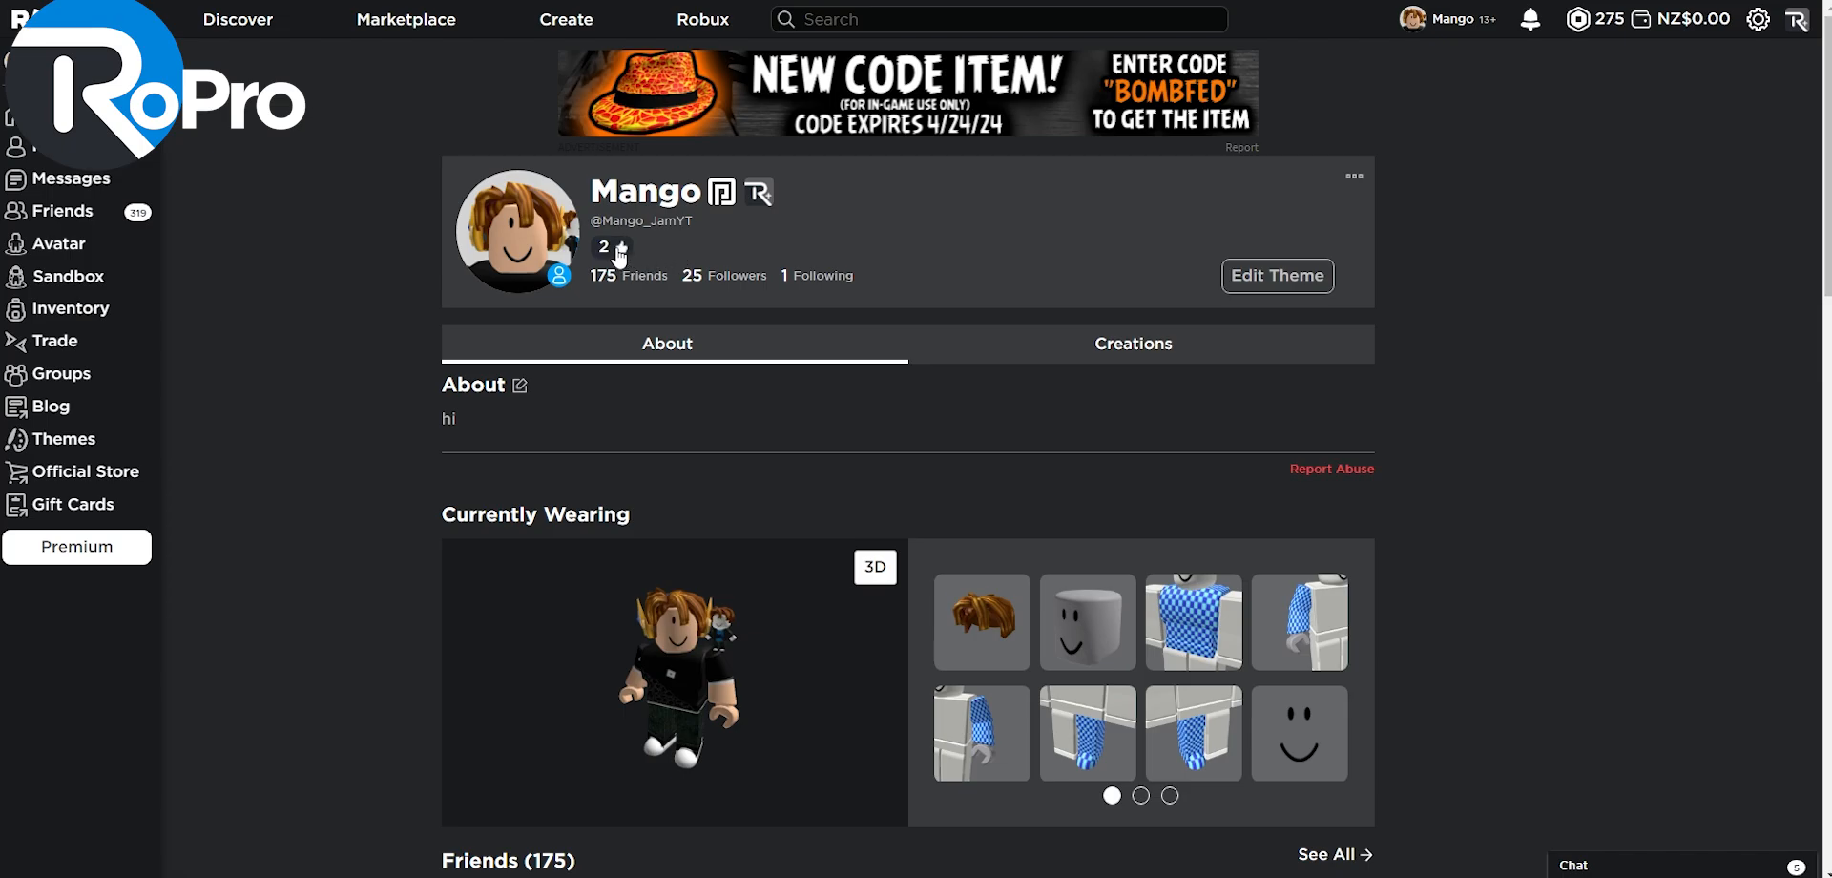
mouse_move(758, 192)
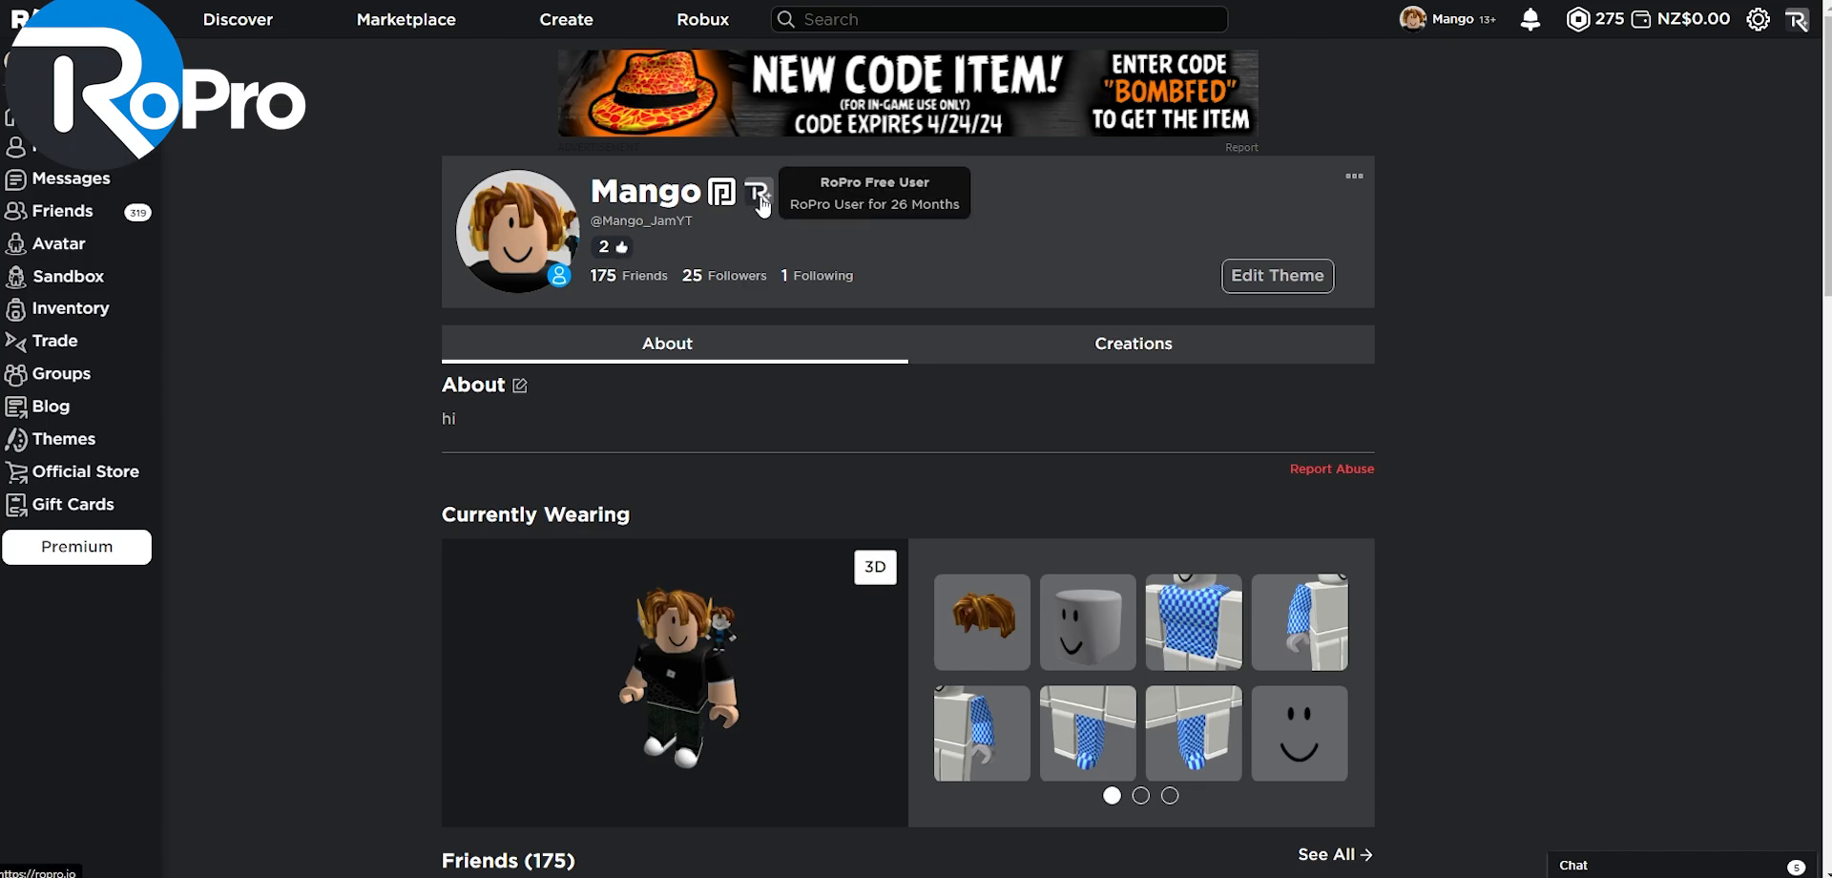
mouse_move(1277, 280)
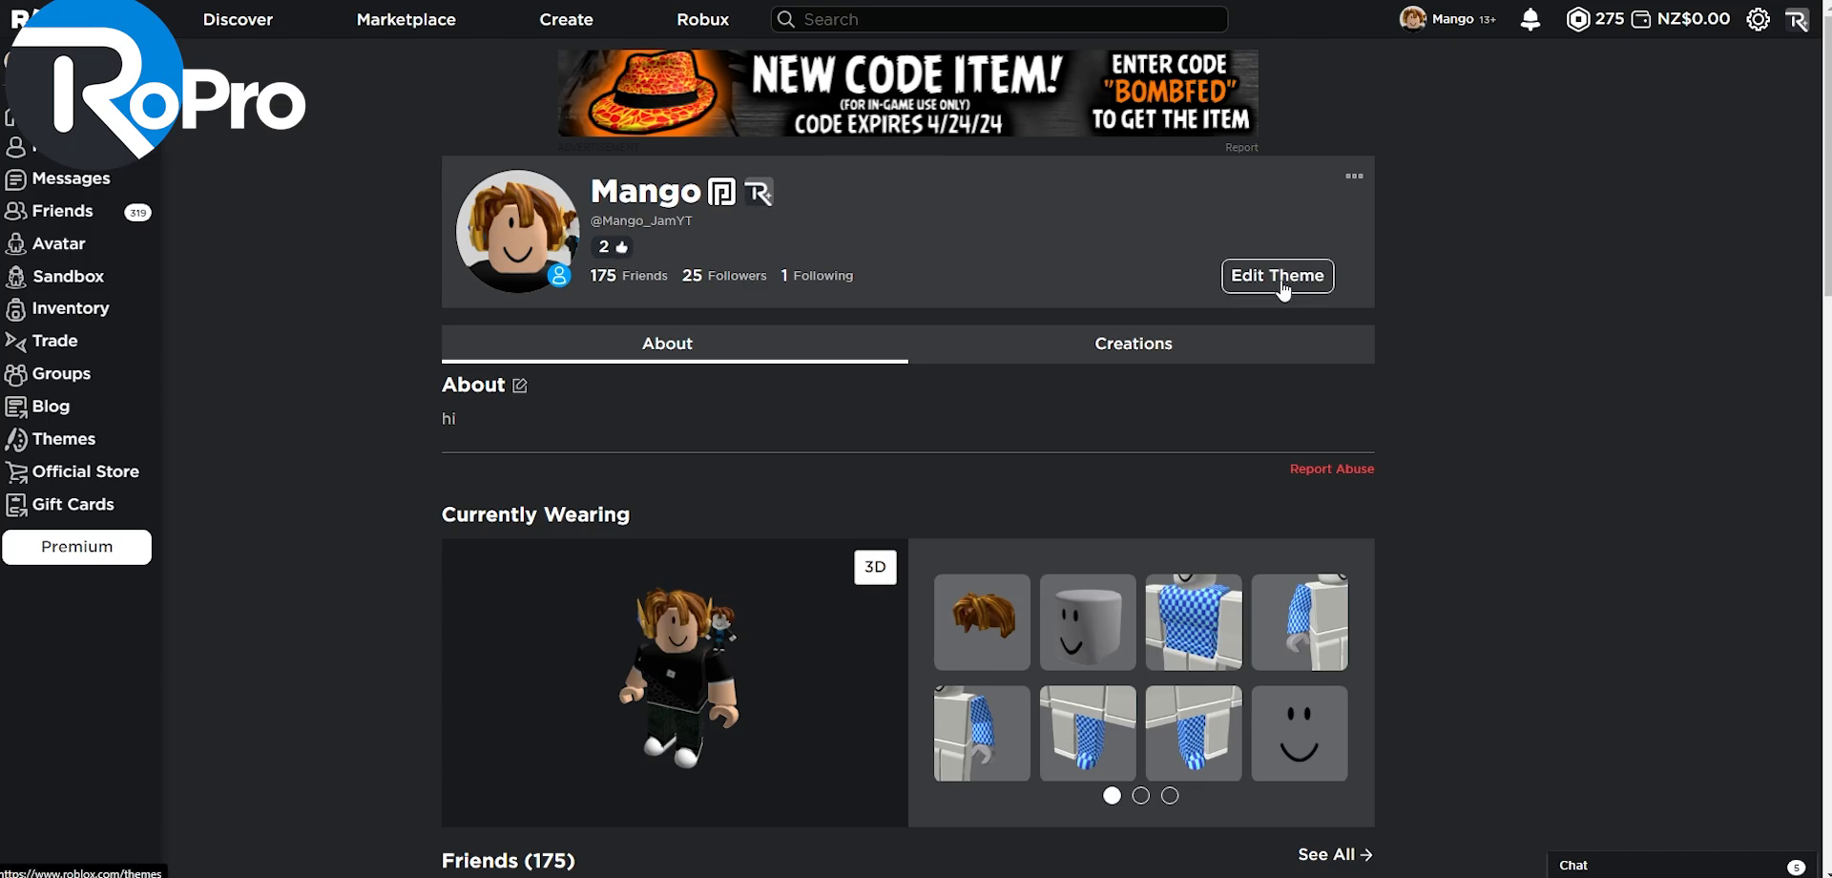
Step: Apply the red brick wall default theme in RoPro's profile theme editor
left_click(1276, 275)
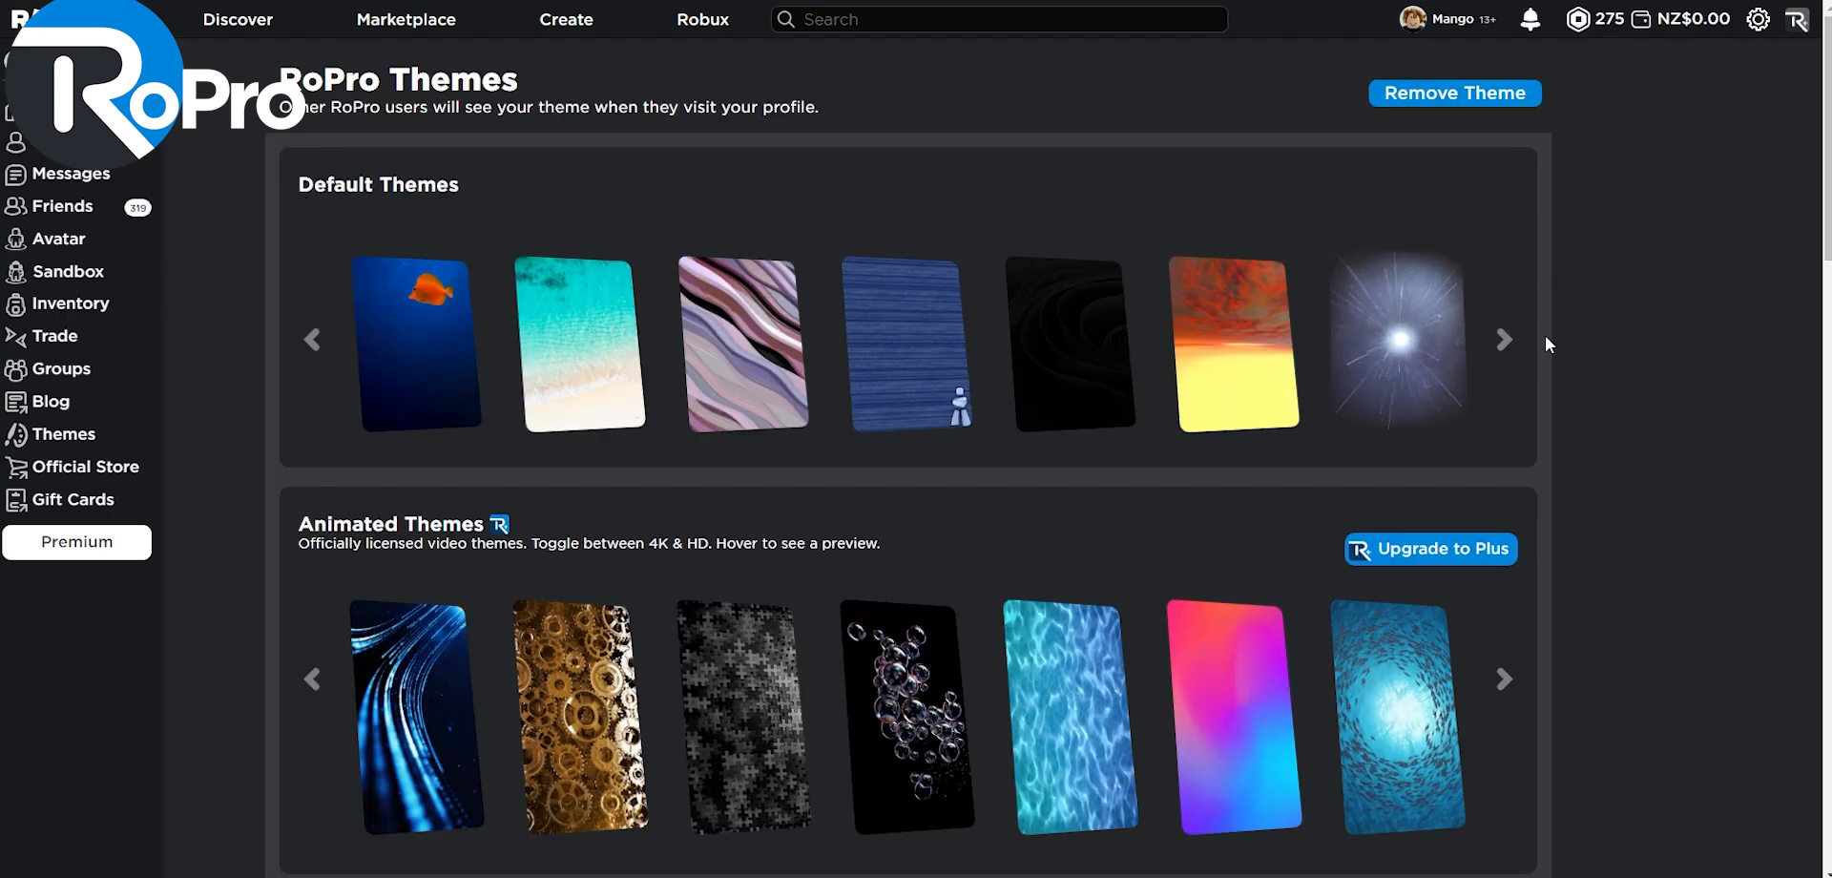
left_click(1505, 339)
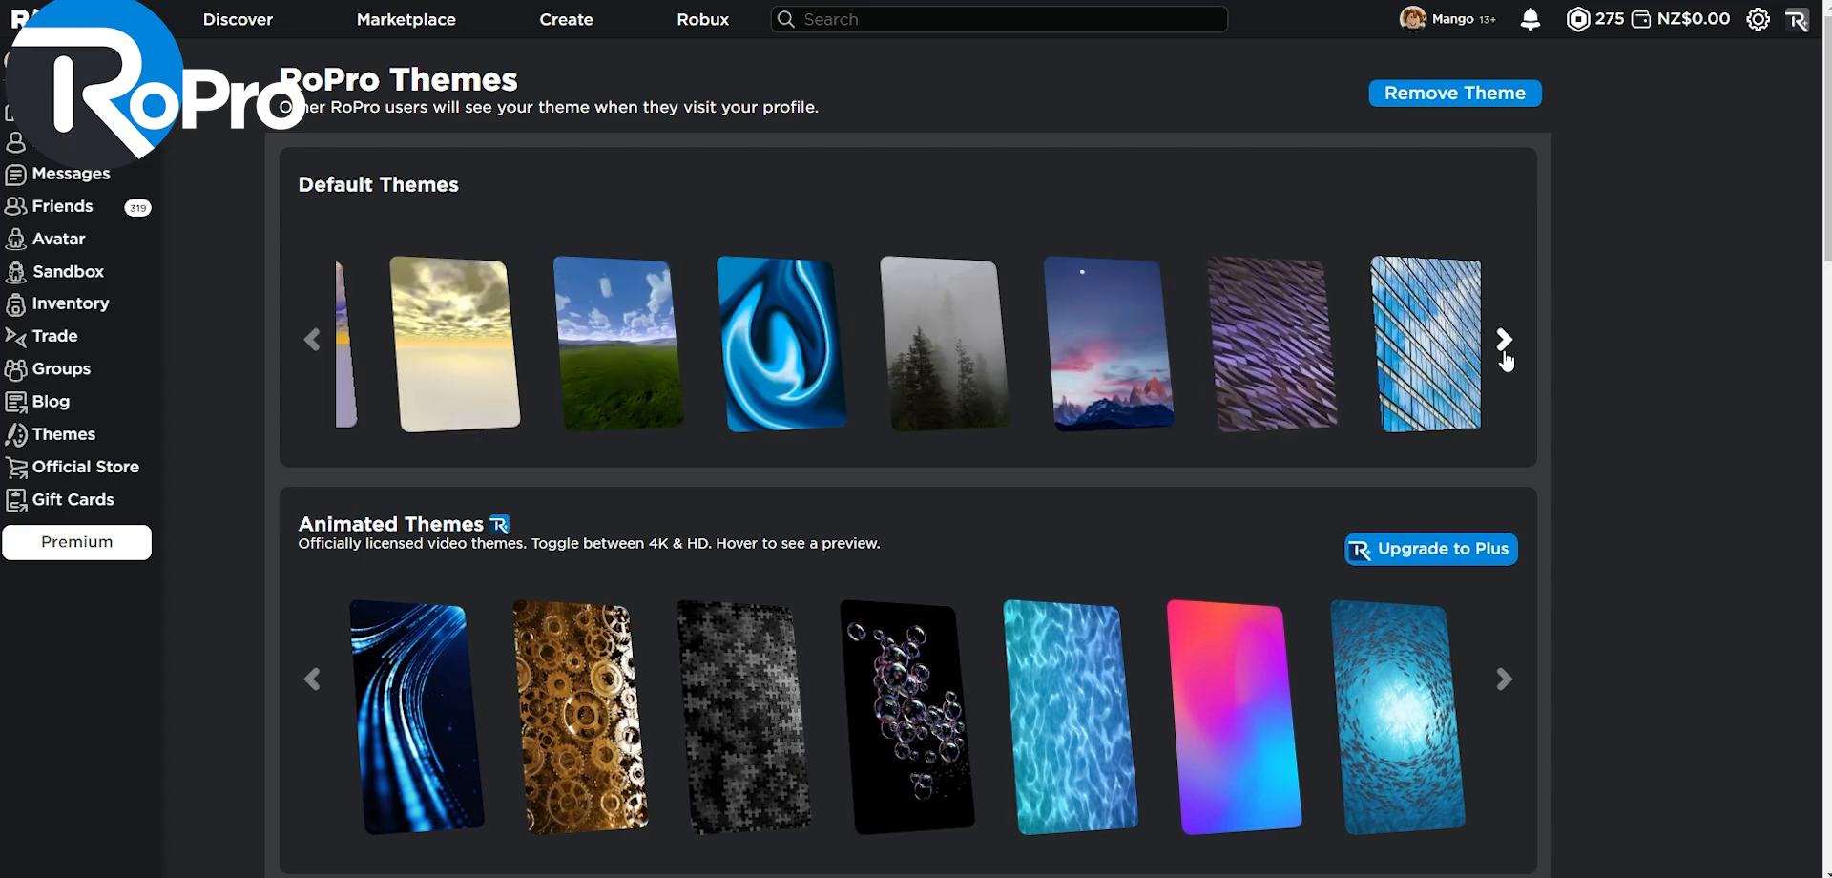
left_click(1505, 340)
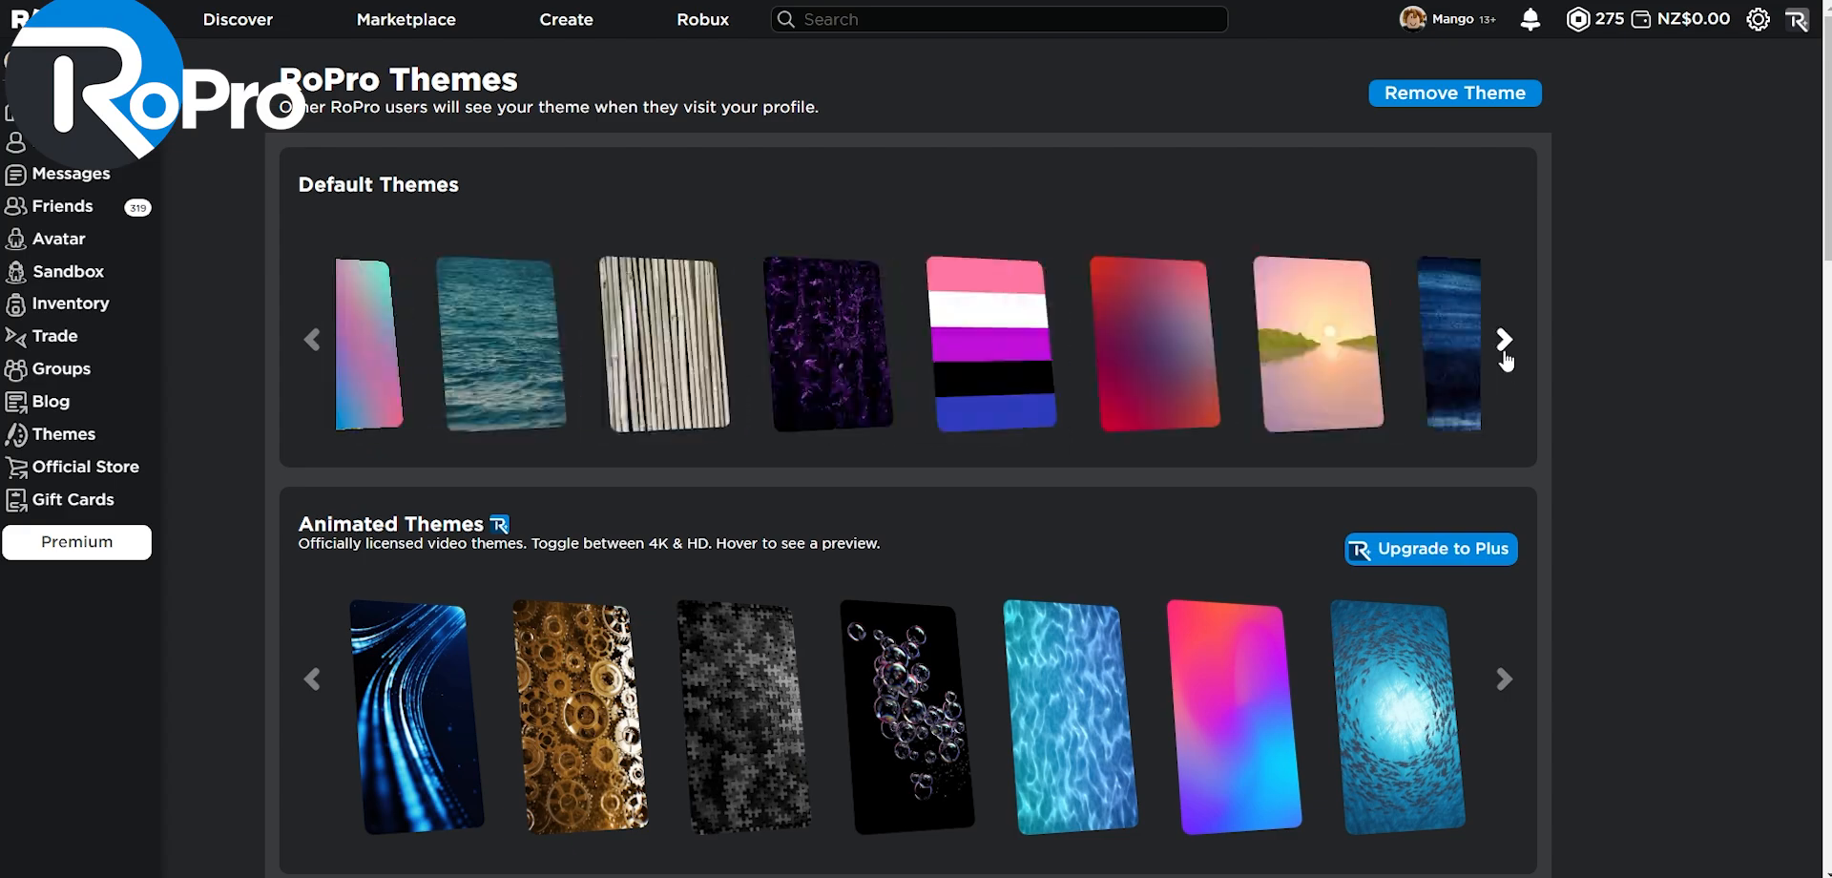
left_click(1505, 338)
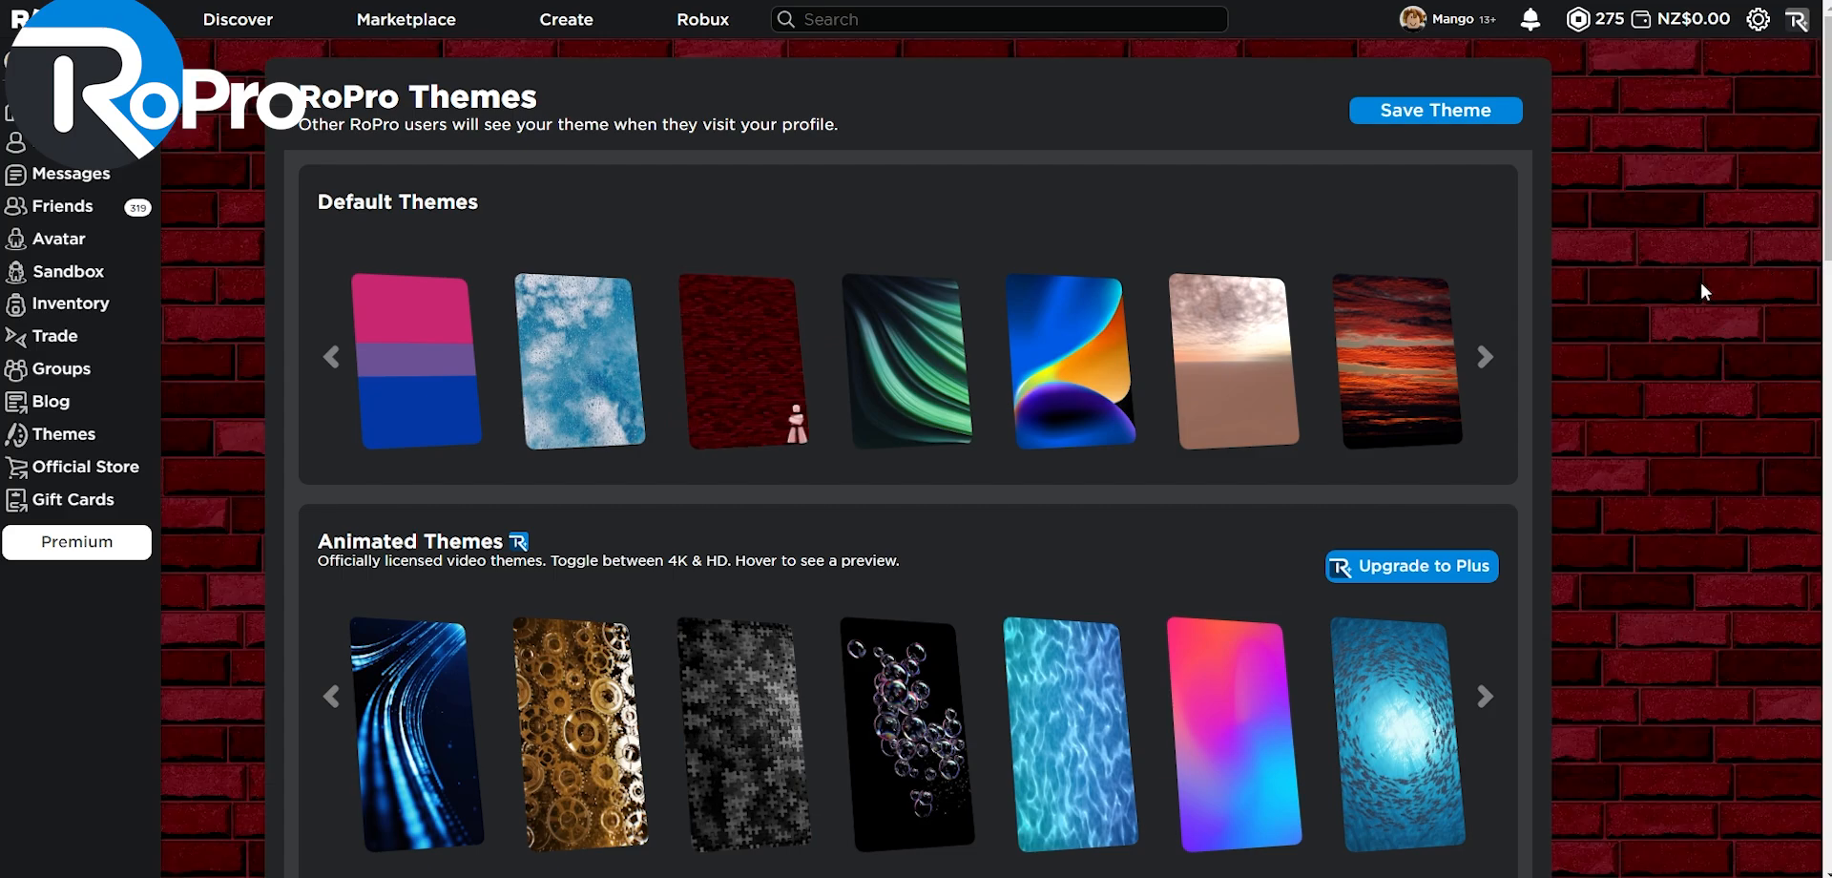
Step: Set the theme's Backdrop Blur slider to 8 px
scroll("down", 3)
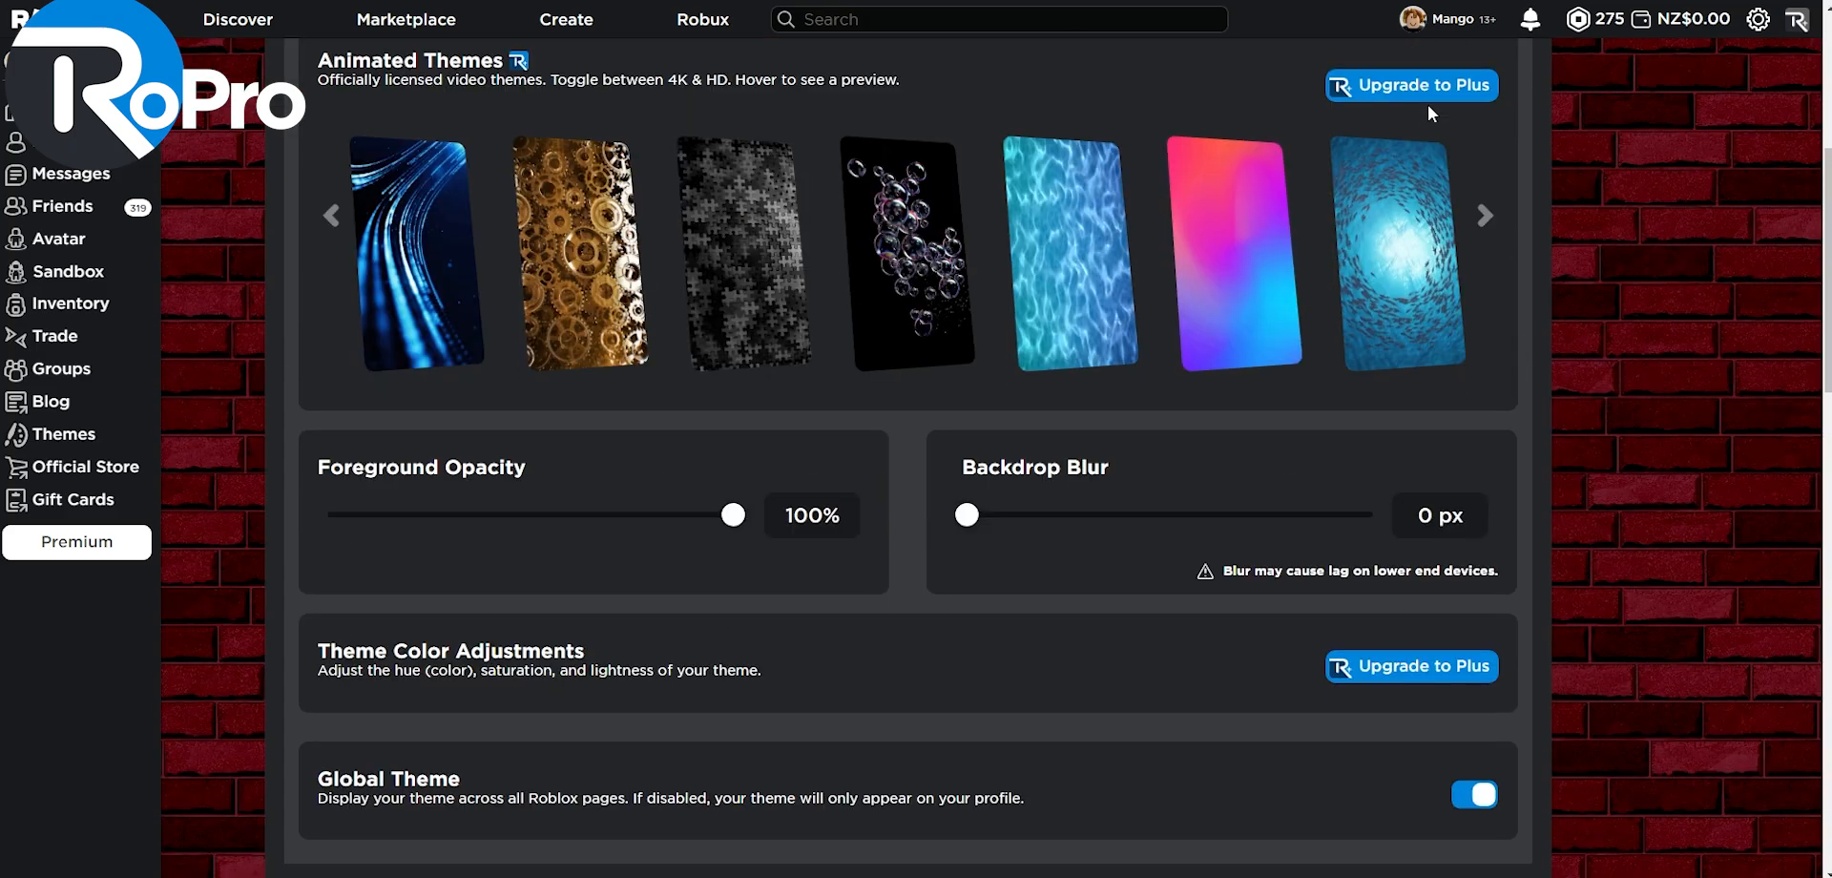
scroll("down", 3)
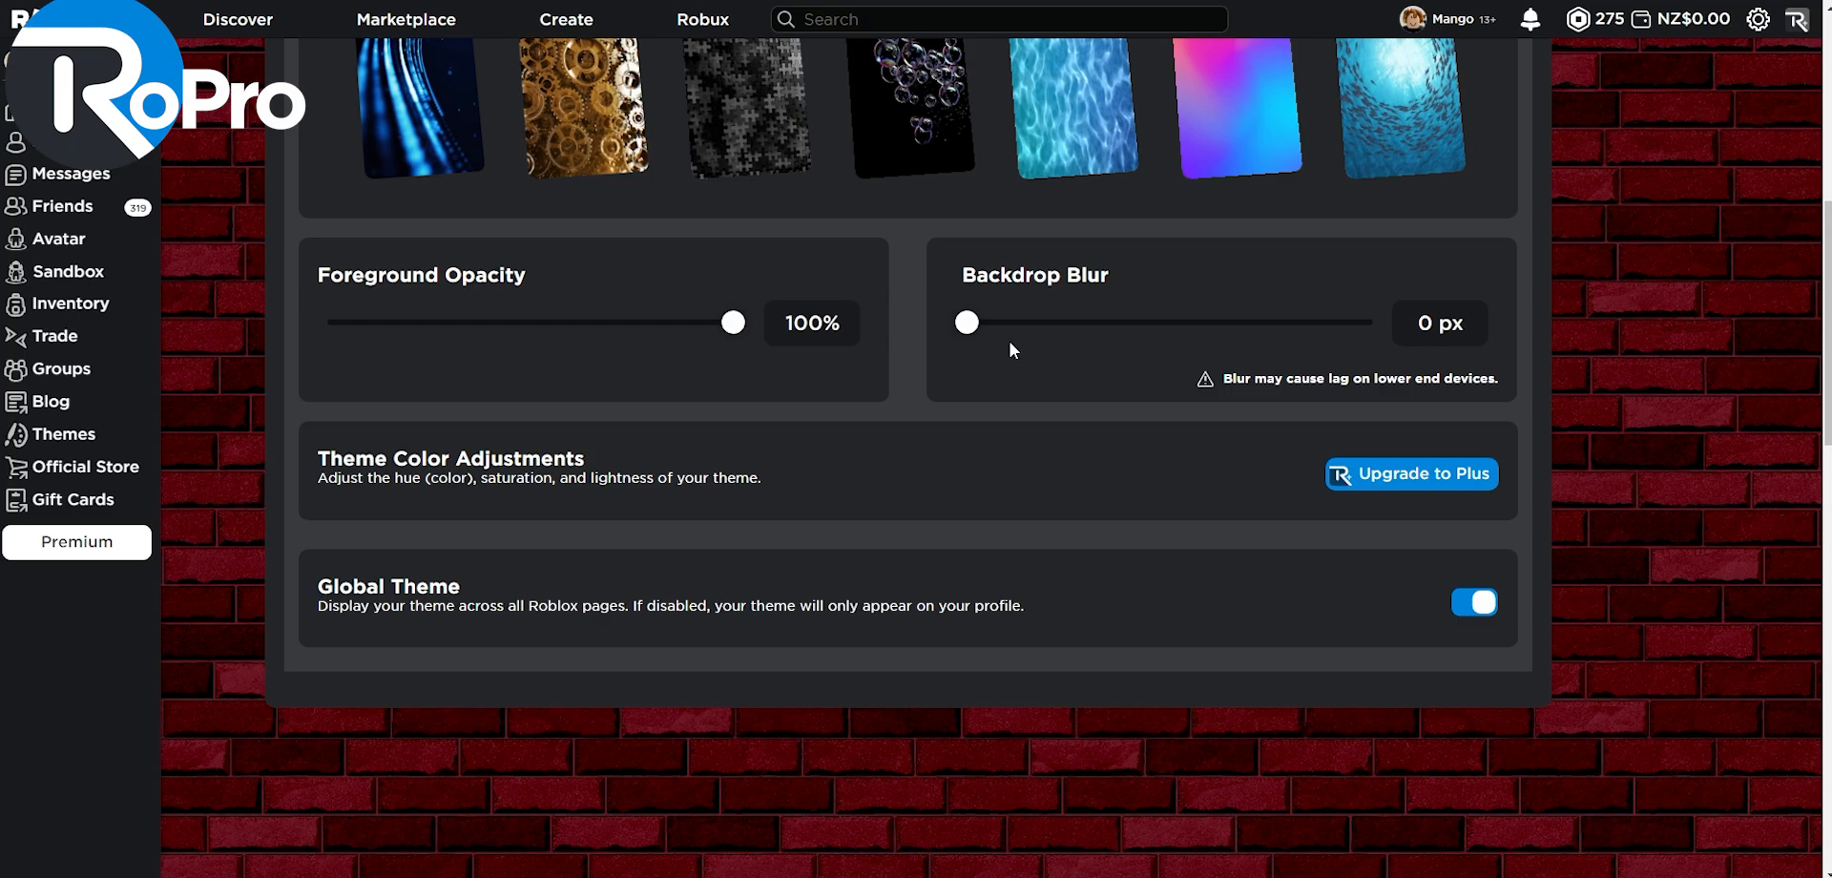
left_click_drag(966, 322, 1203, 321)
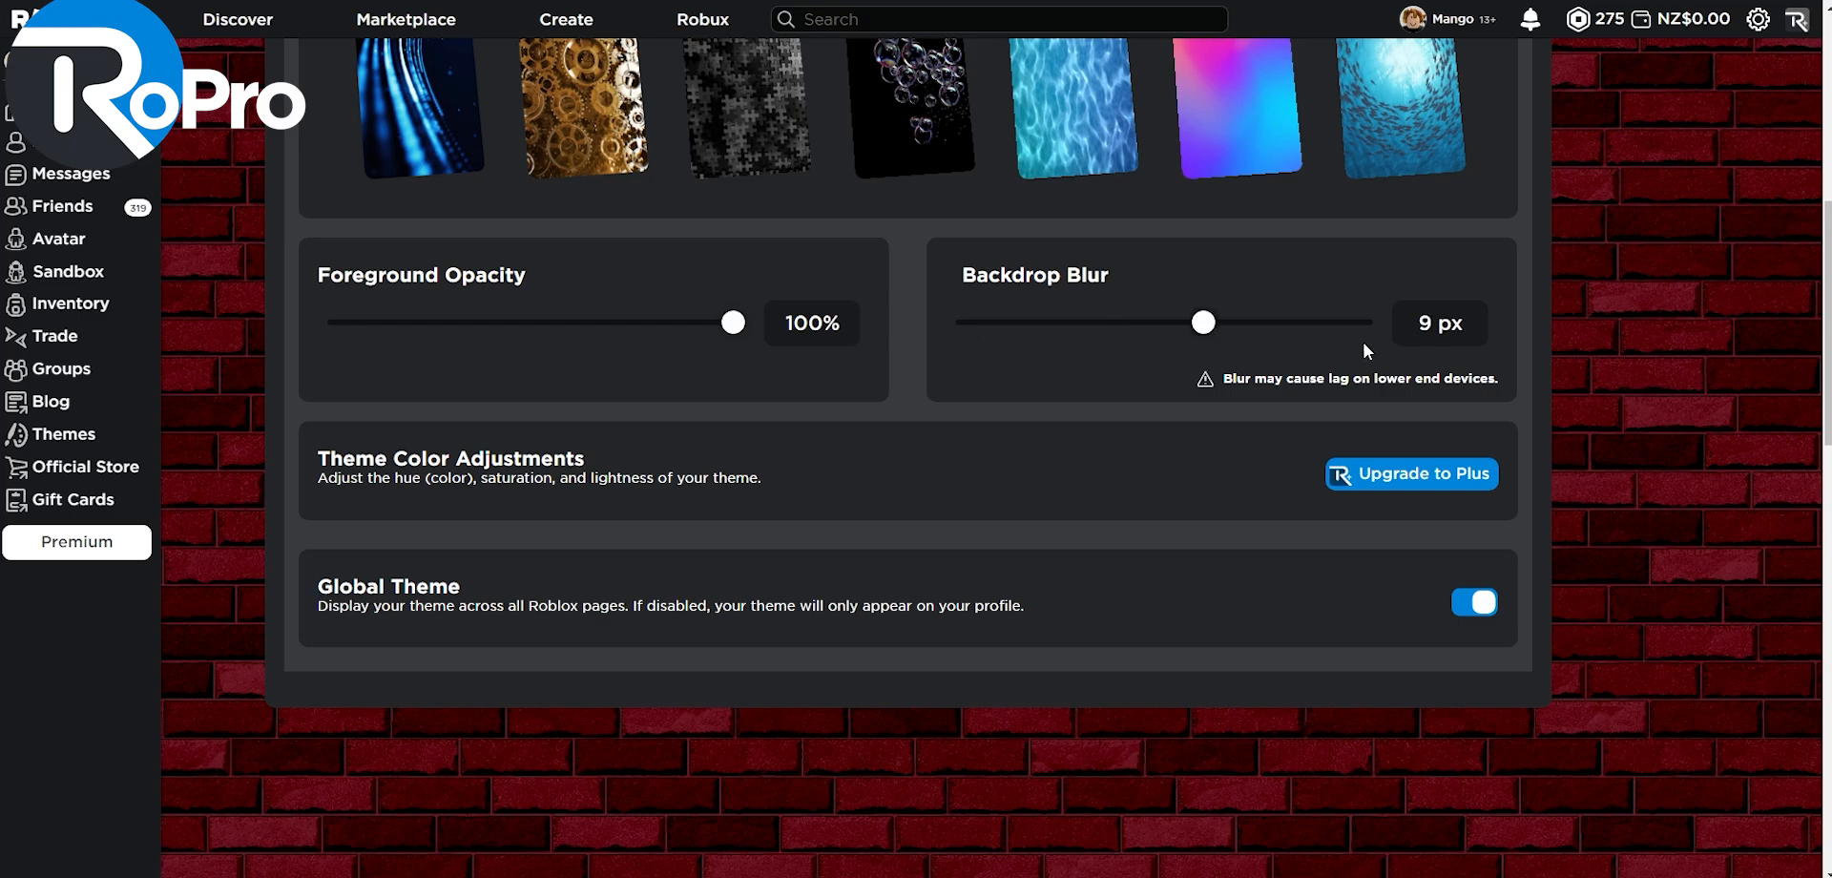
left_click_drag(1203, 322, 1177, 321)
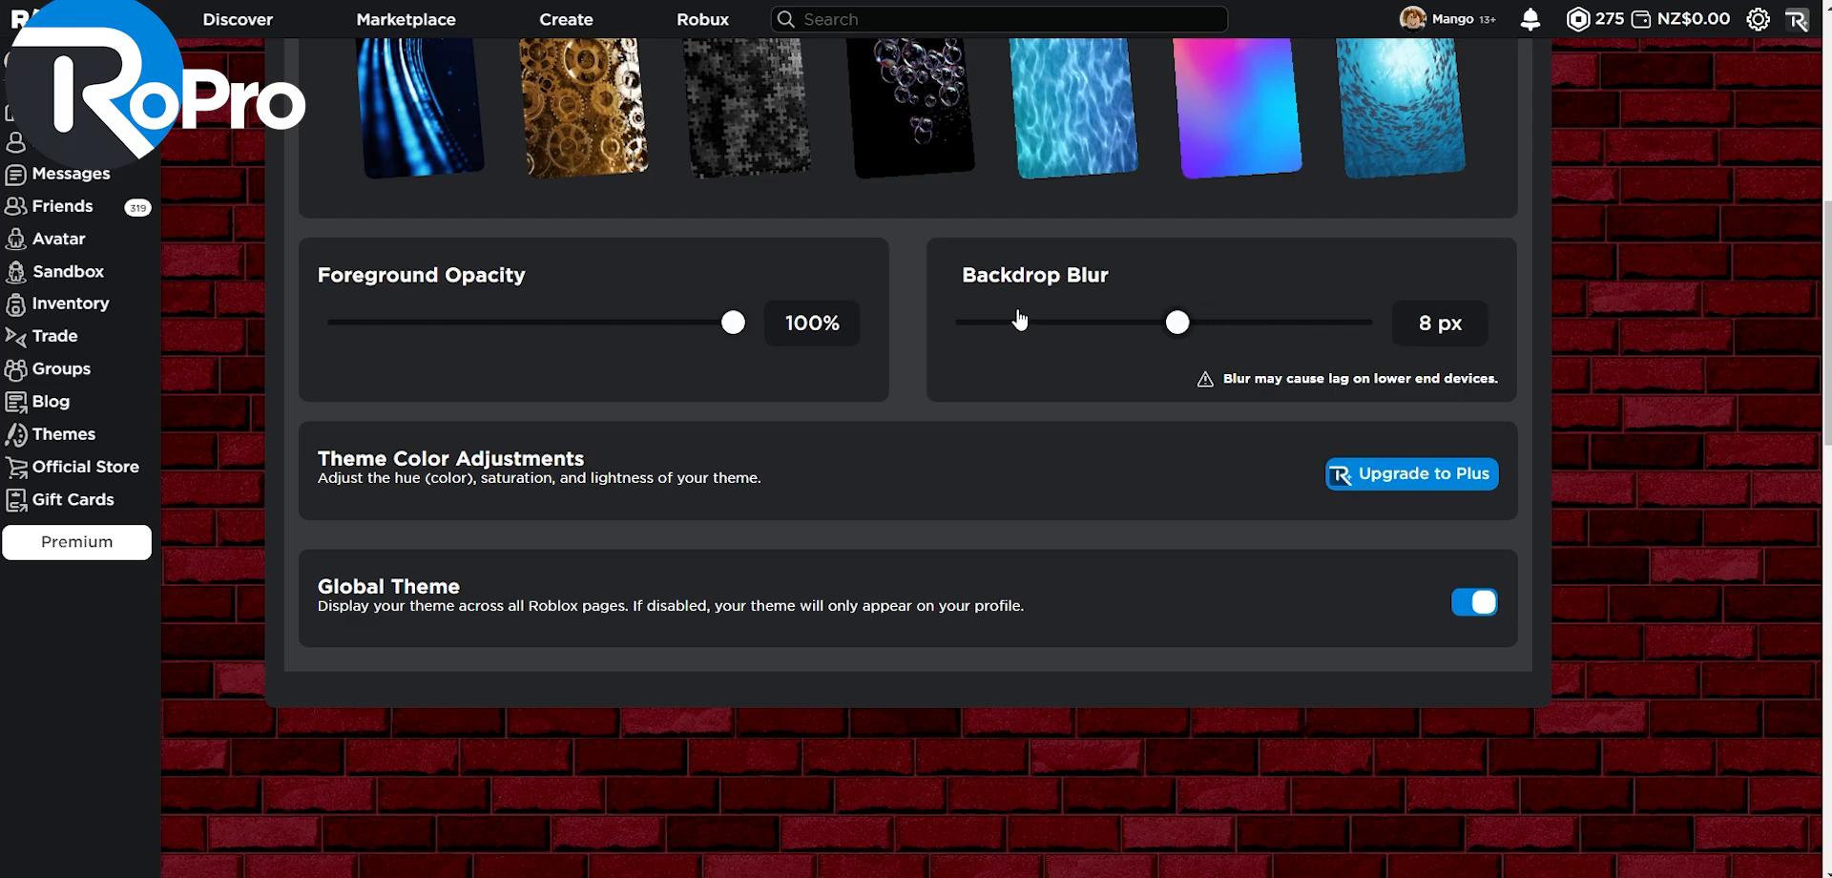
left_click_drag(1177, 322, 967, 322)
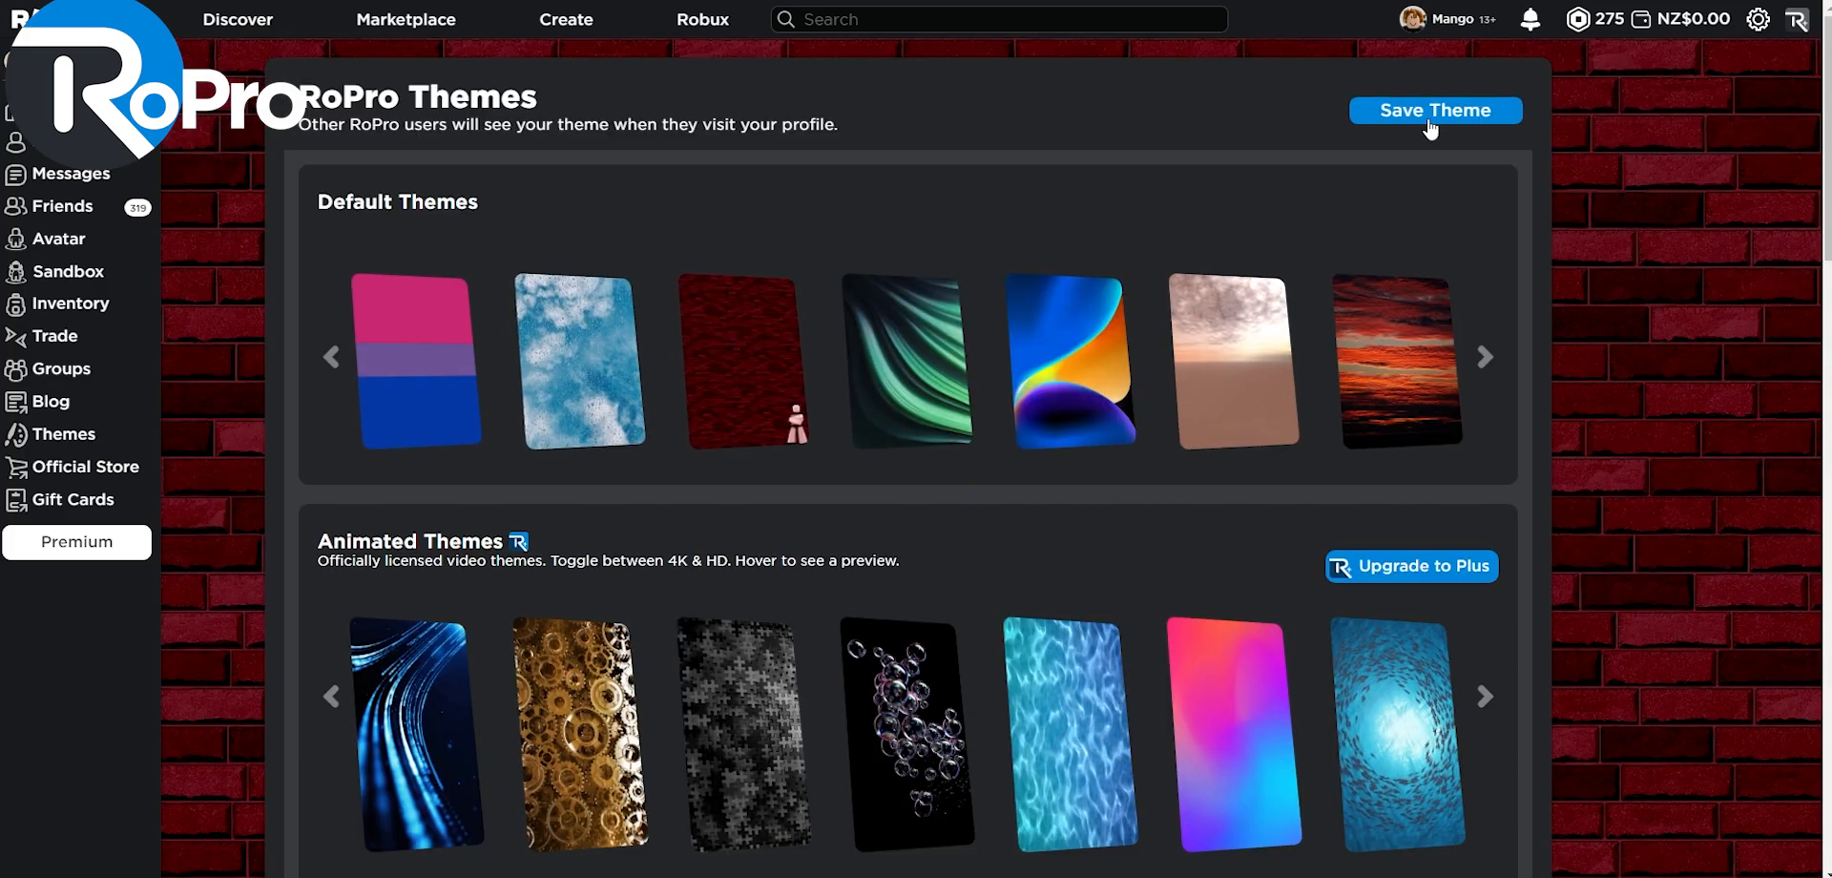
Step: Save the brick theme, confirm it on Home, and go to the Avatar Editor
left_click(1436, 109)
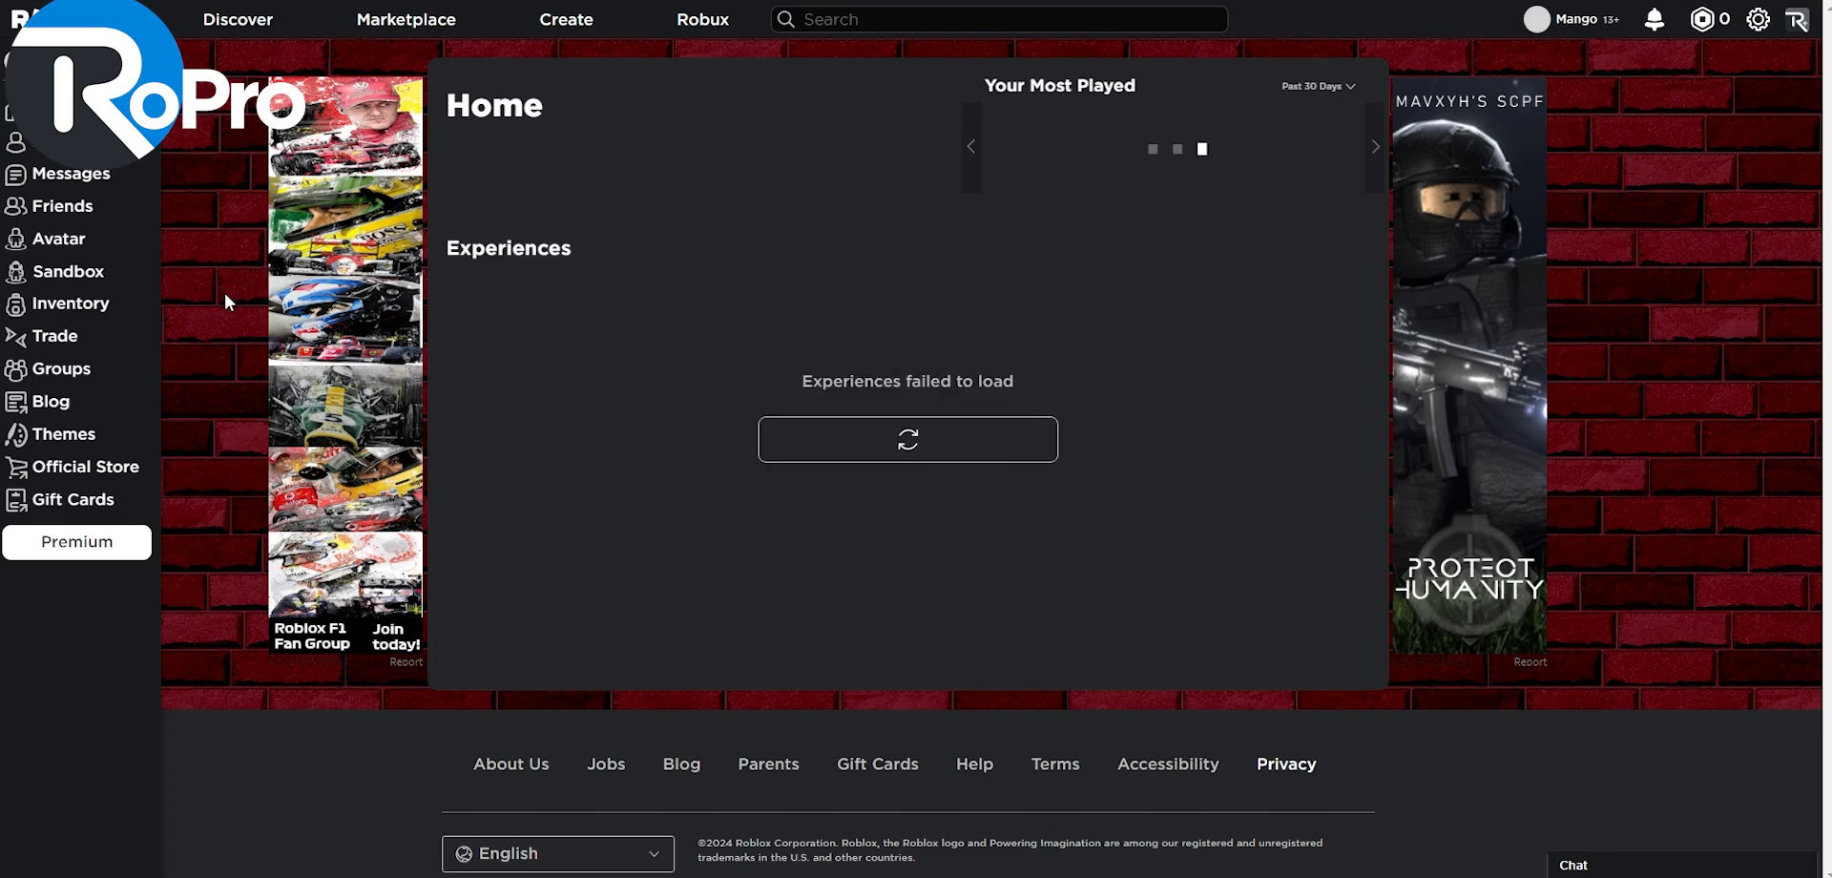
left_click(59, 238)
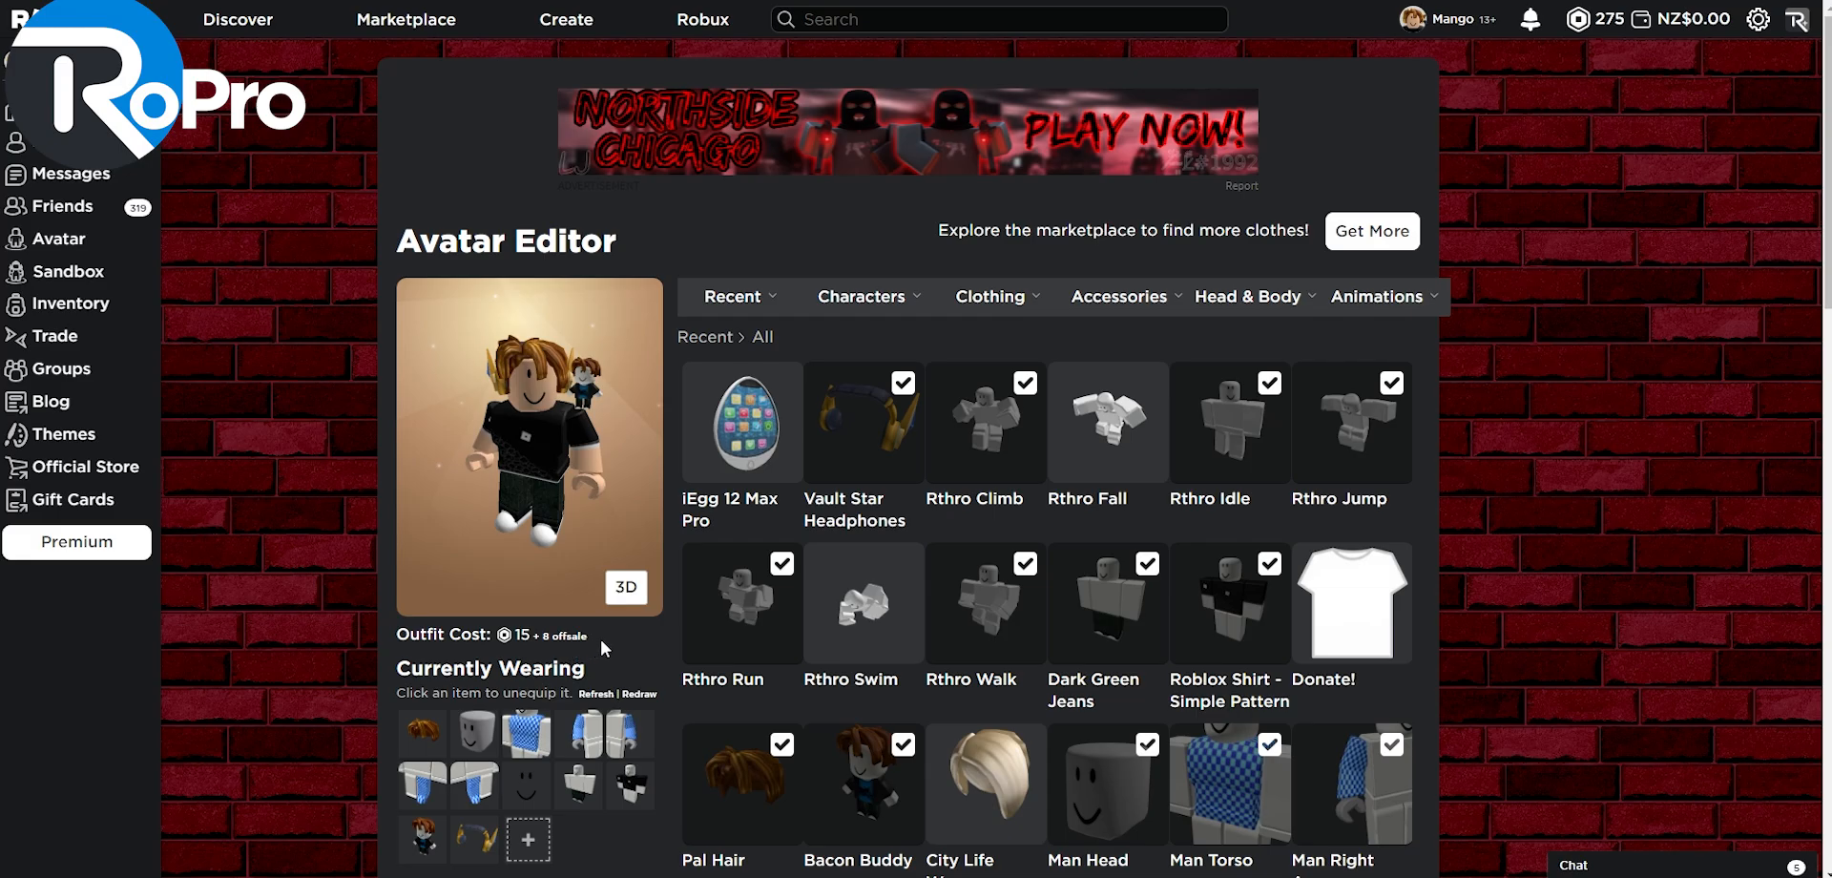
Step: Browse the inventory items in RoPro's Quick Equip Items popup
scroll("down", 3)
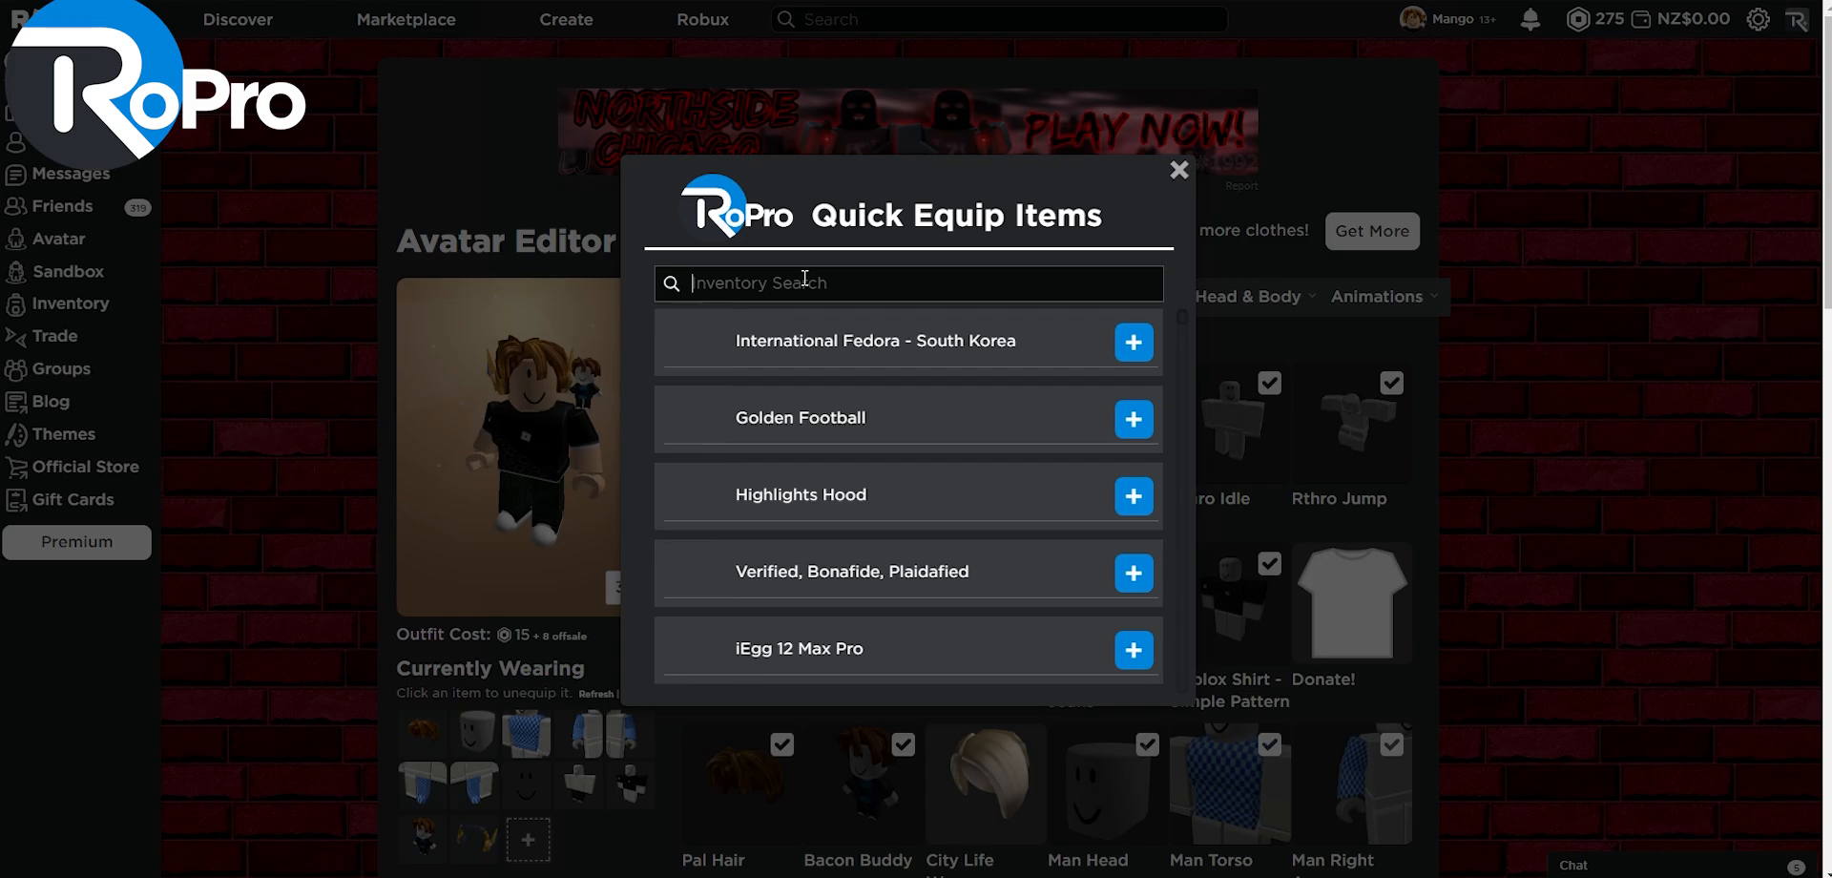
scroll("down", 3)
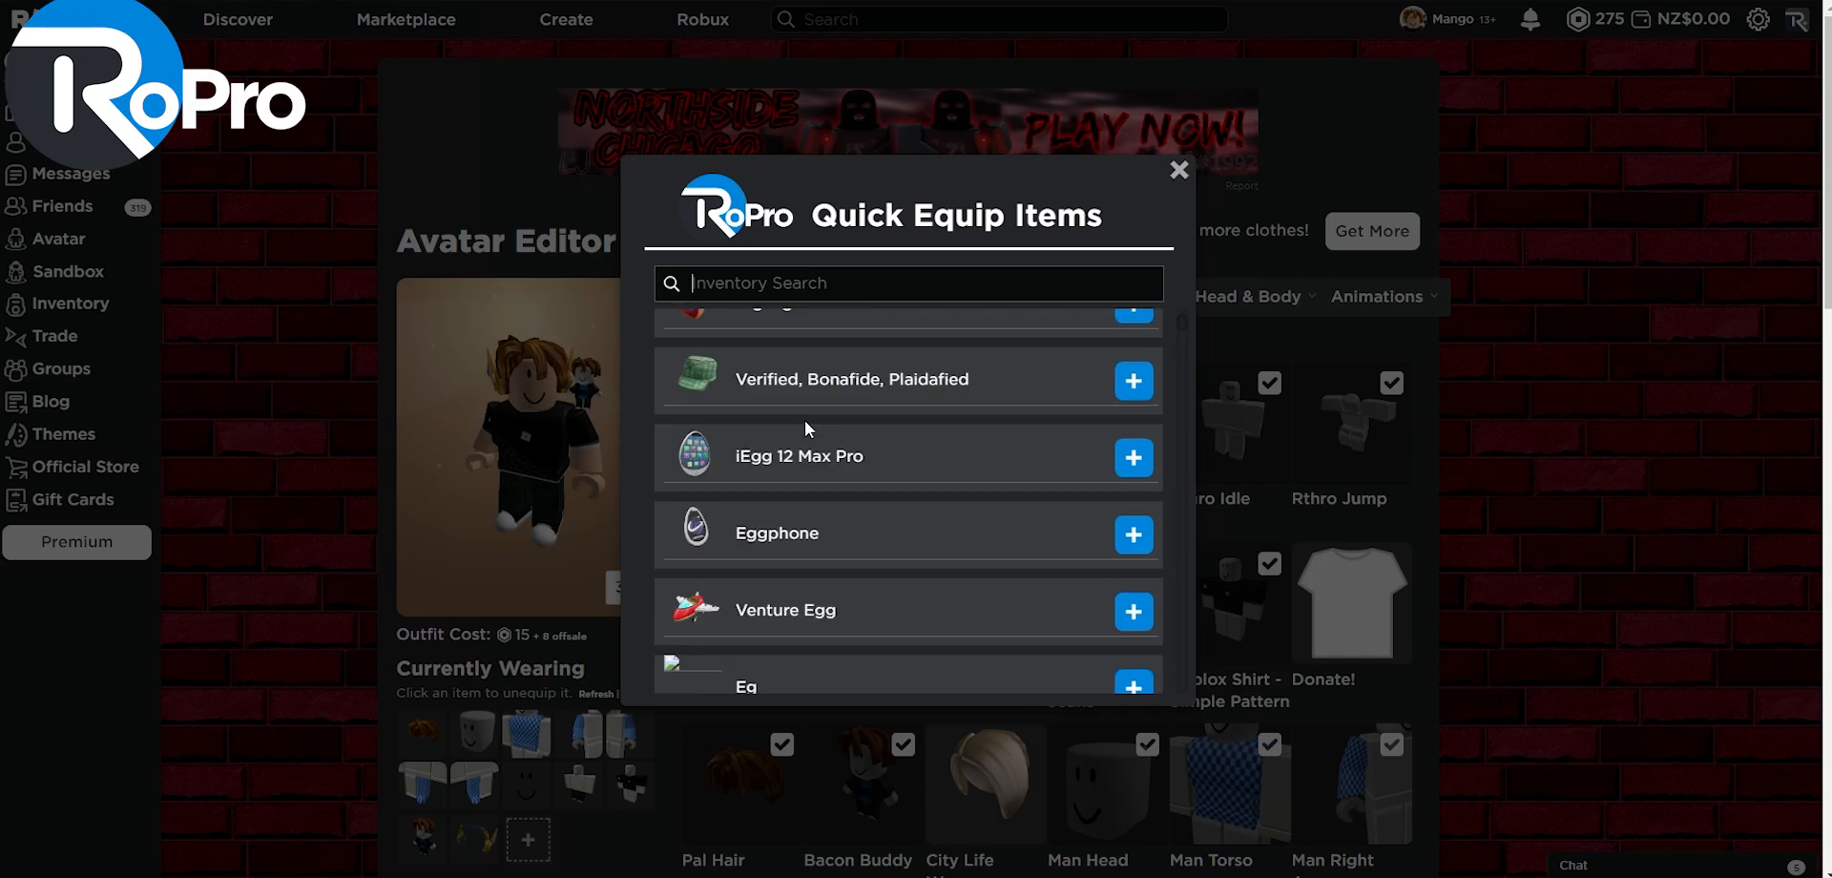
mouse_move(736, 547)
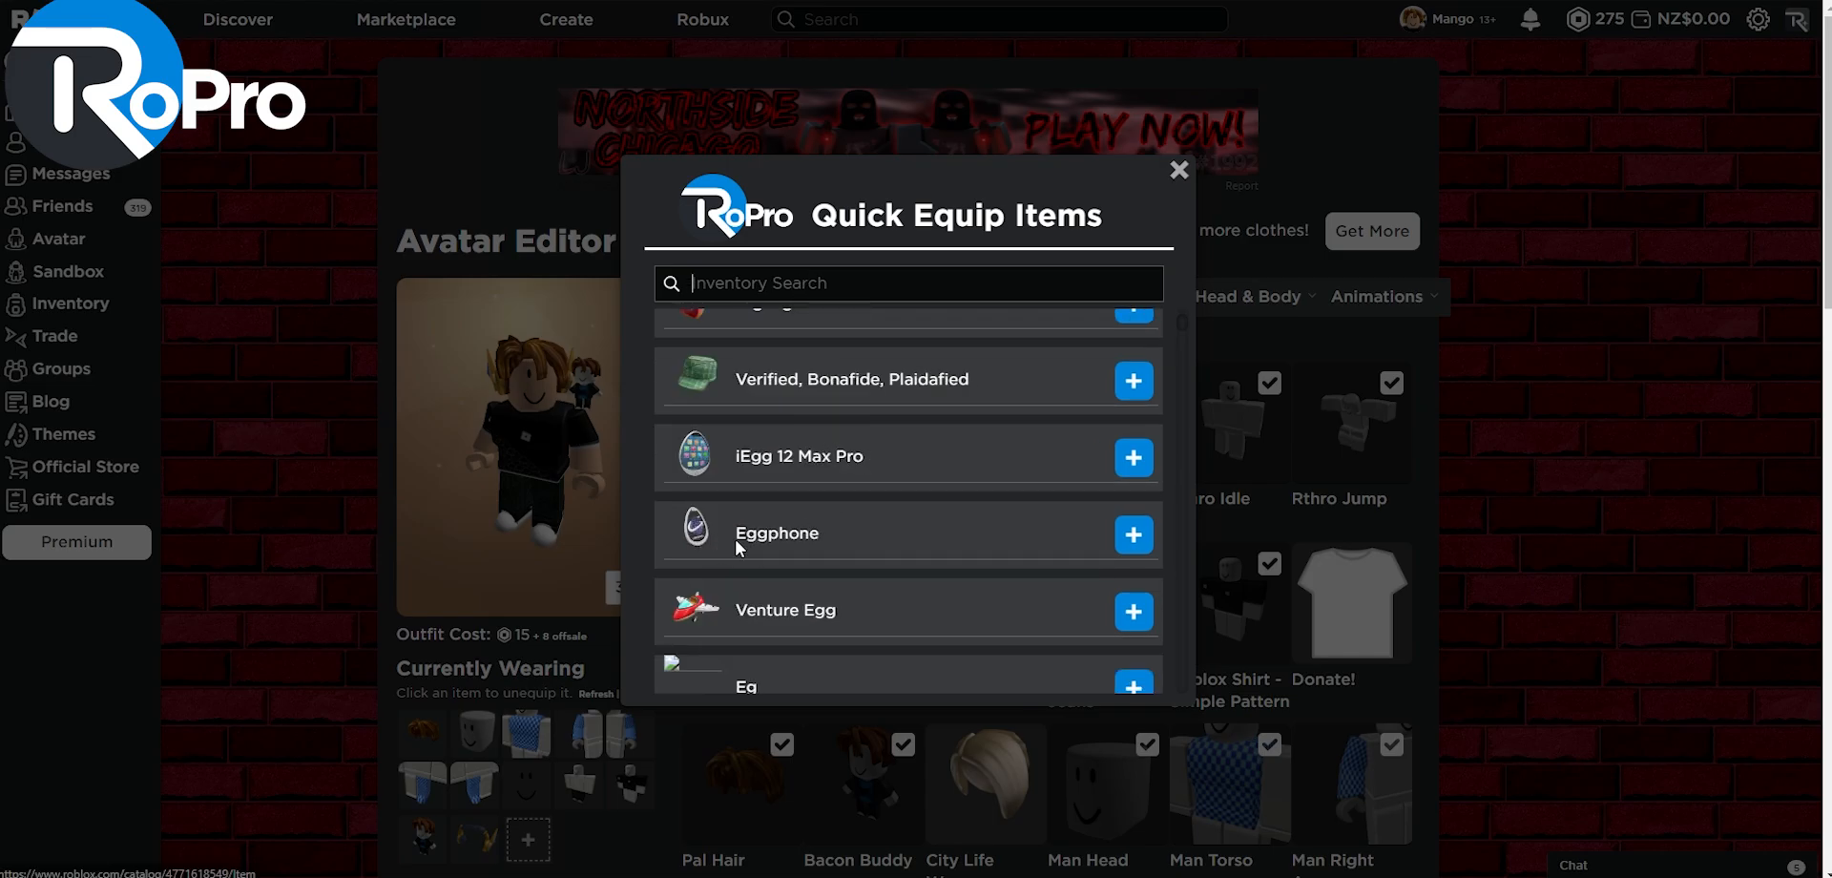
left_click(1179, 170)
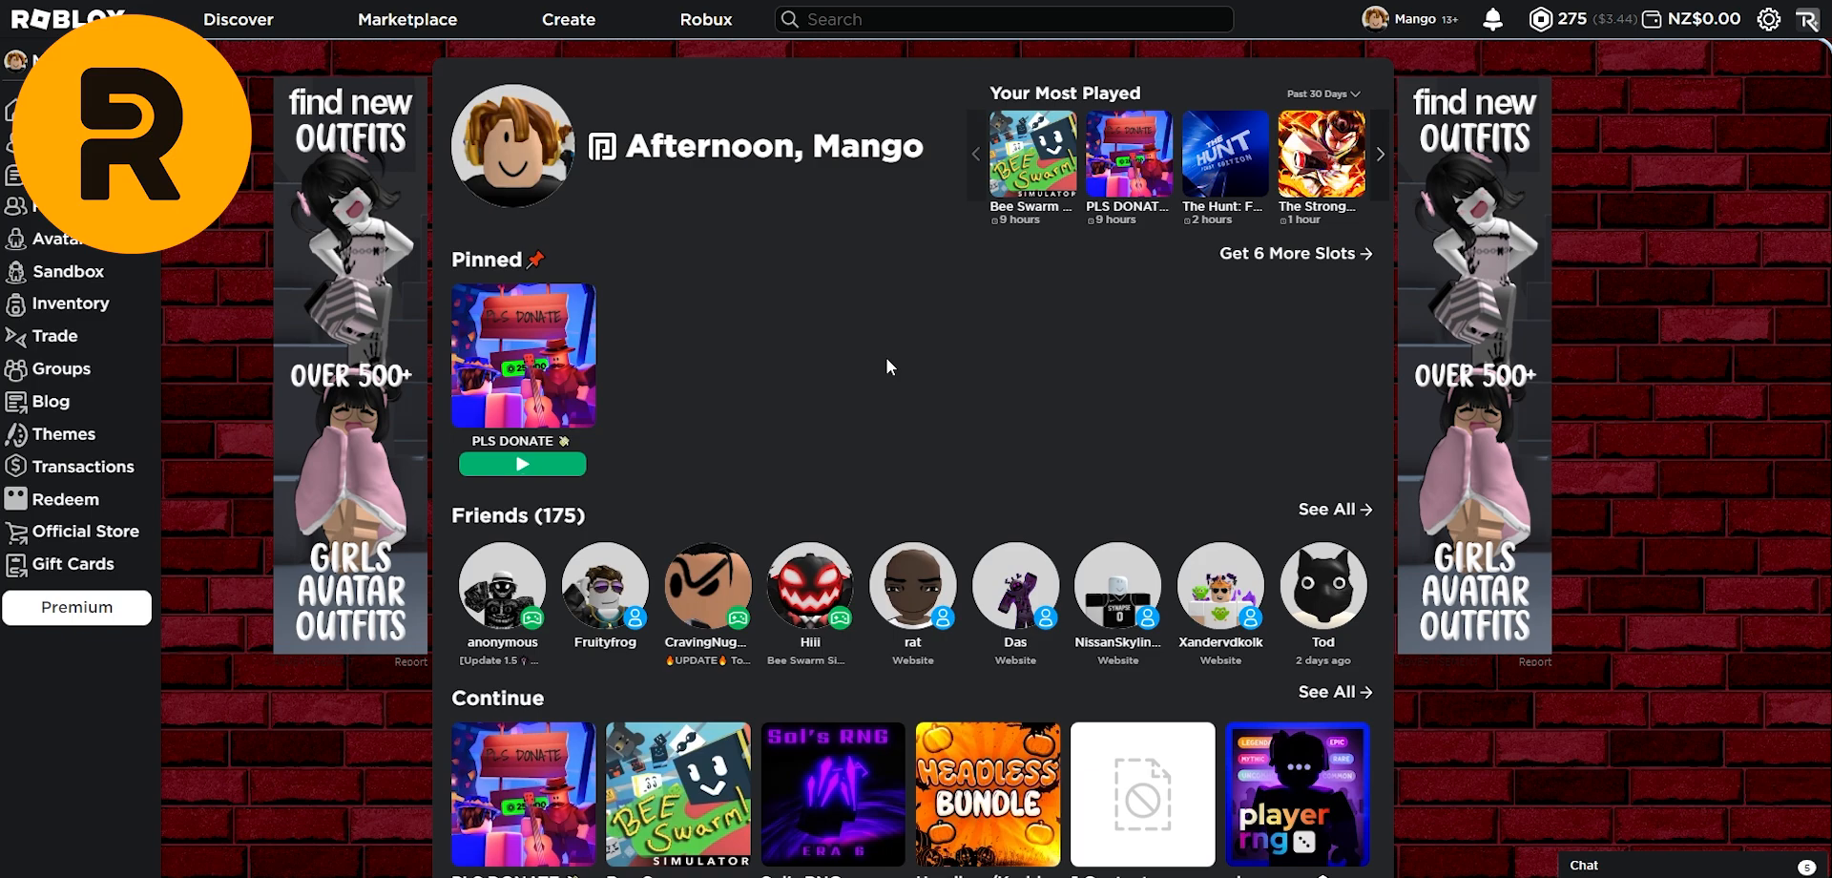
mouse_move(608, 112)
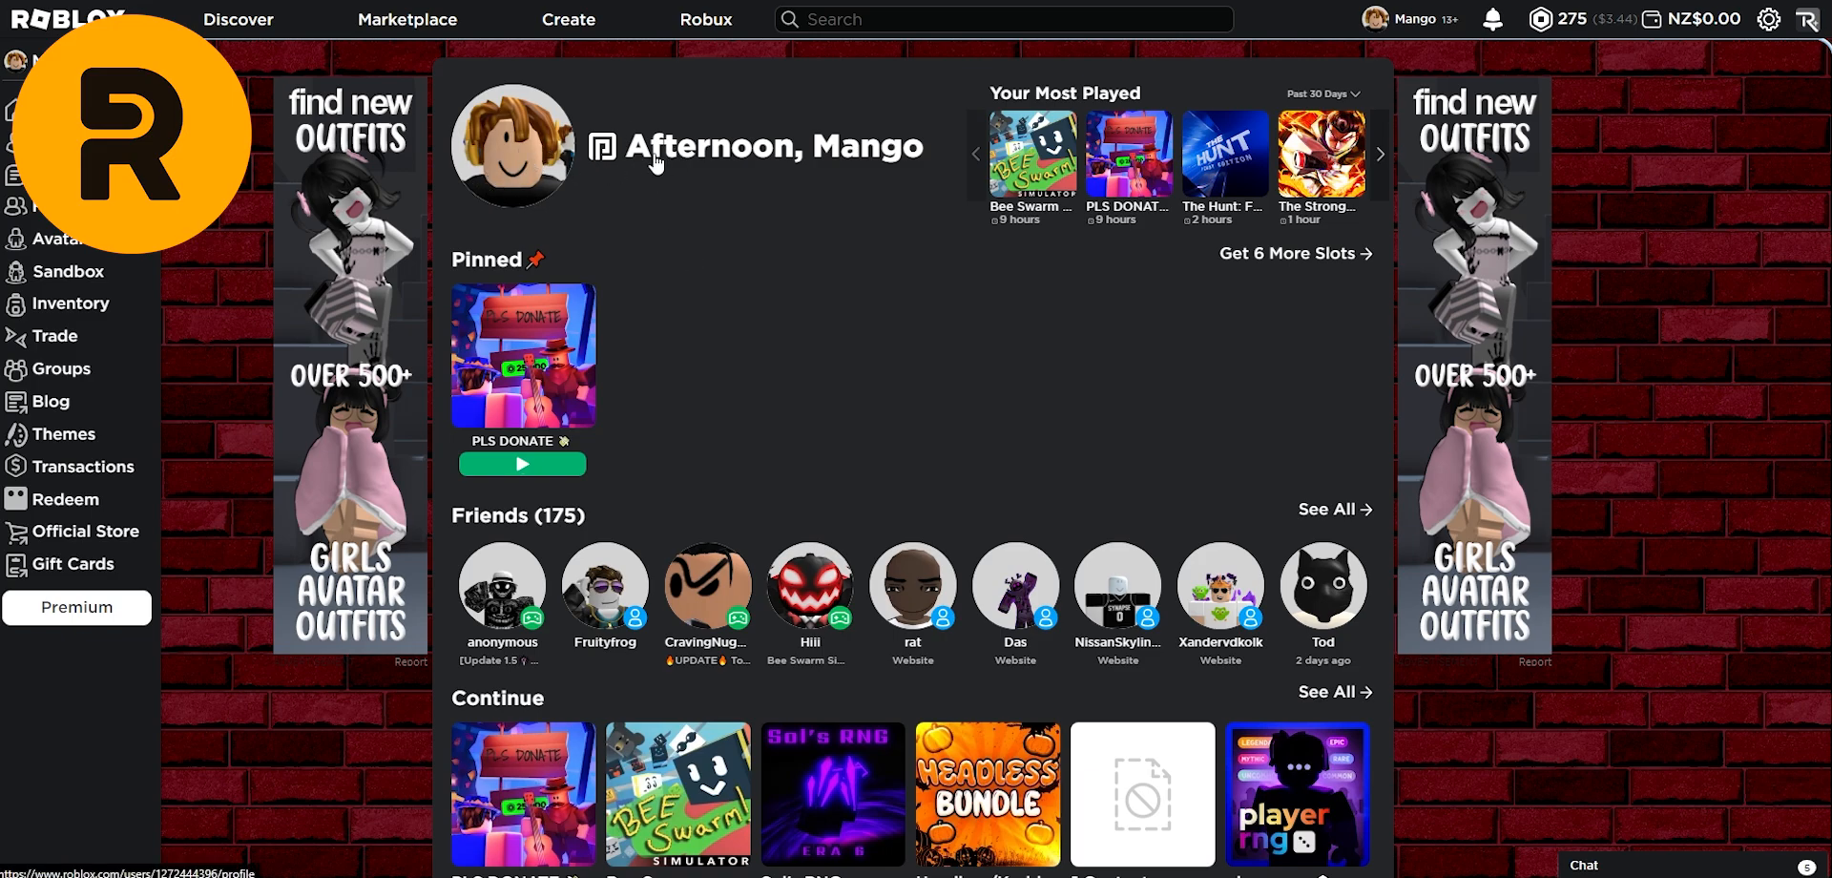
mouse_move(855, 178)
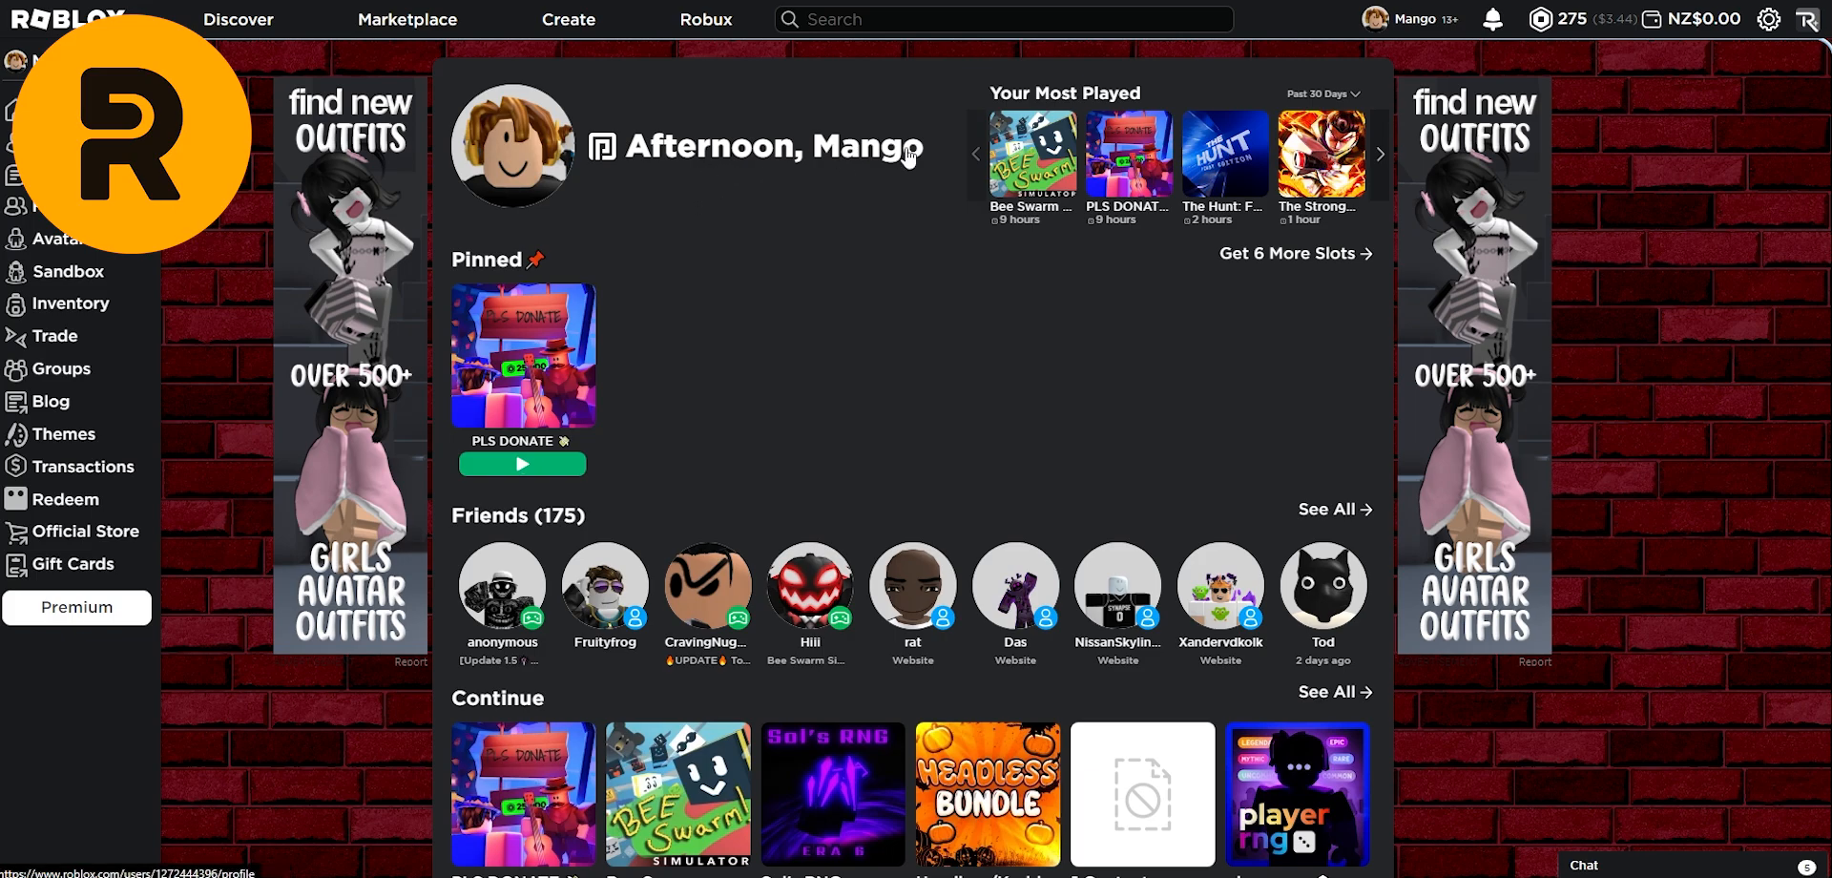
mouse_move(628, 353)
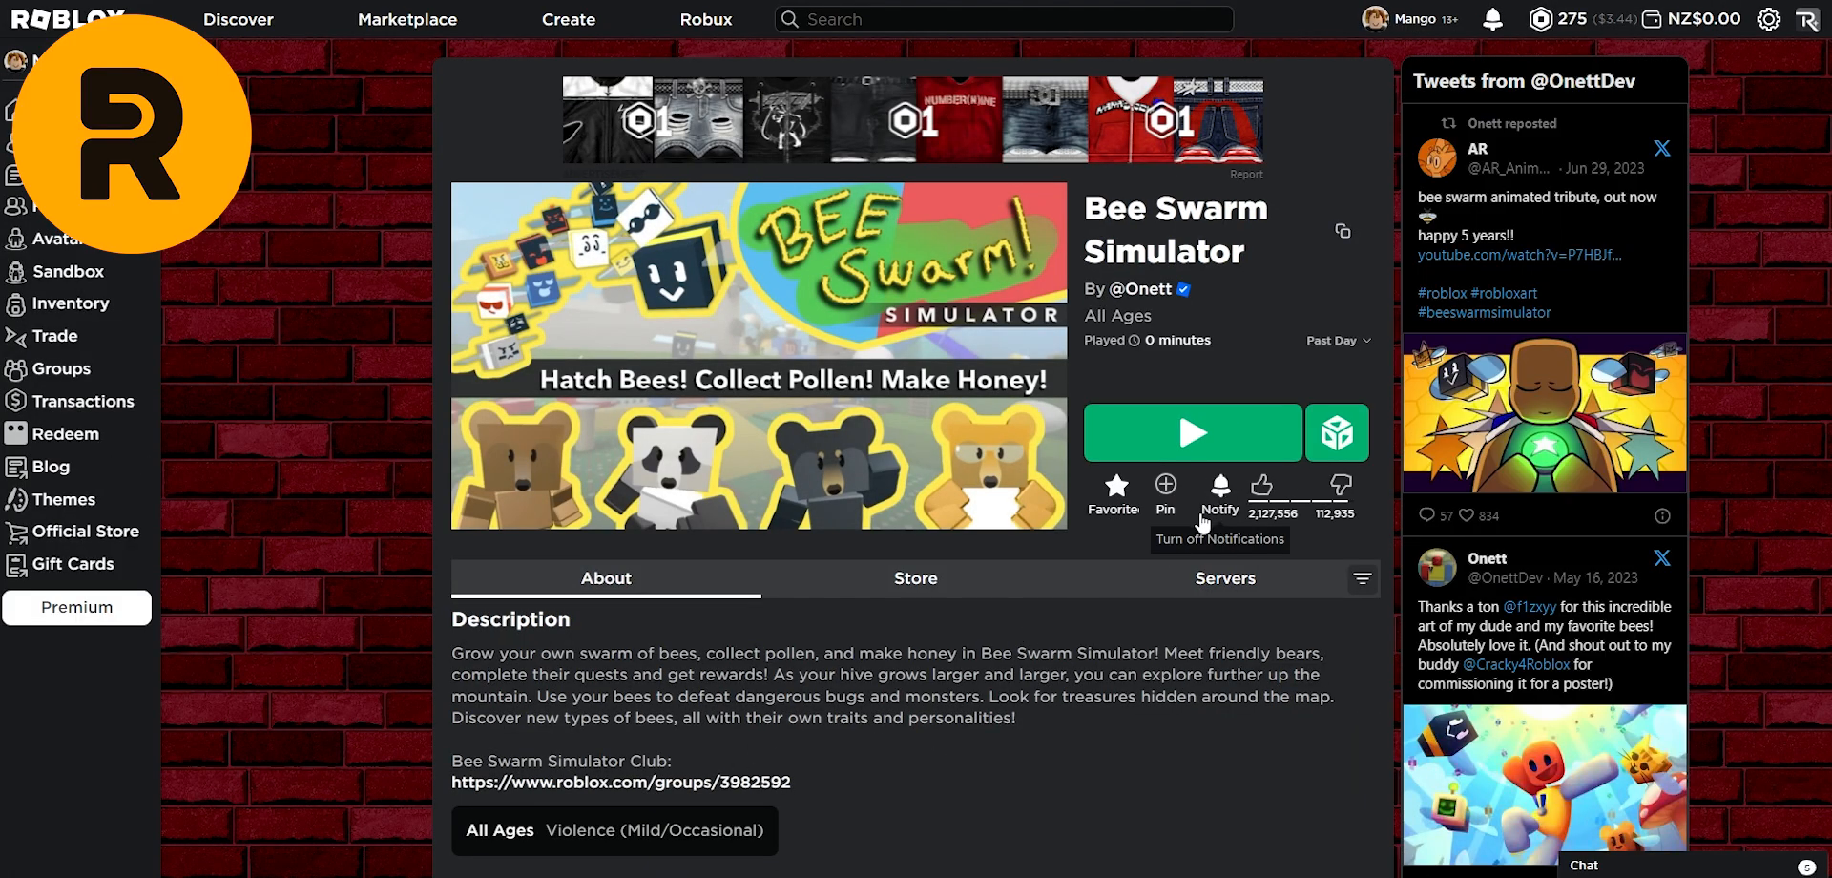
Step: Pin Bee Swarm Simulator and check it beside PLS DONATE on Home
left_click(1165, 492)
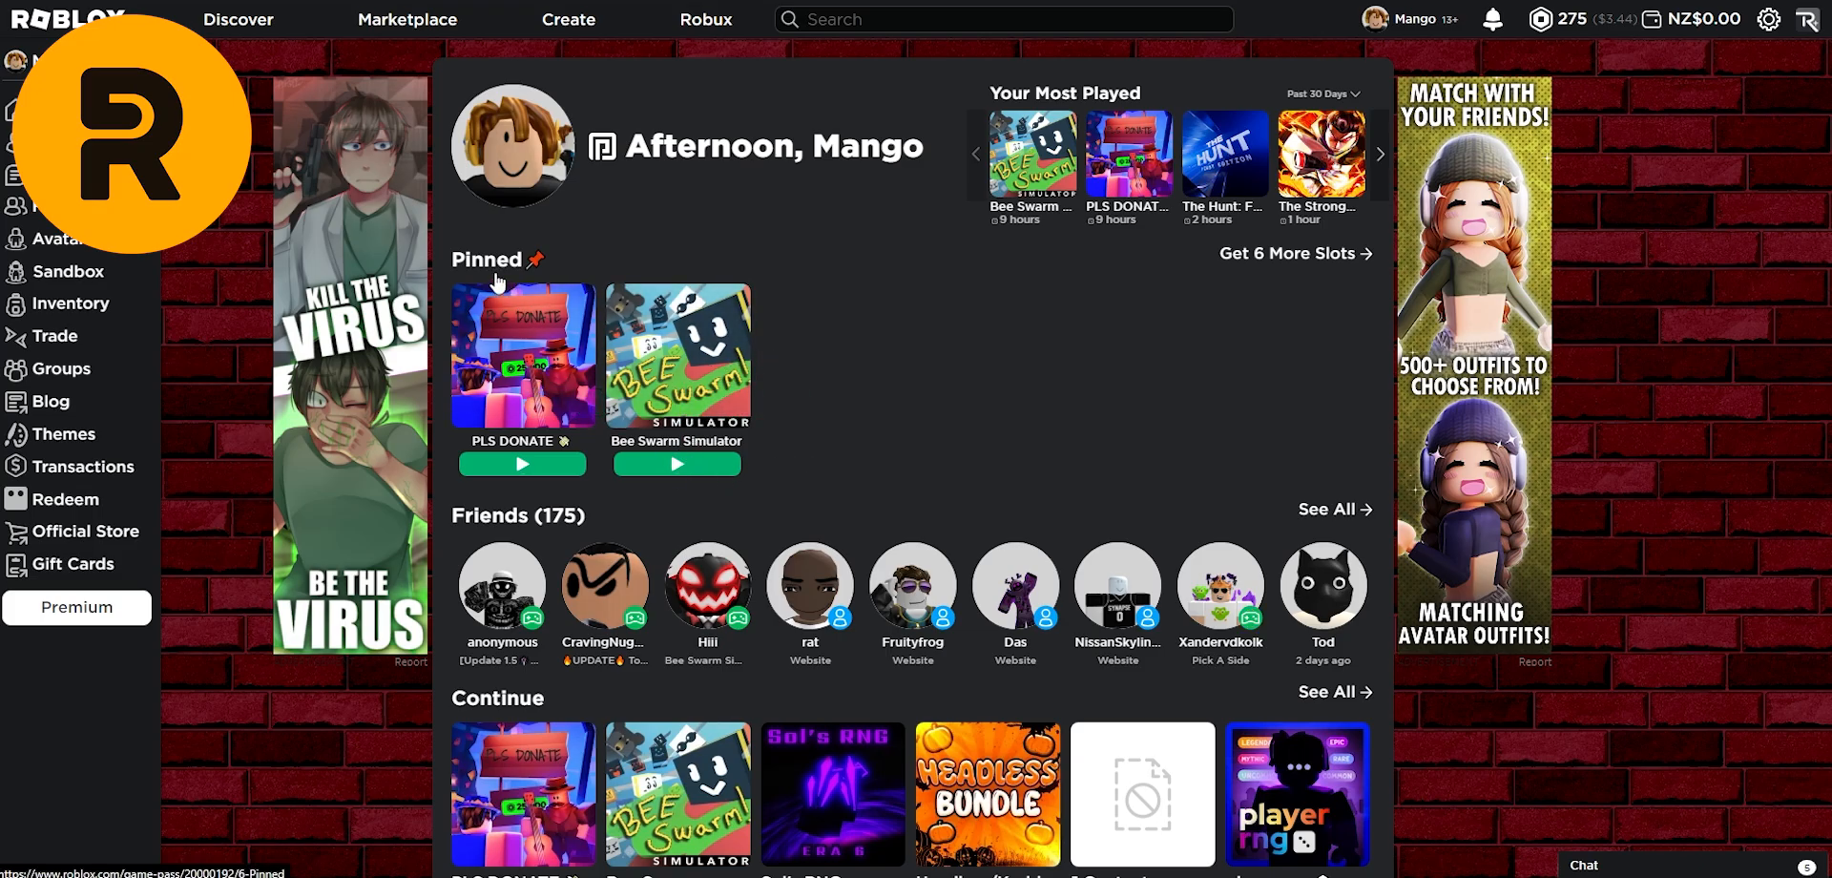
scroll("down", 3)
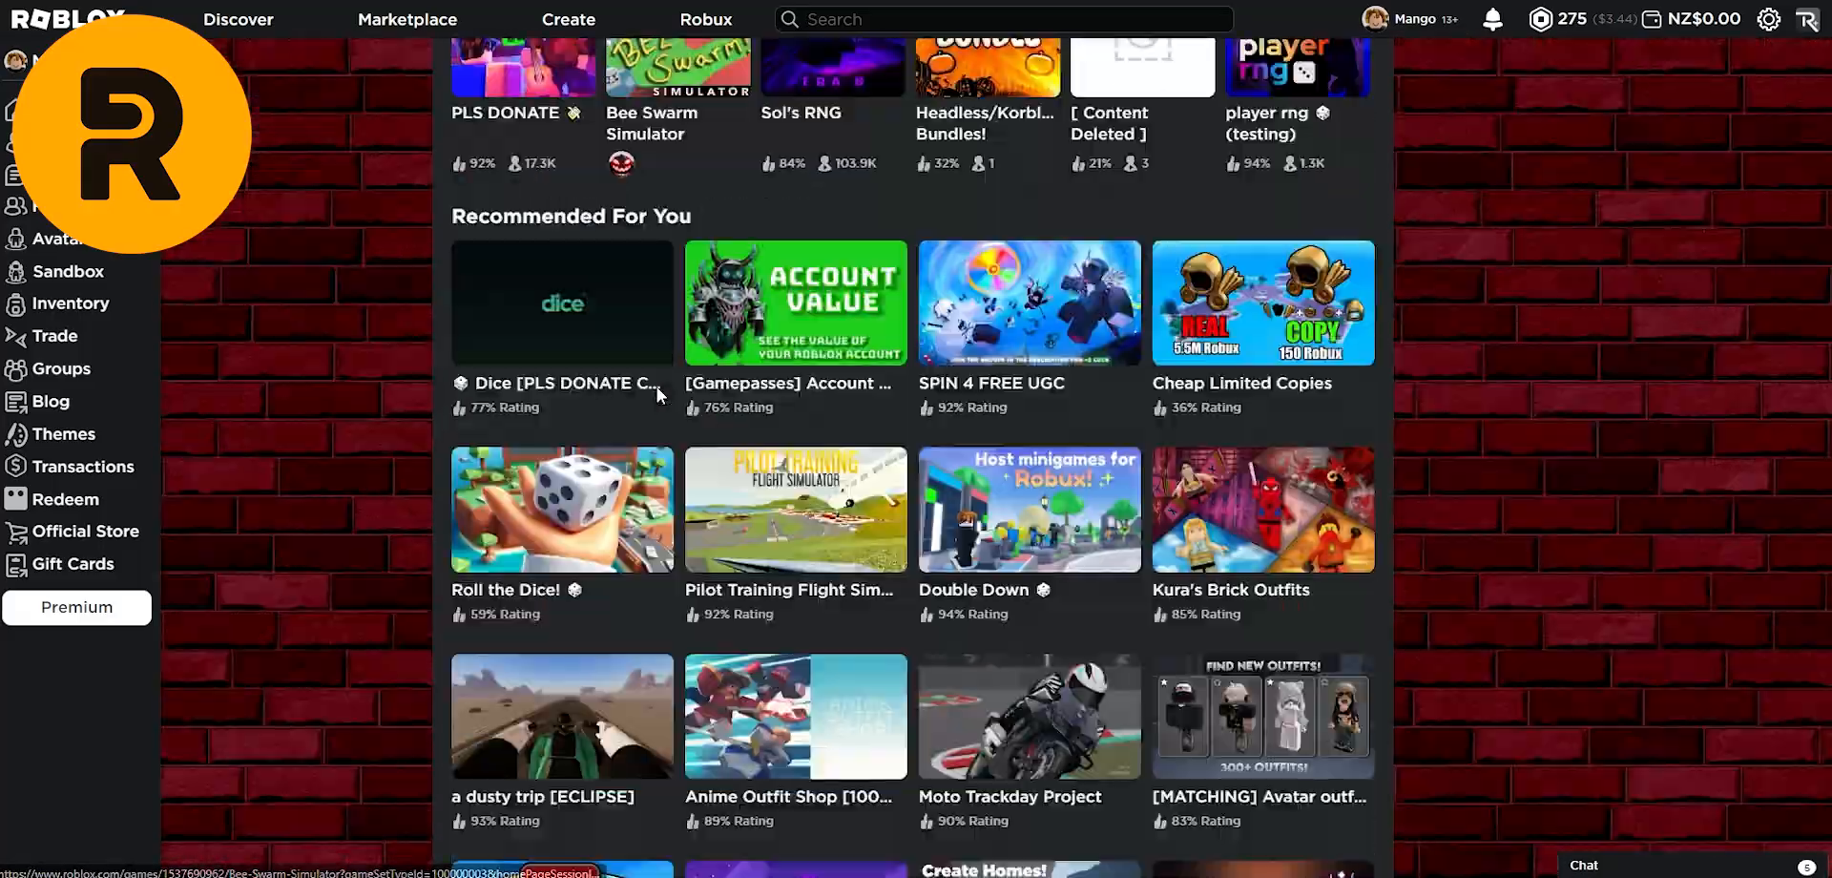
scroll("down", 3)
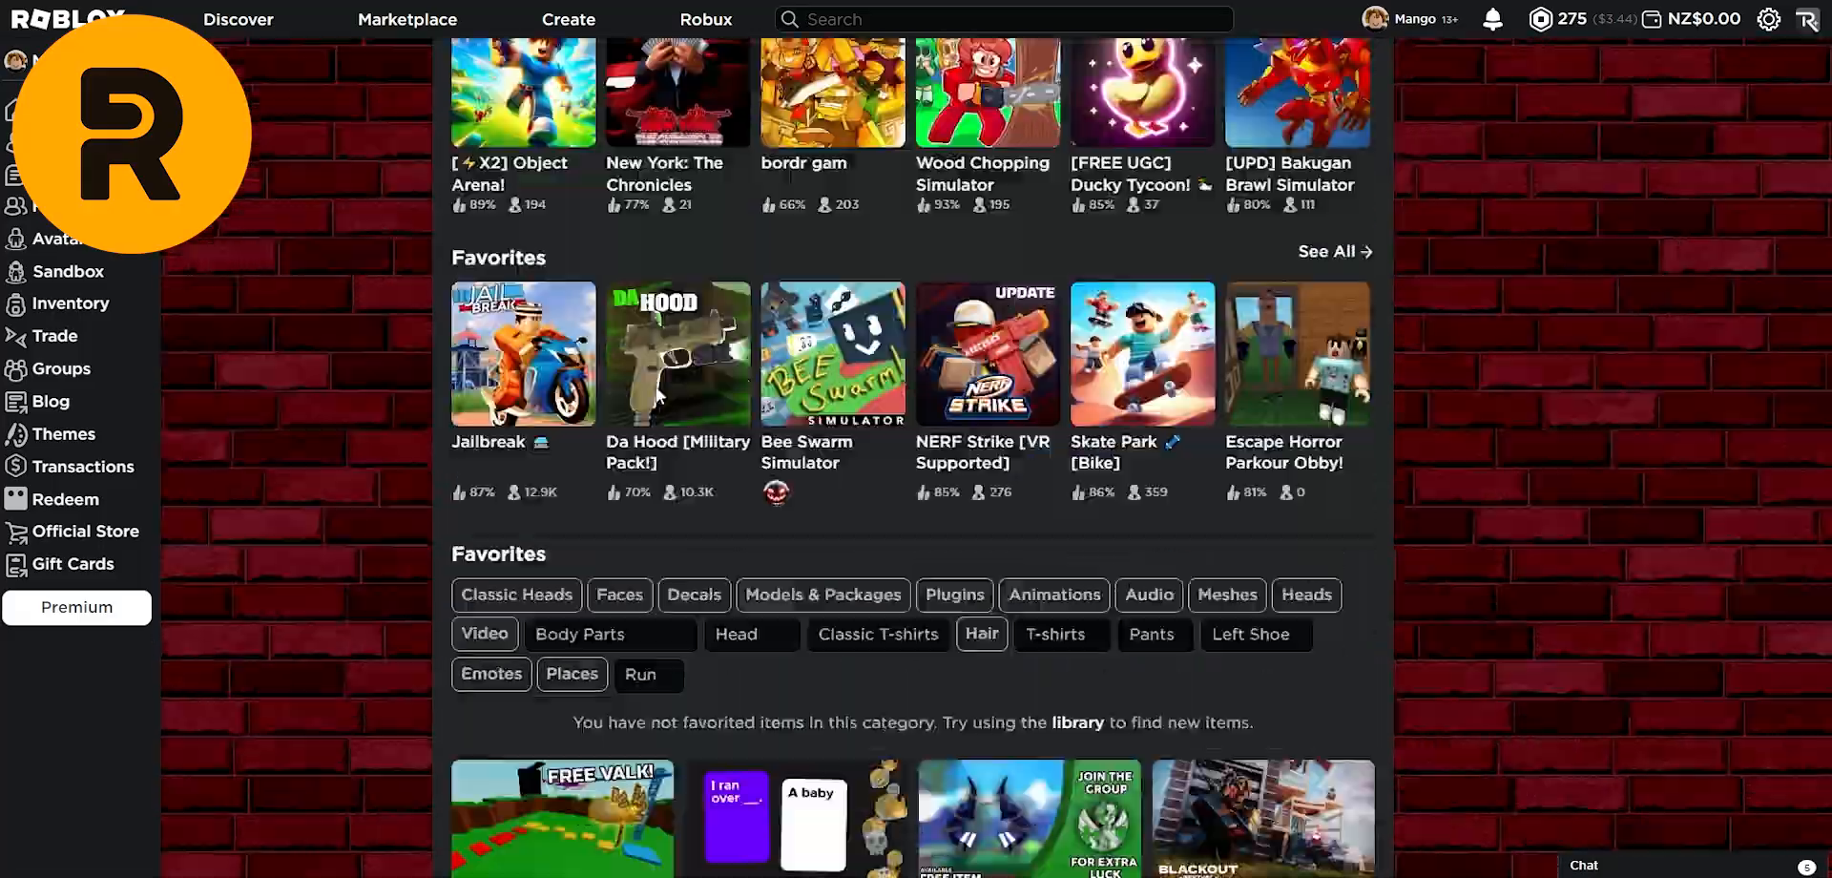
scroll("down", 3)
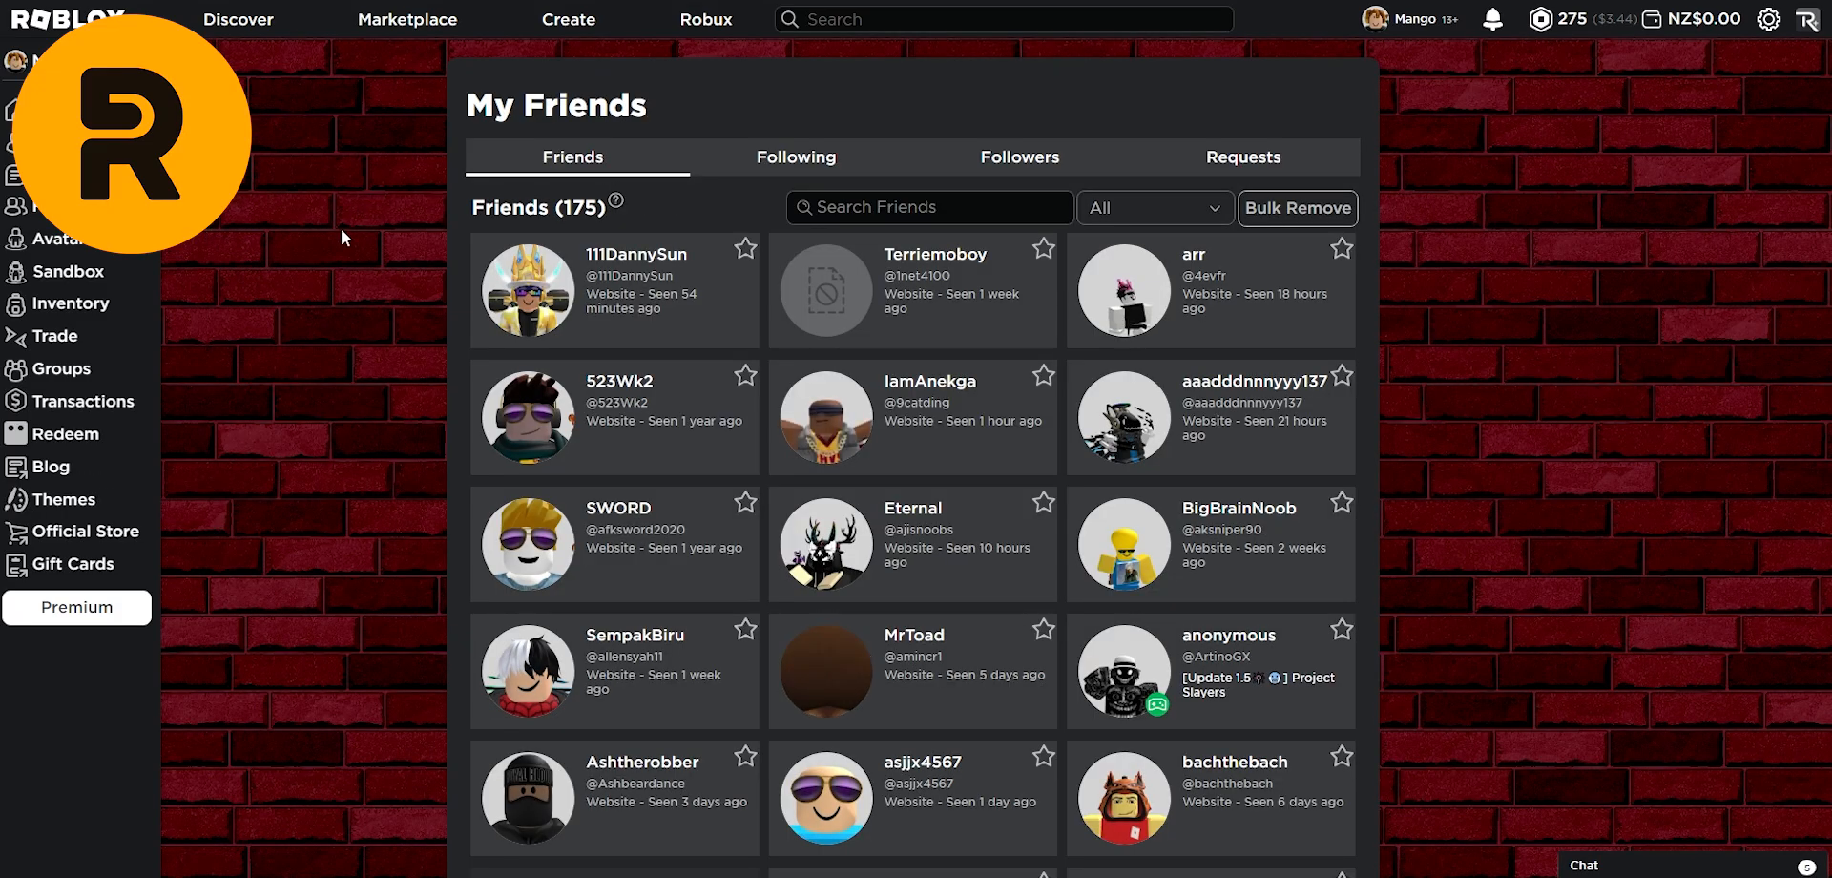
mouse_move(573, 233)
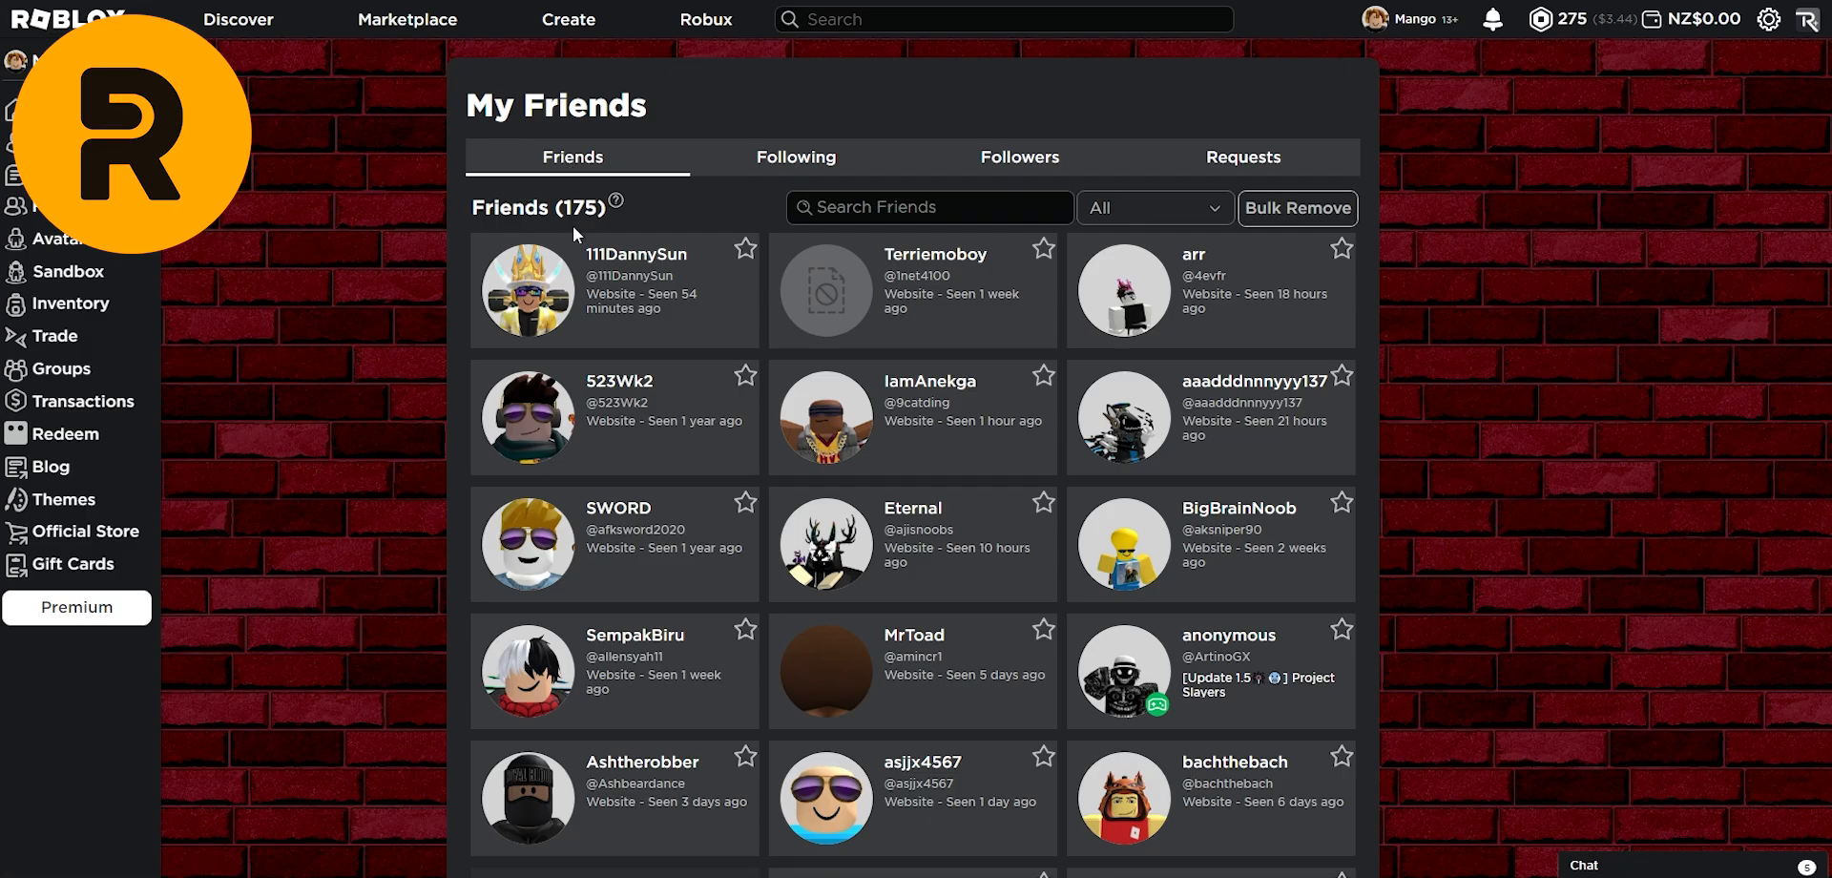
mouse_move(1322, 228)
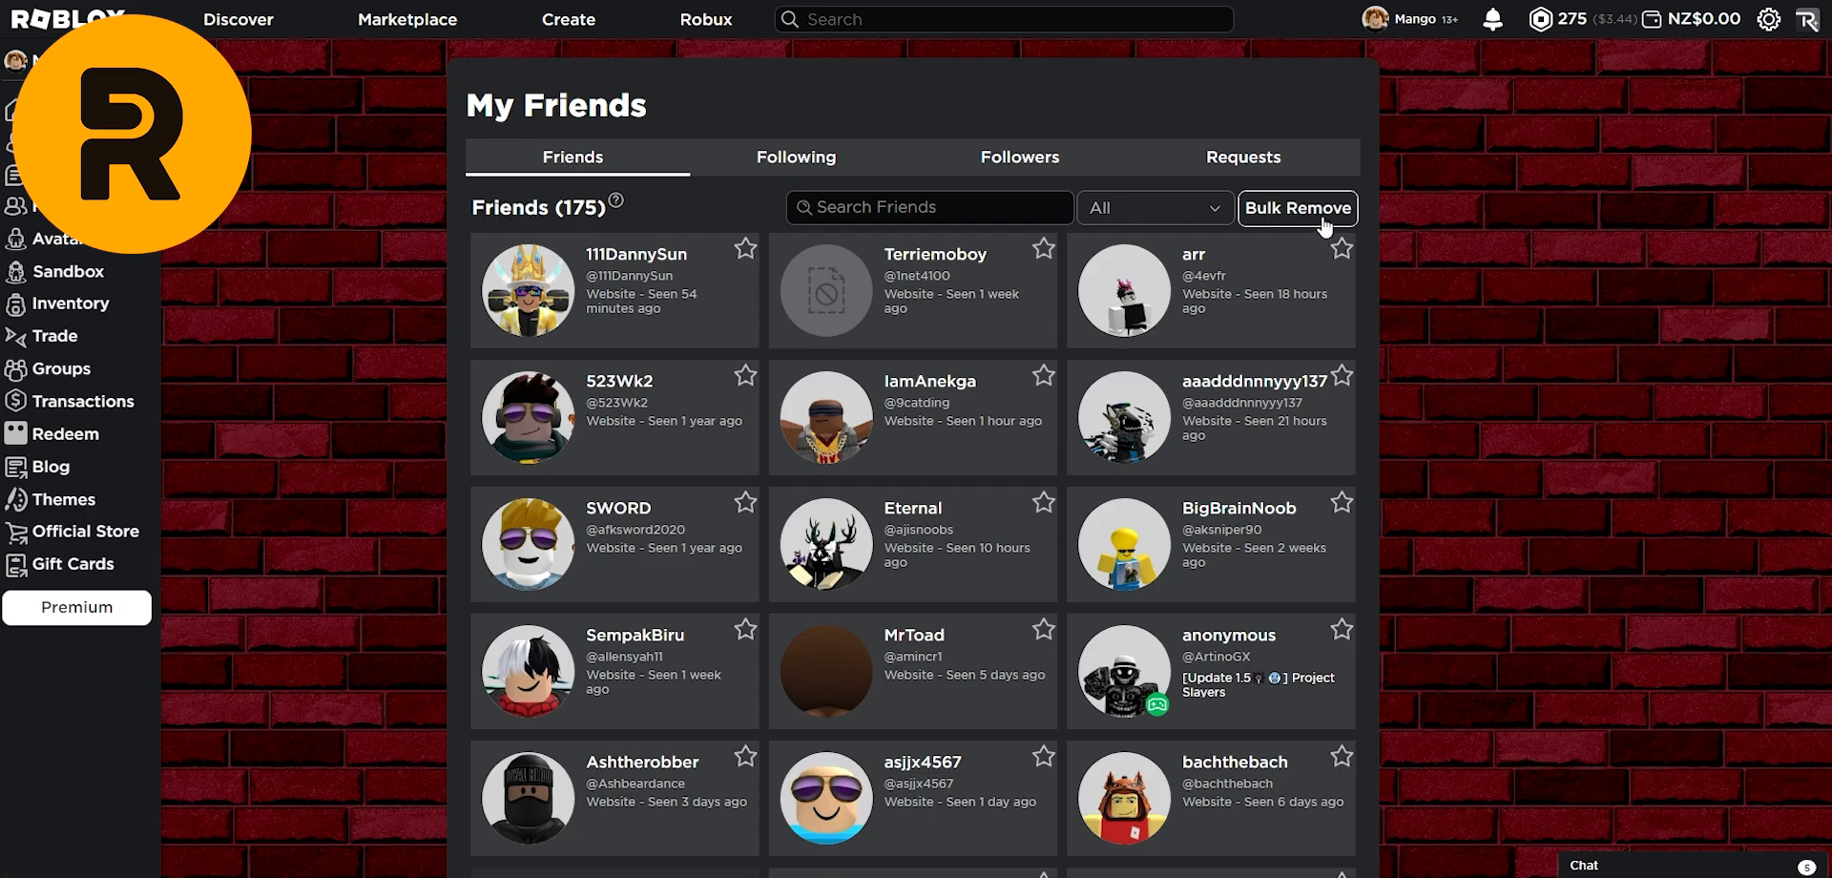
Step: Start Bulk Remove on My Friends, cancel it, and star the first friend
left_click(1297, 209)
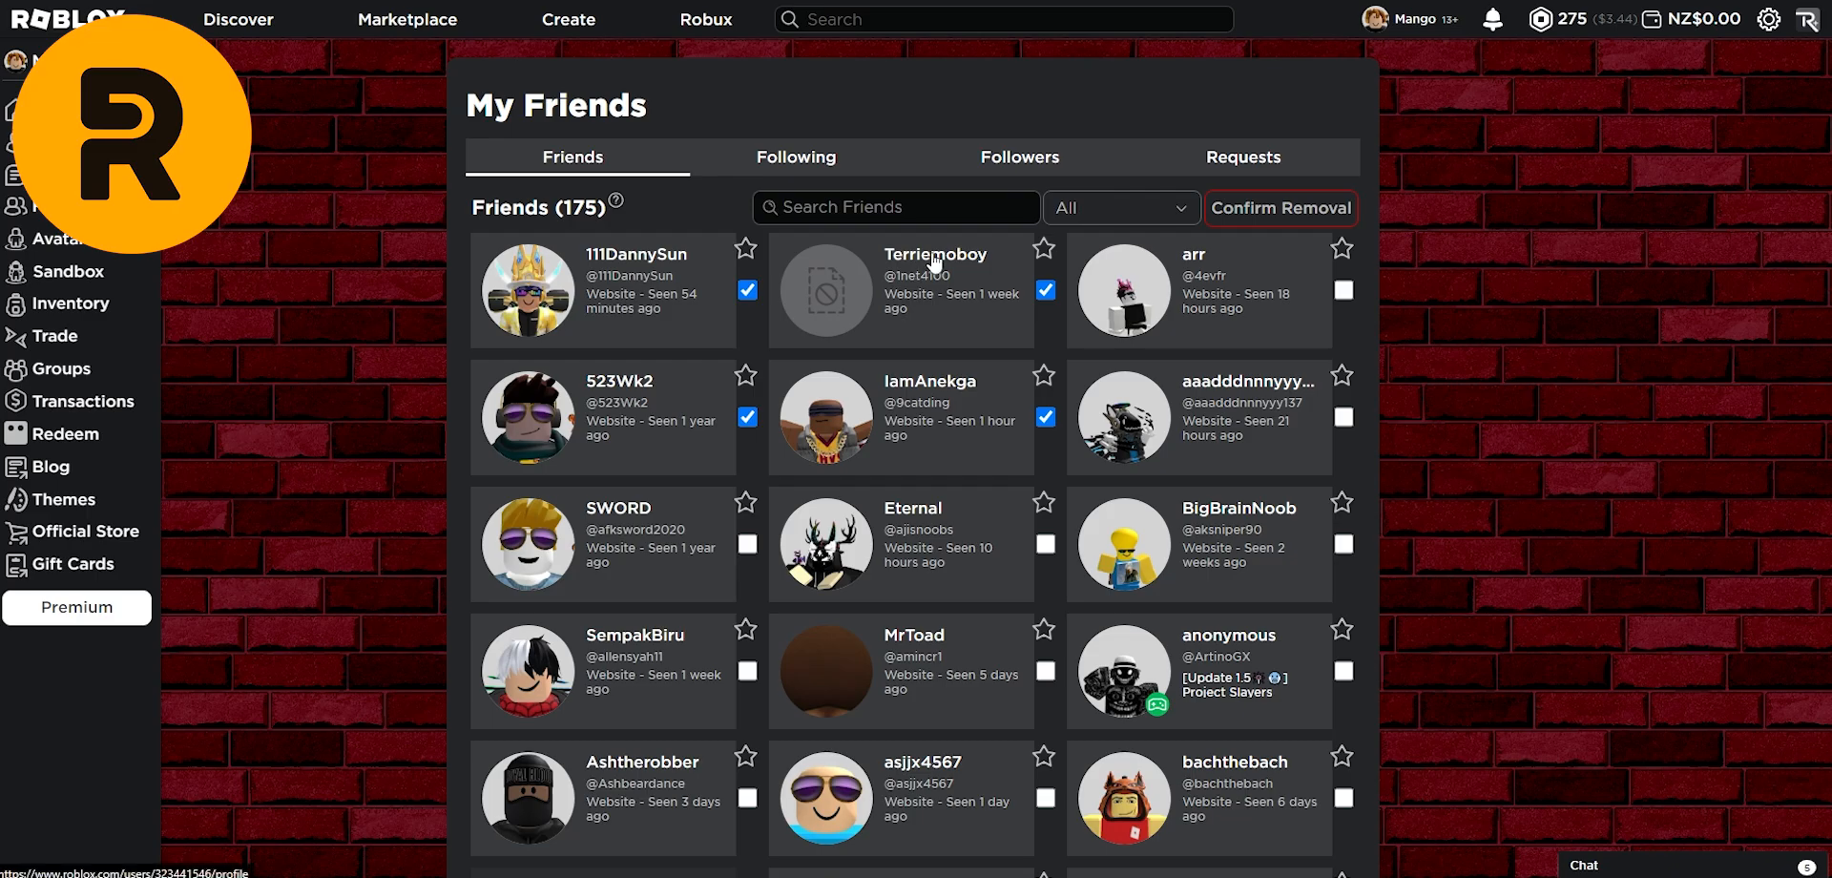
left_click(936, 255)
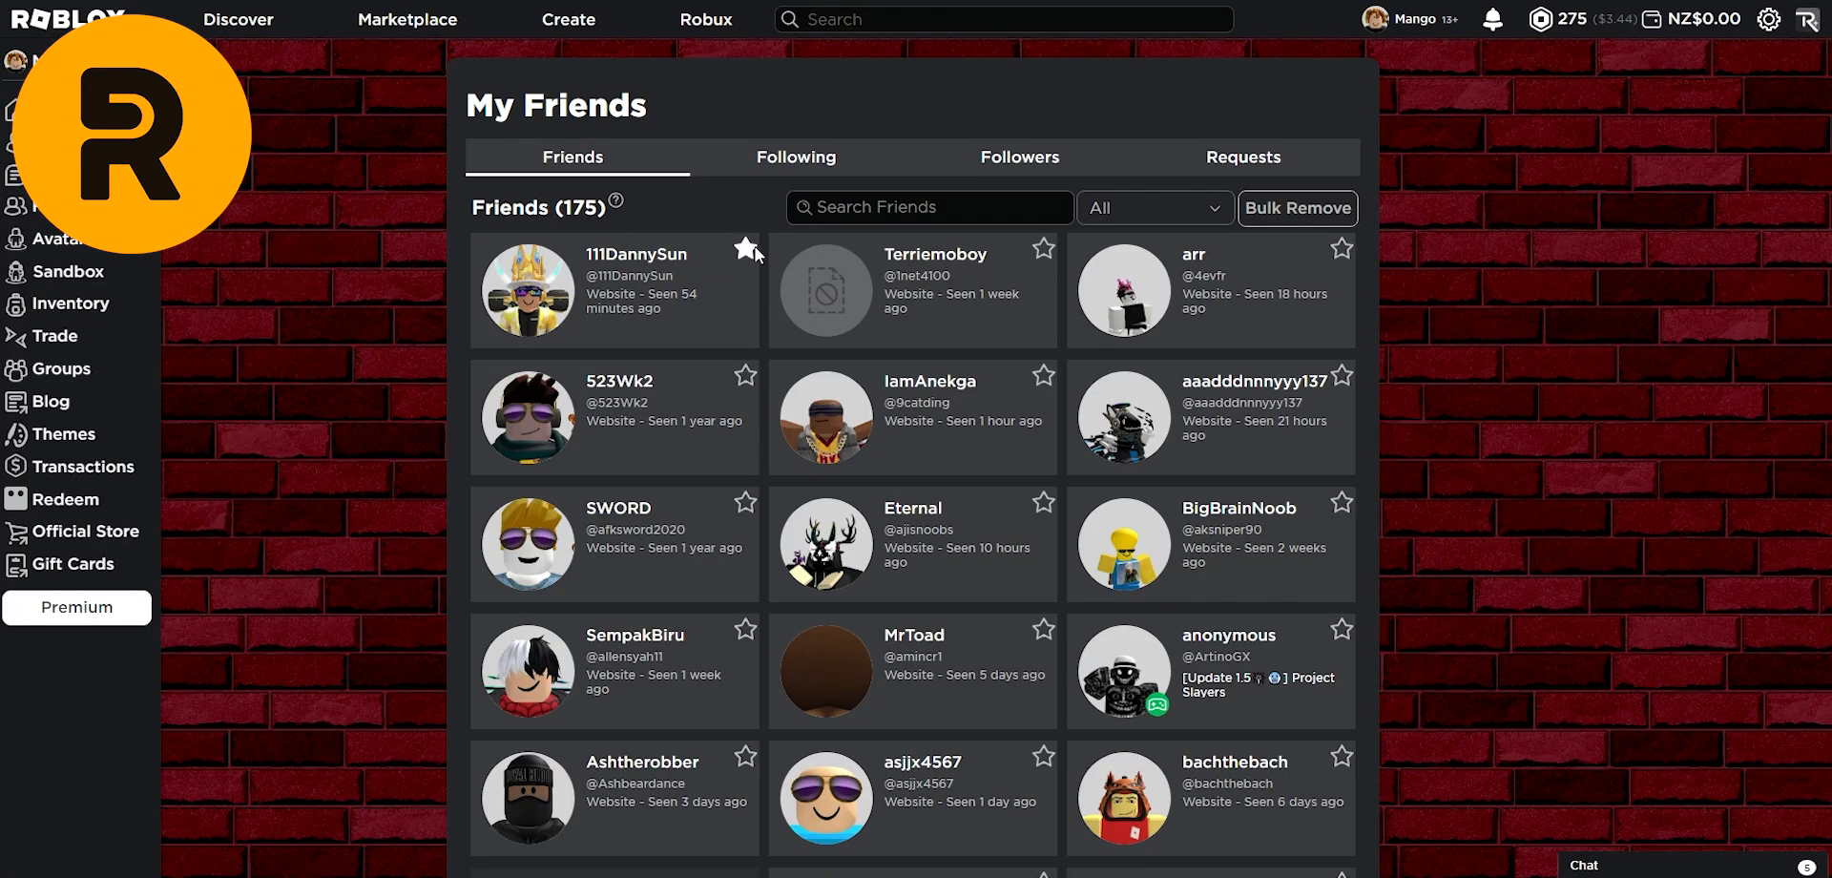
left_click(746, 249)
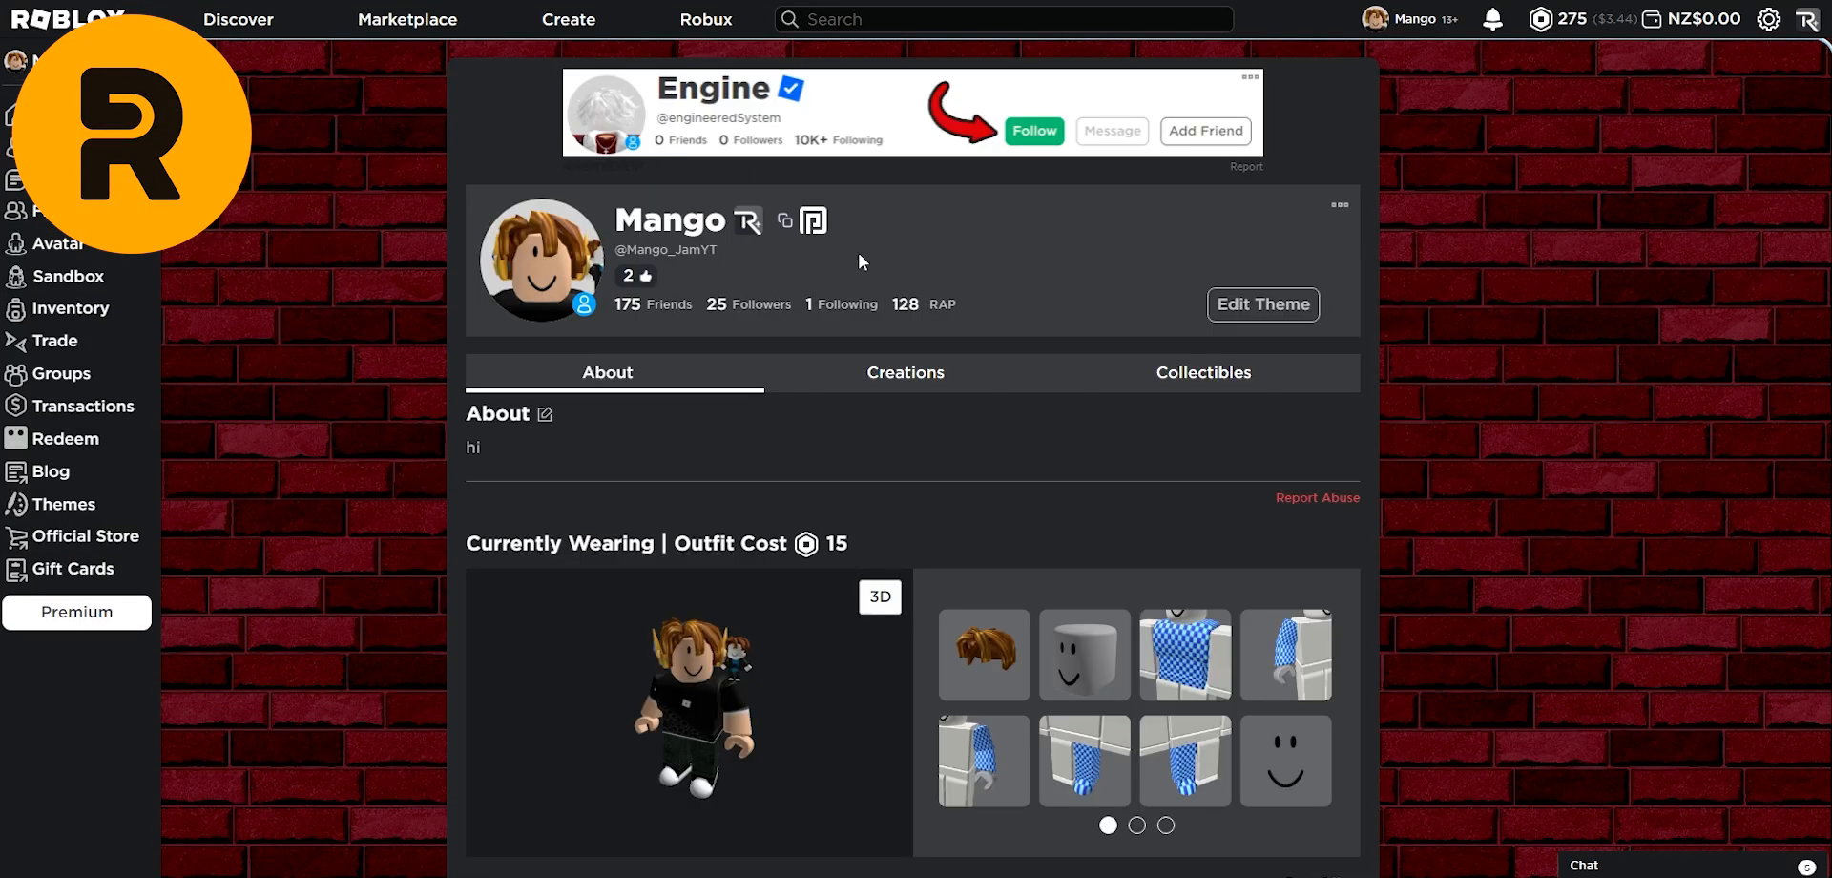
mouse_move(853, 416)
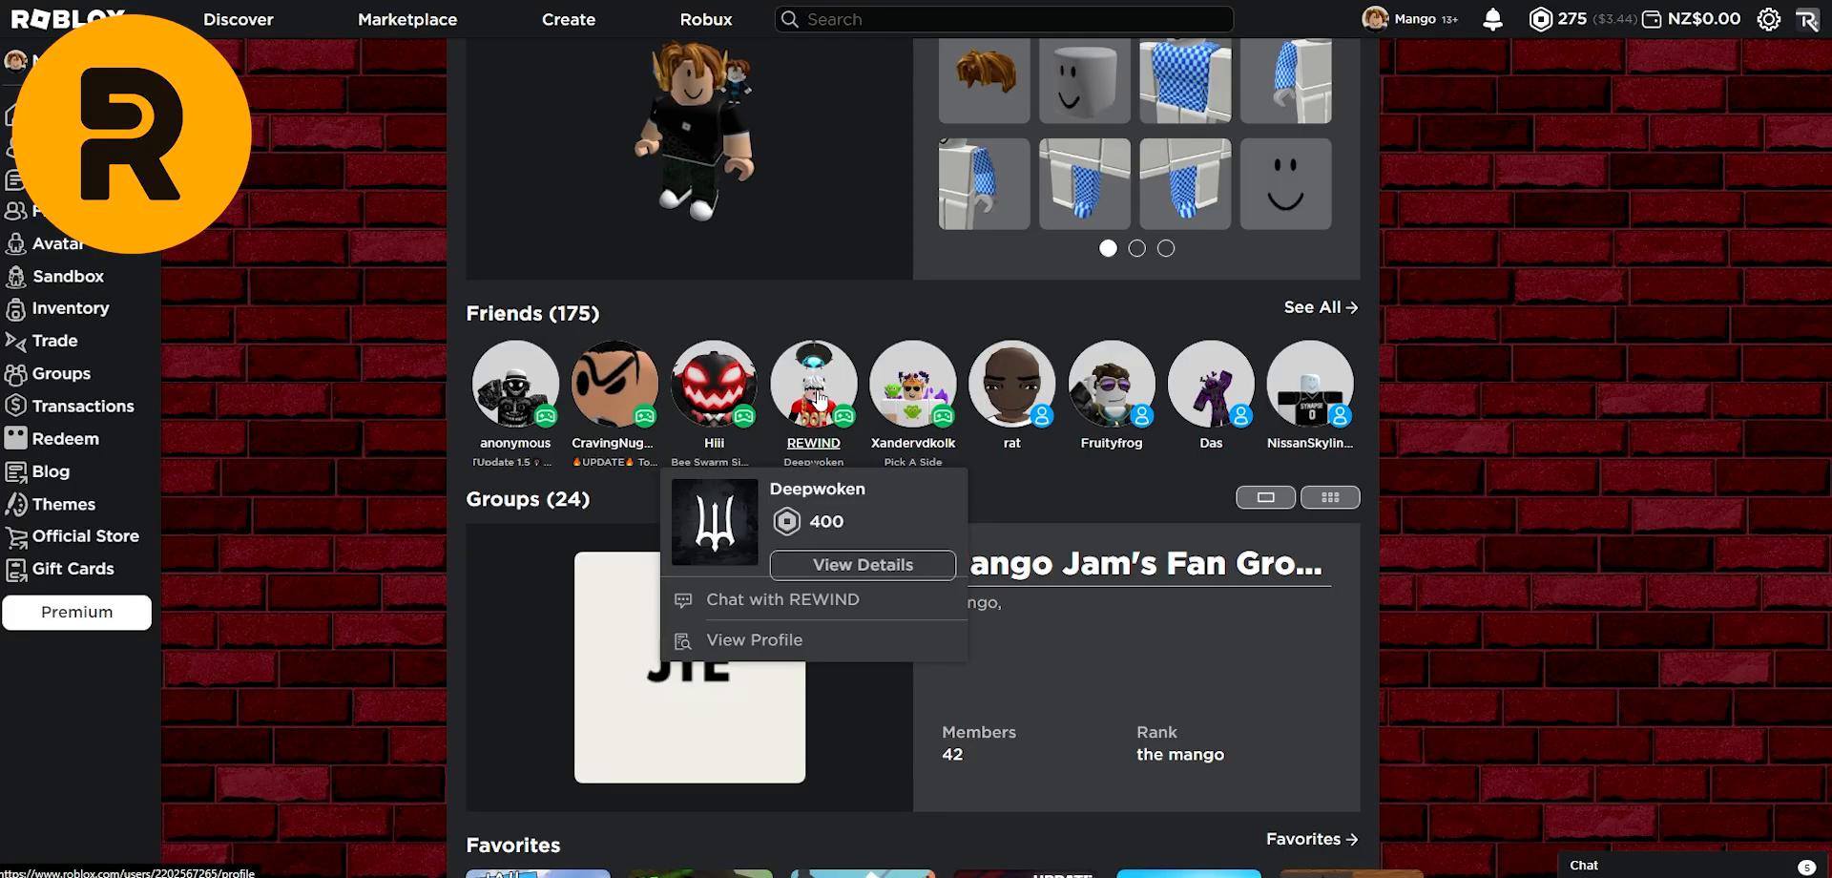
Step: Open the Deepwoken-playing friend's profile and scroll to their outfit and its 175 cost
left_click(752, 639)
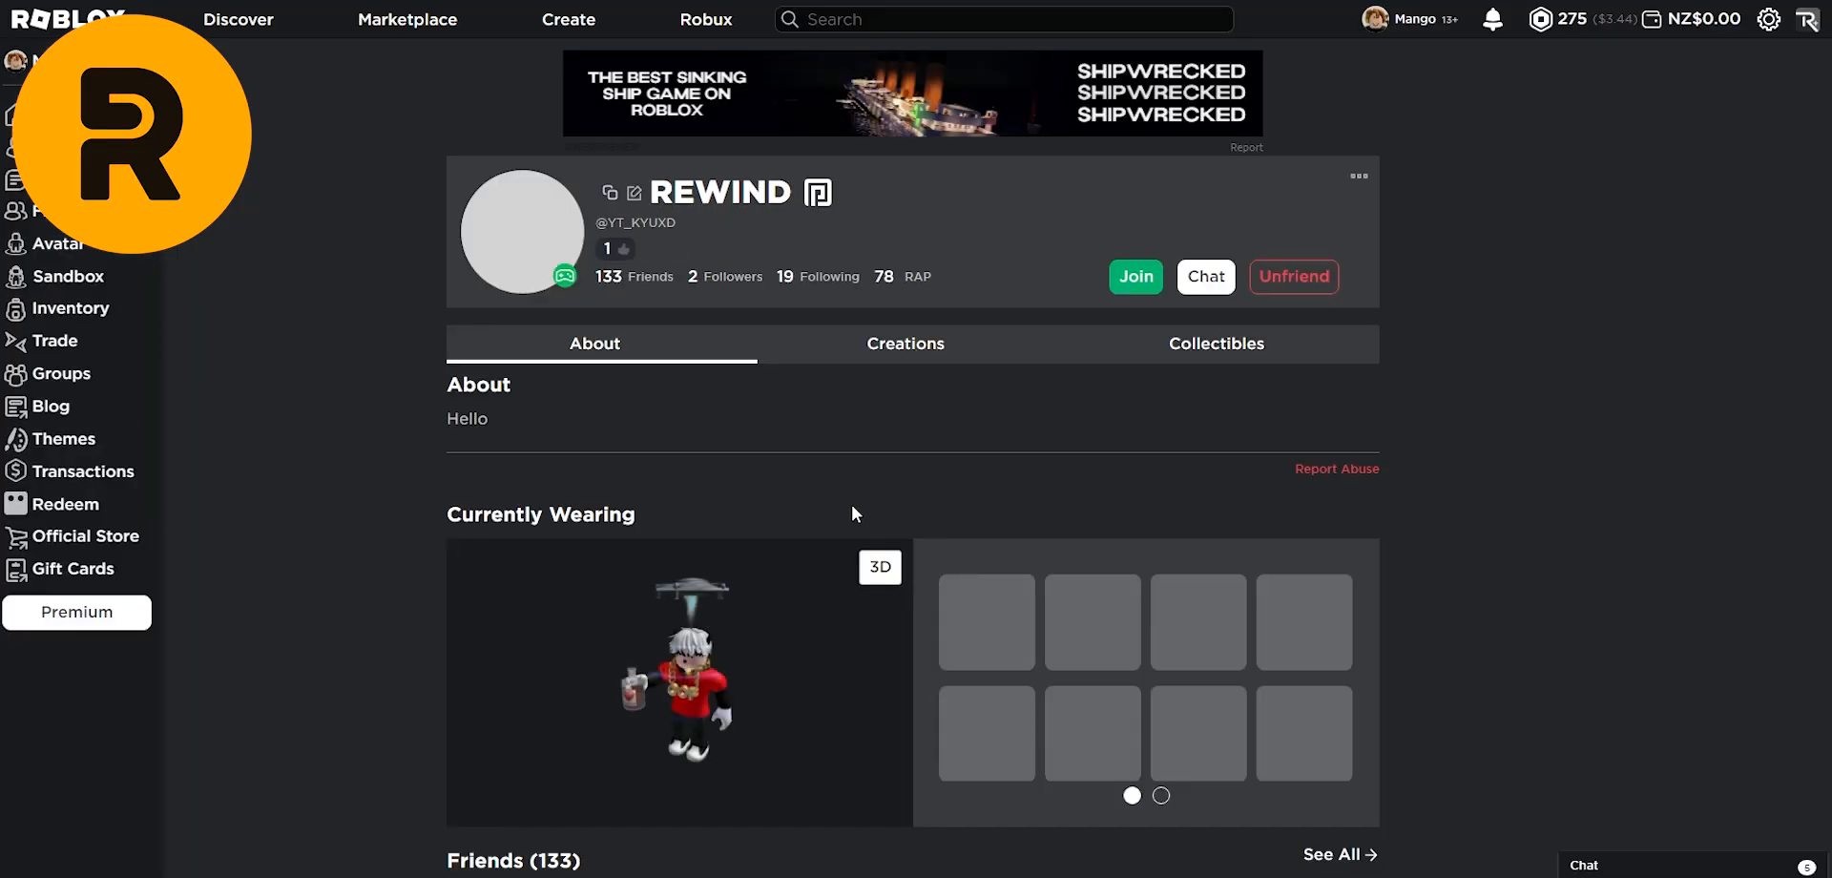
scroll("down", 3)
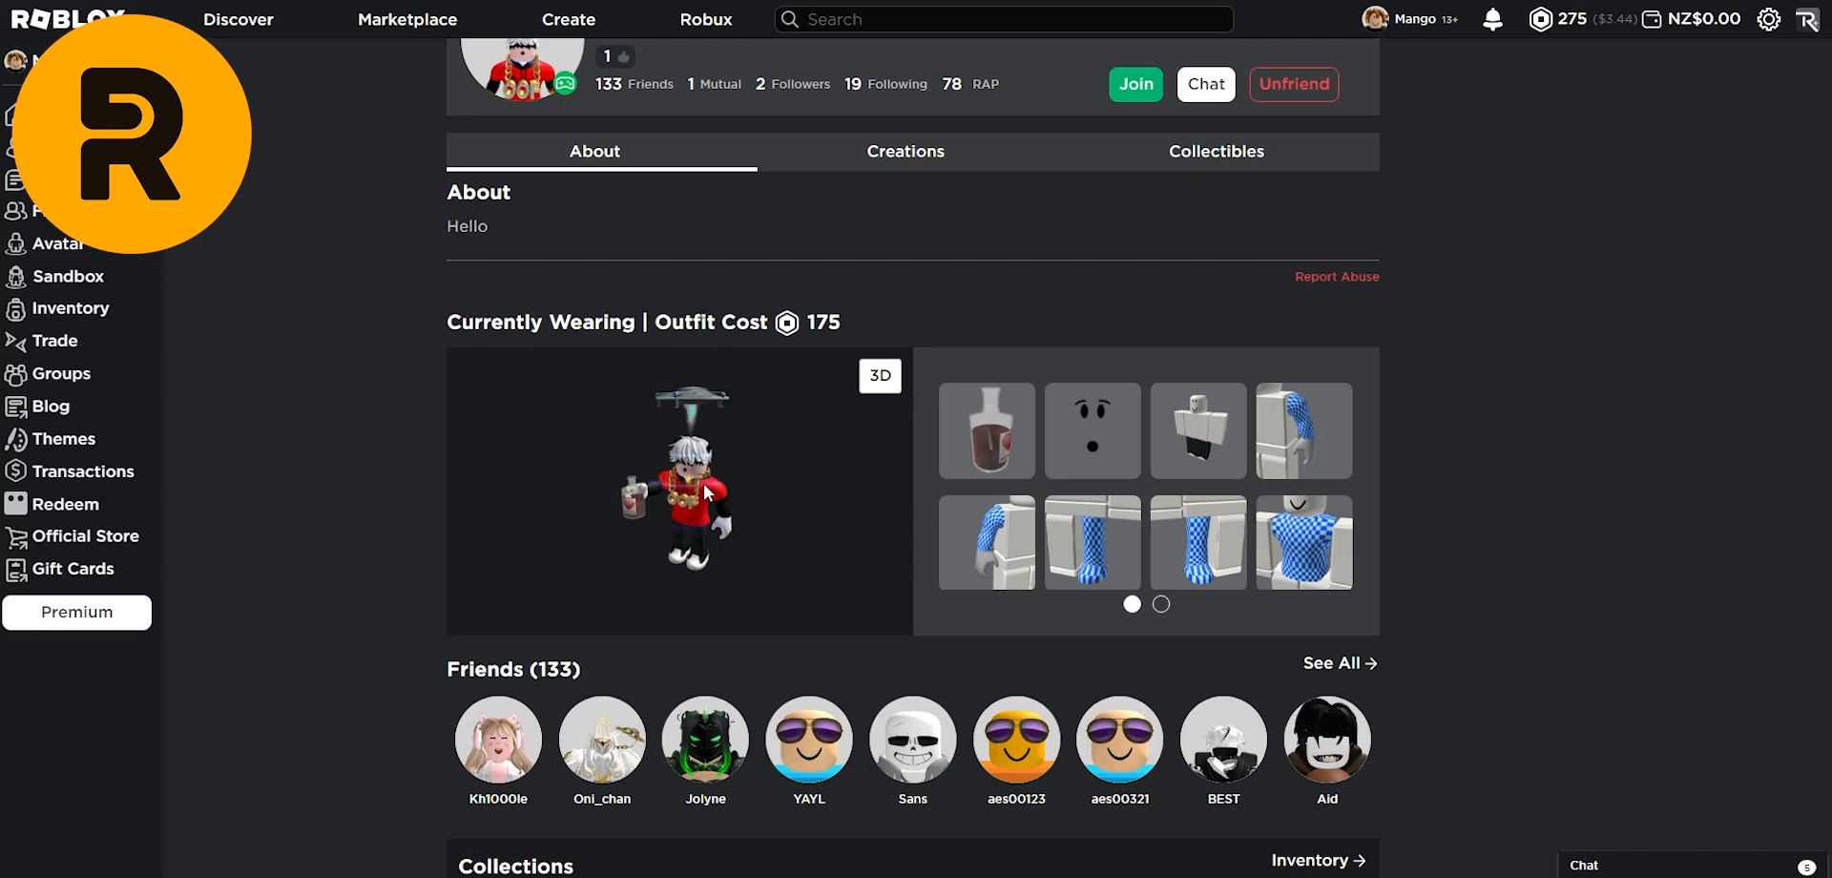
mouse_move(675, 604)
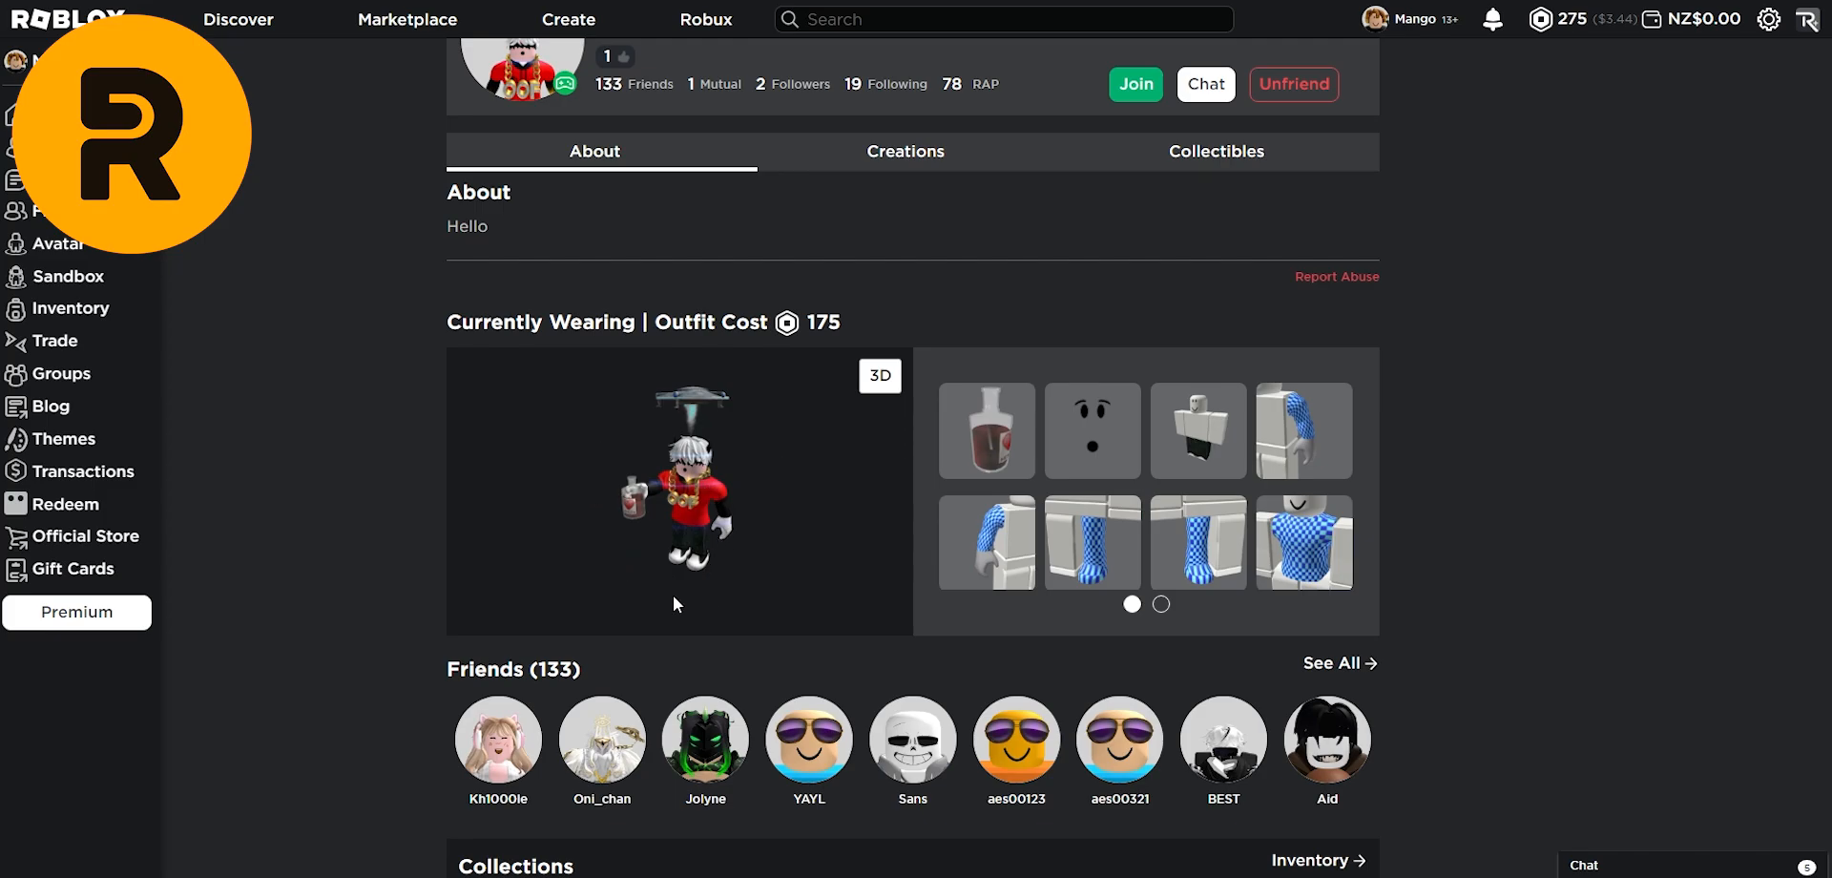
mouse_move(745, 512)
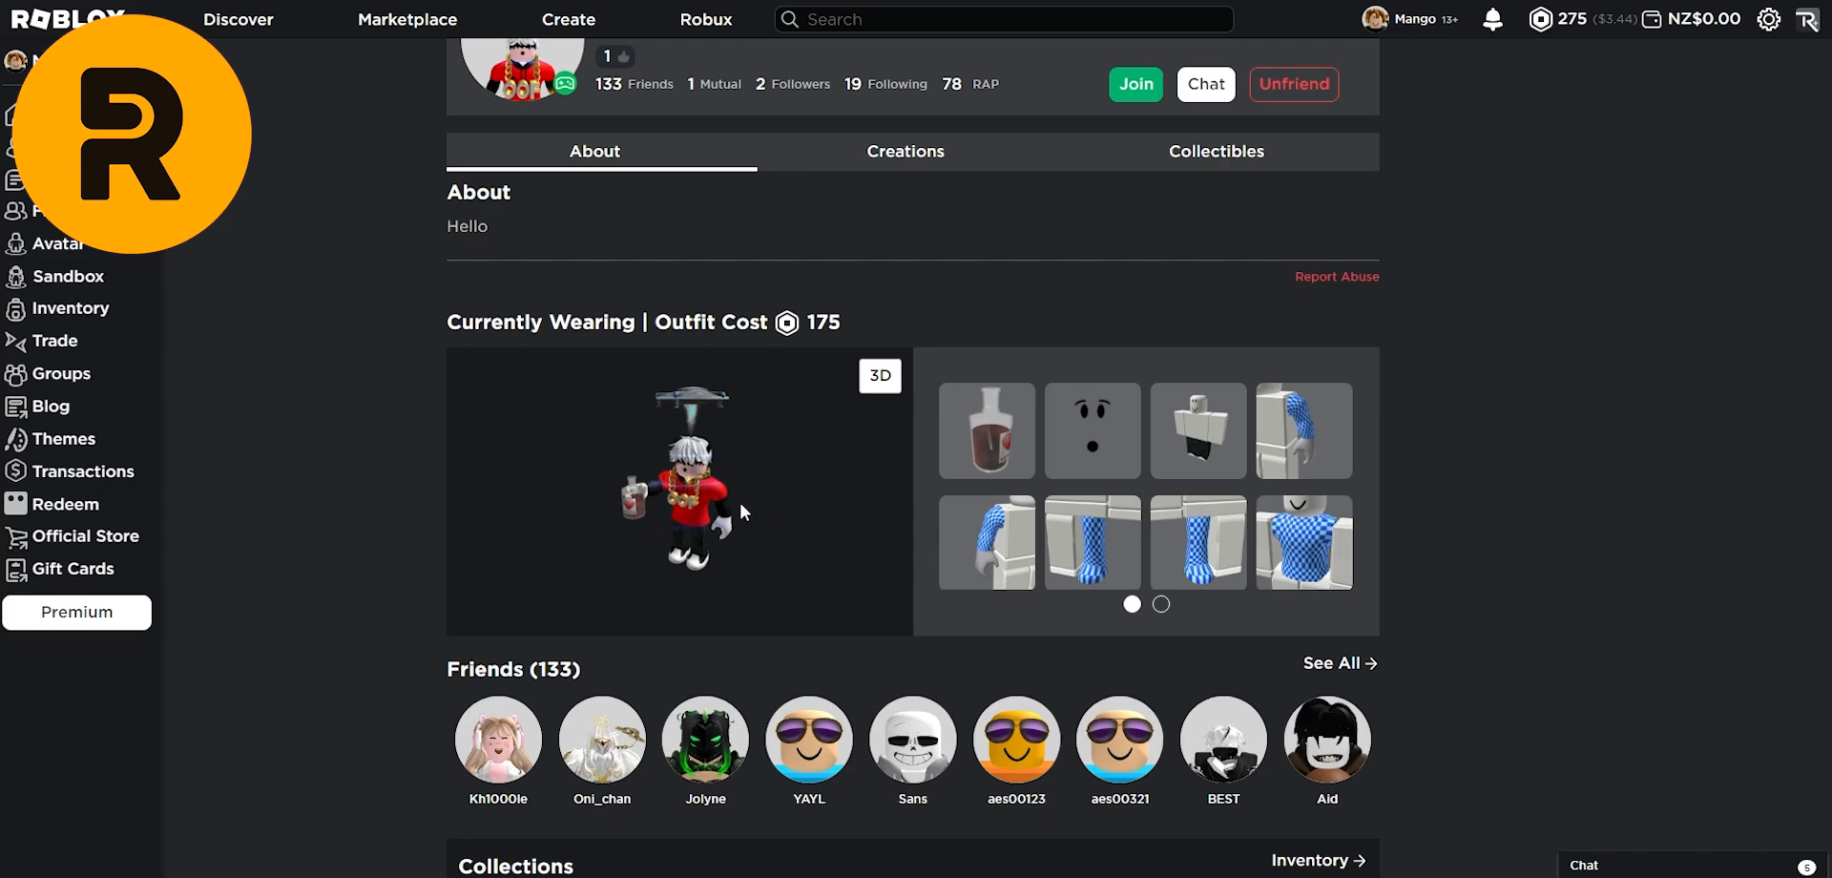
mouse_move(987, 430)
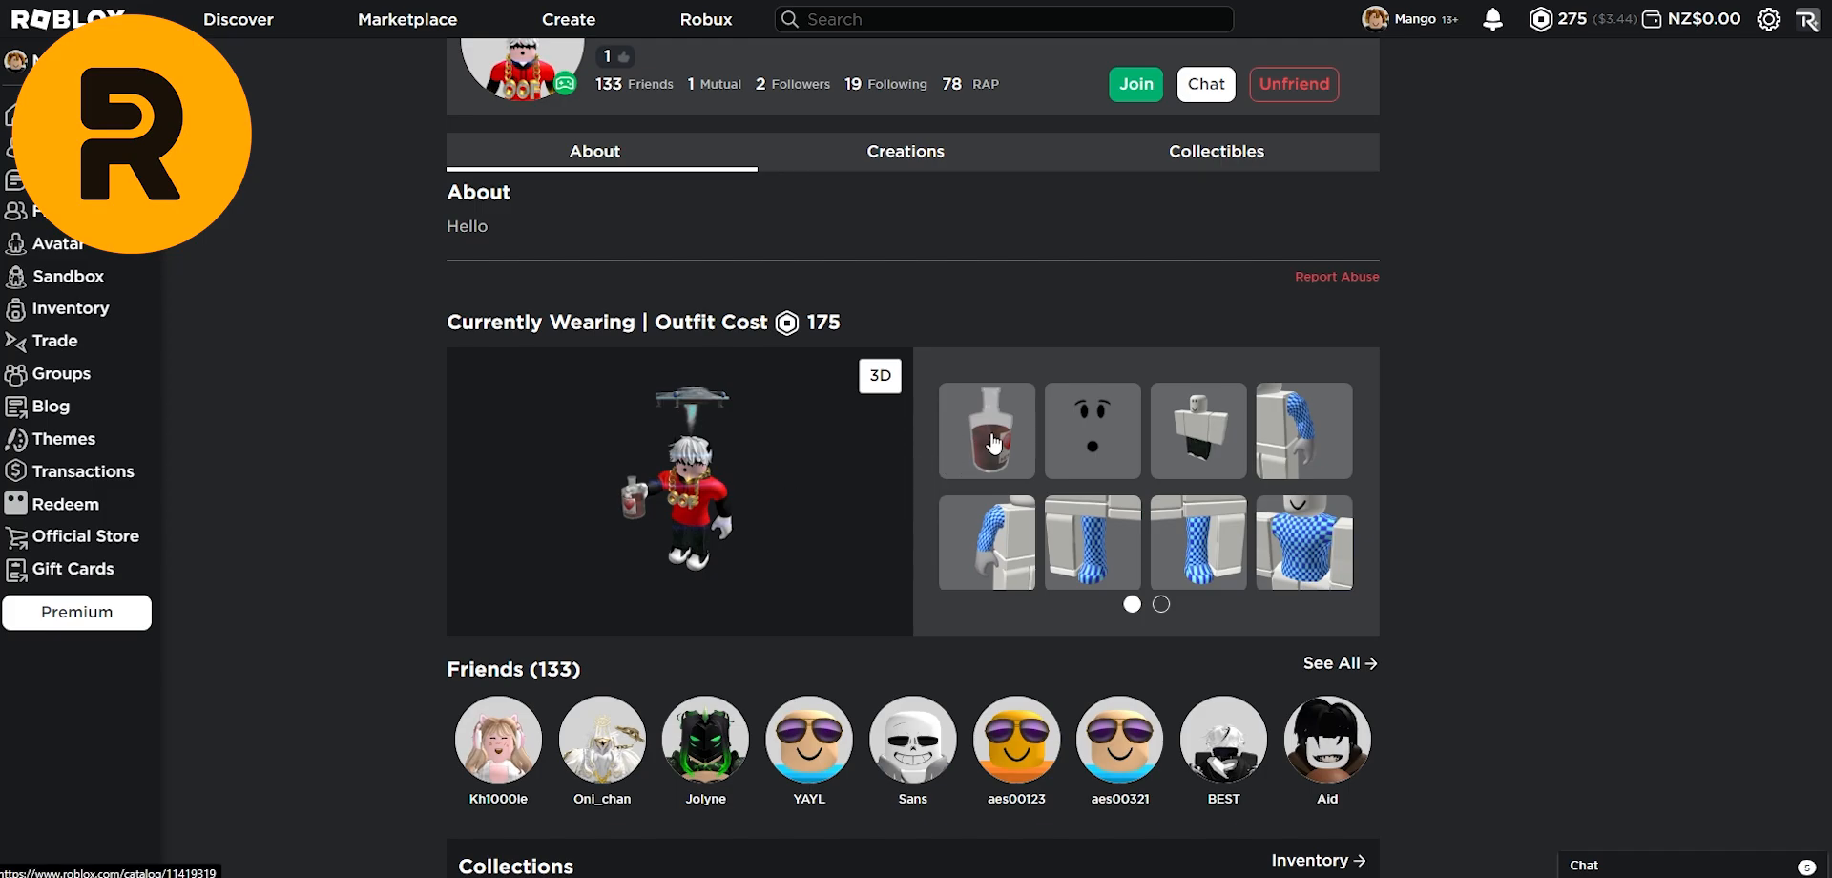
mouse_move(1040, 546)
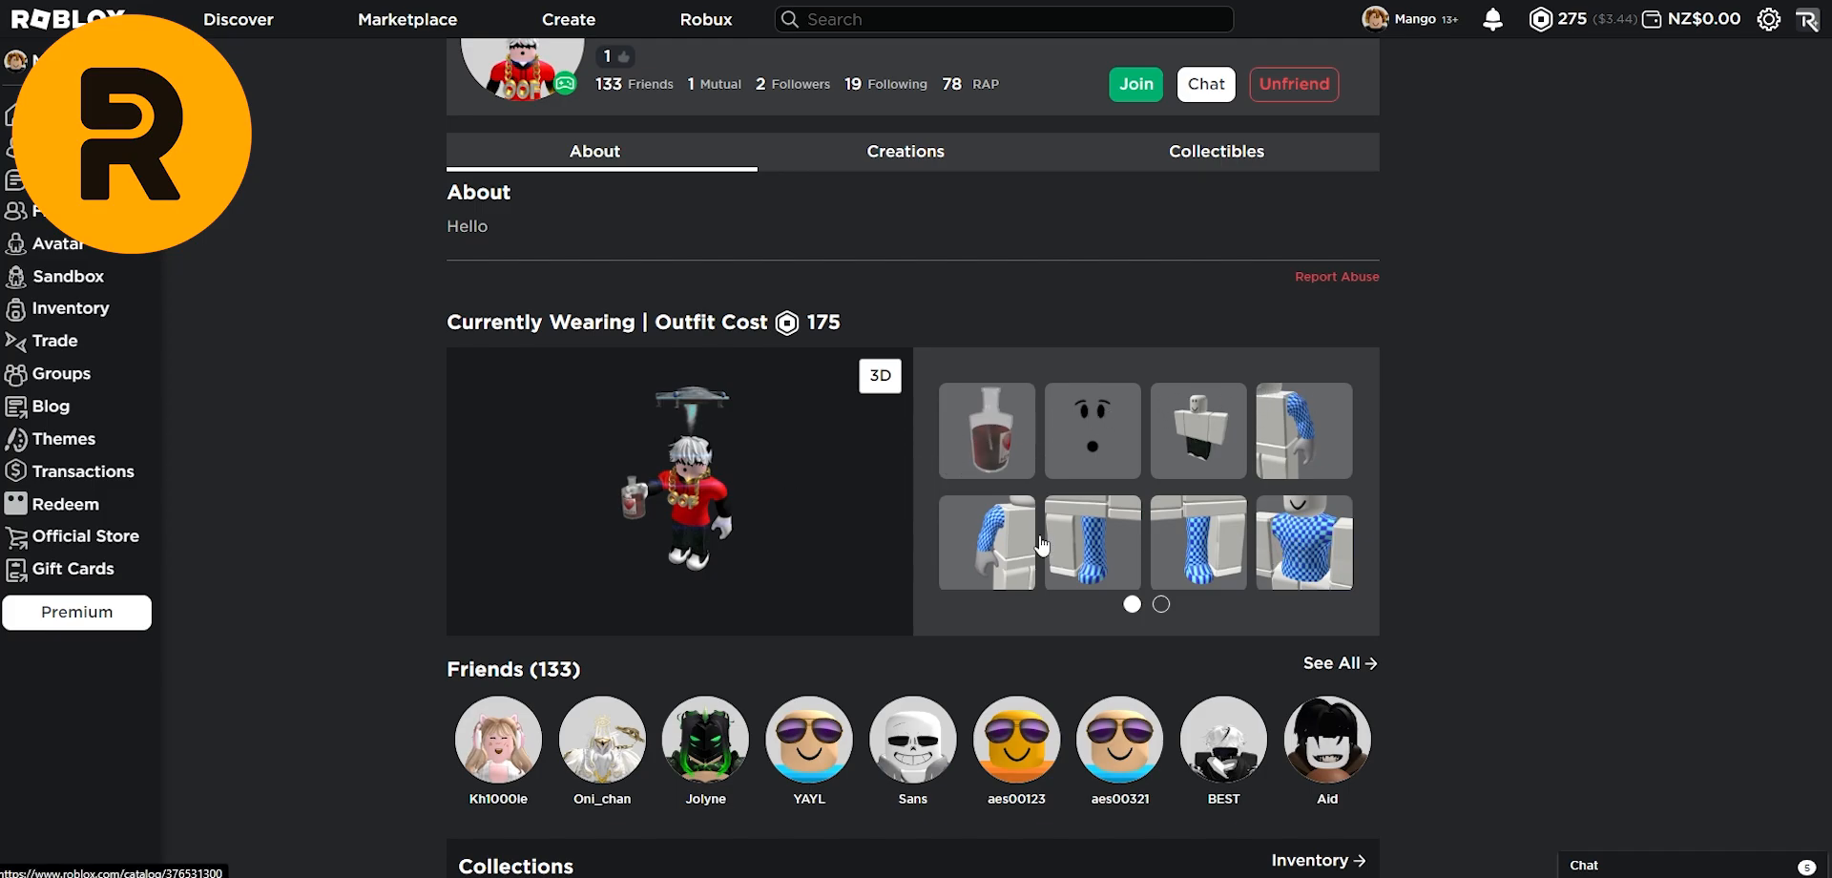
mouse_move(985, 429)
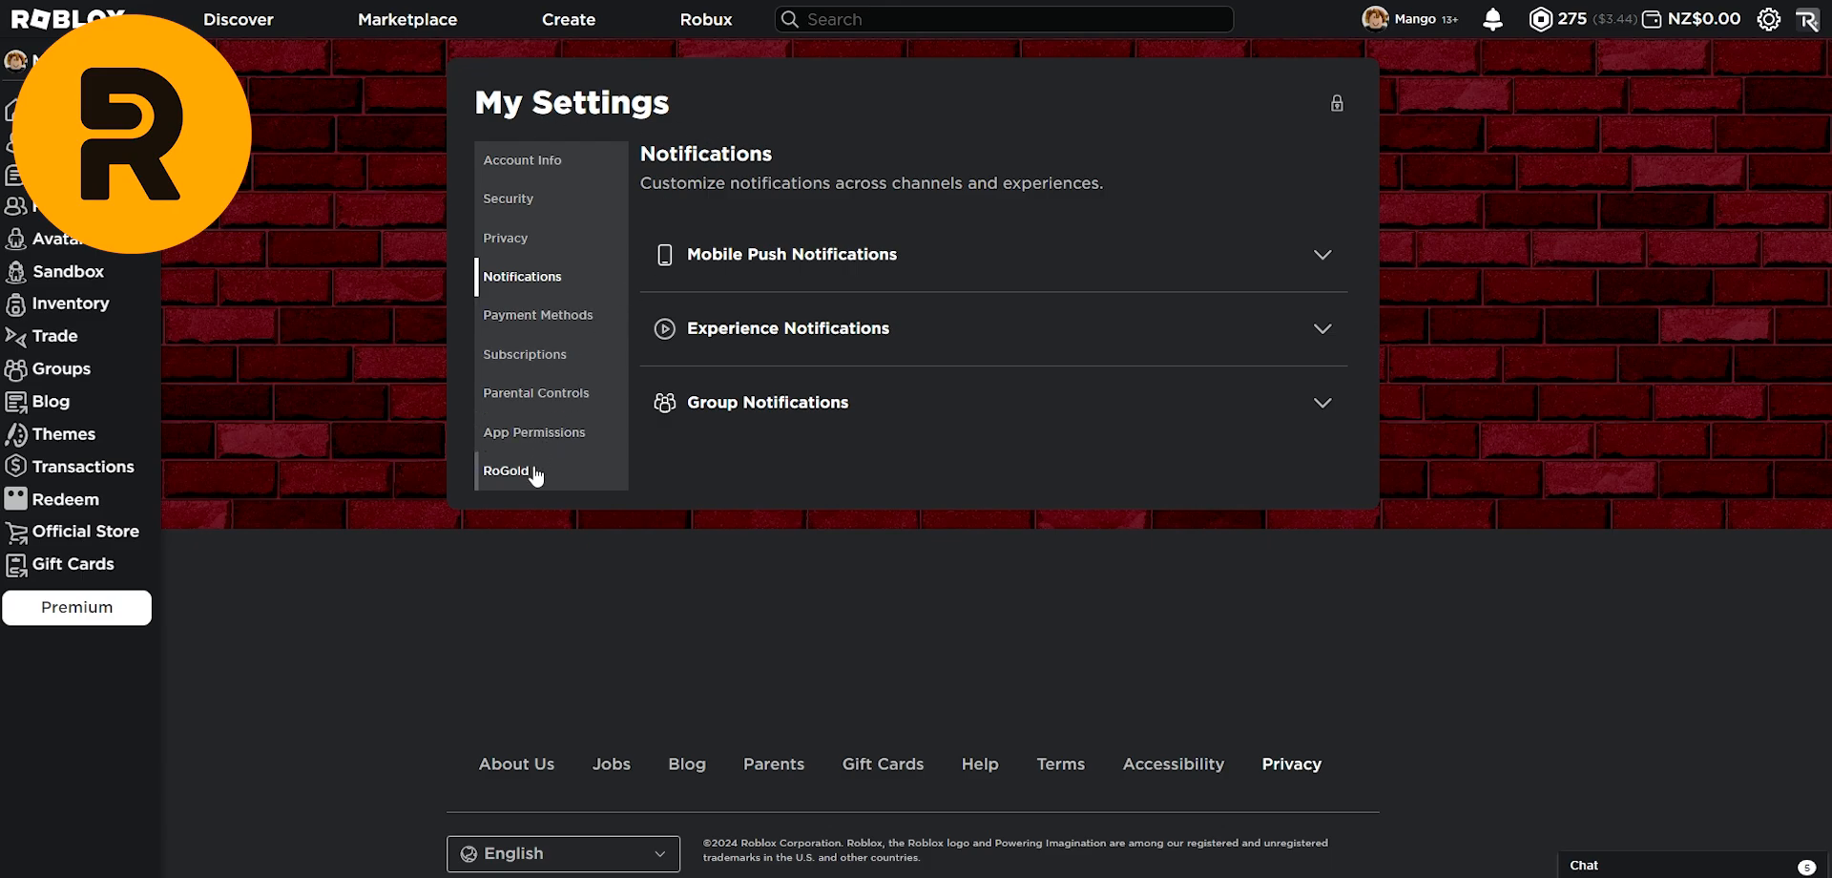
Step: Search a user in RoGold's Outfit Copier and view one outfit's items
left_click(508, 469)
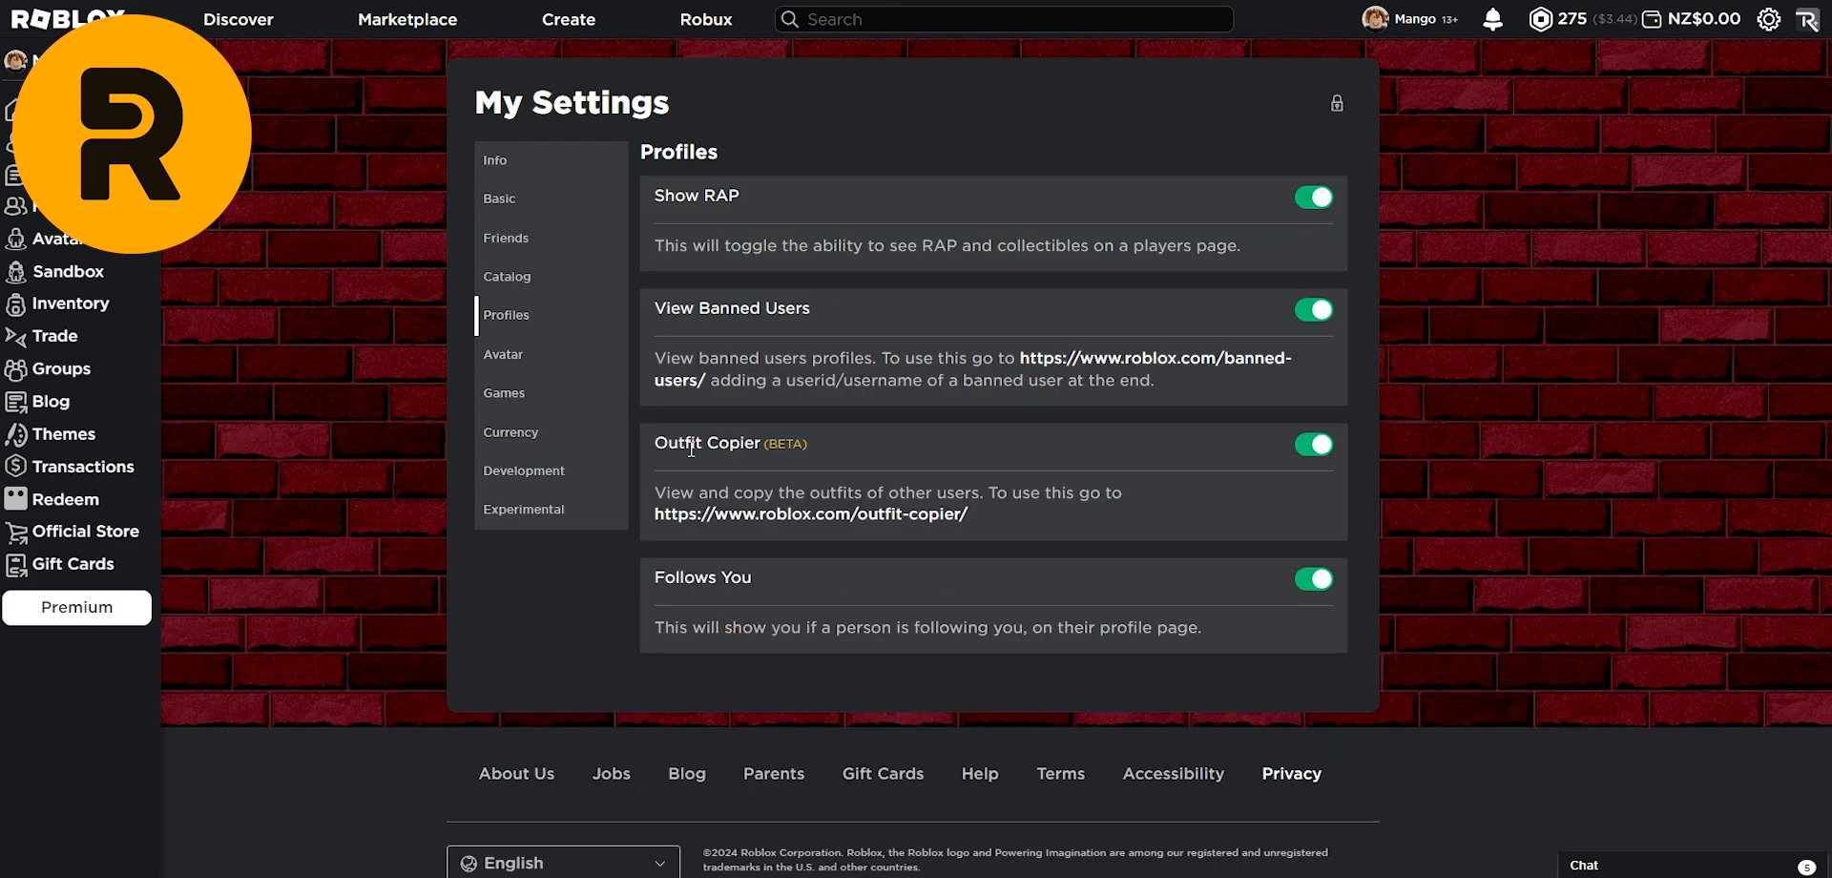
mouse_move(771, 497)
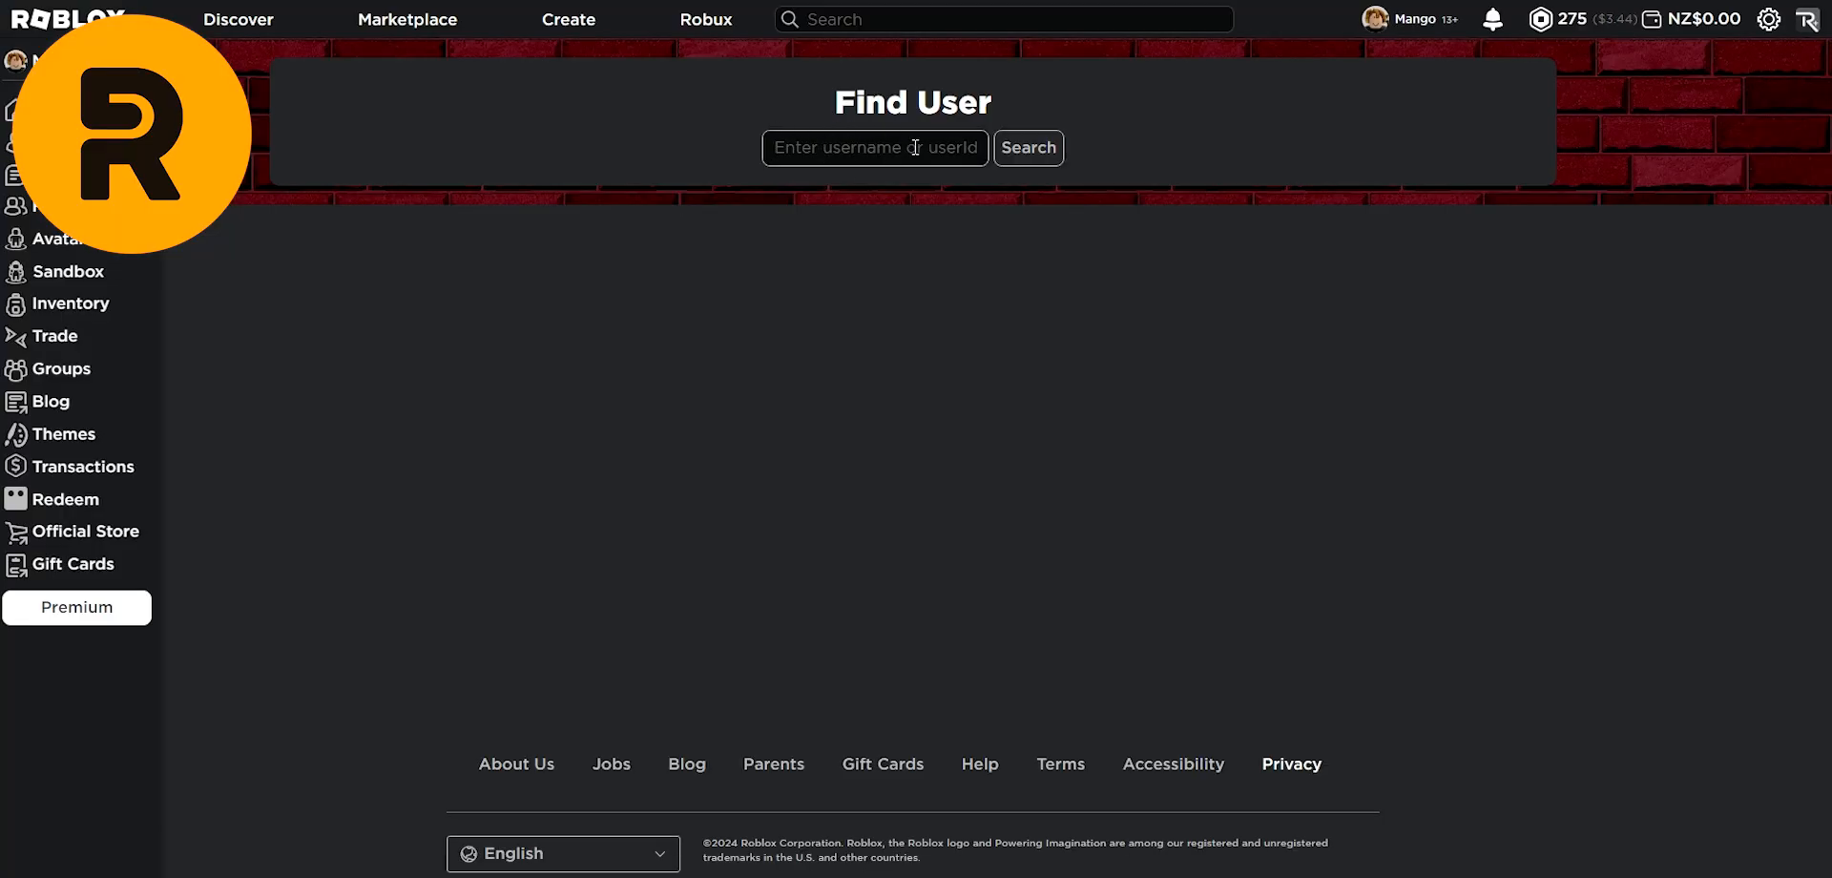
left_click(1027, 149)
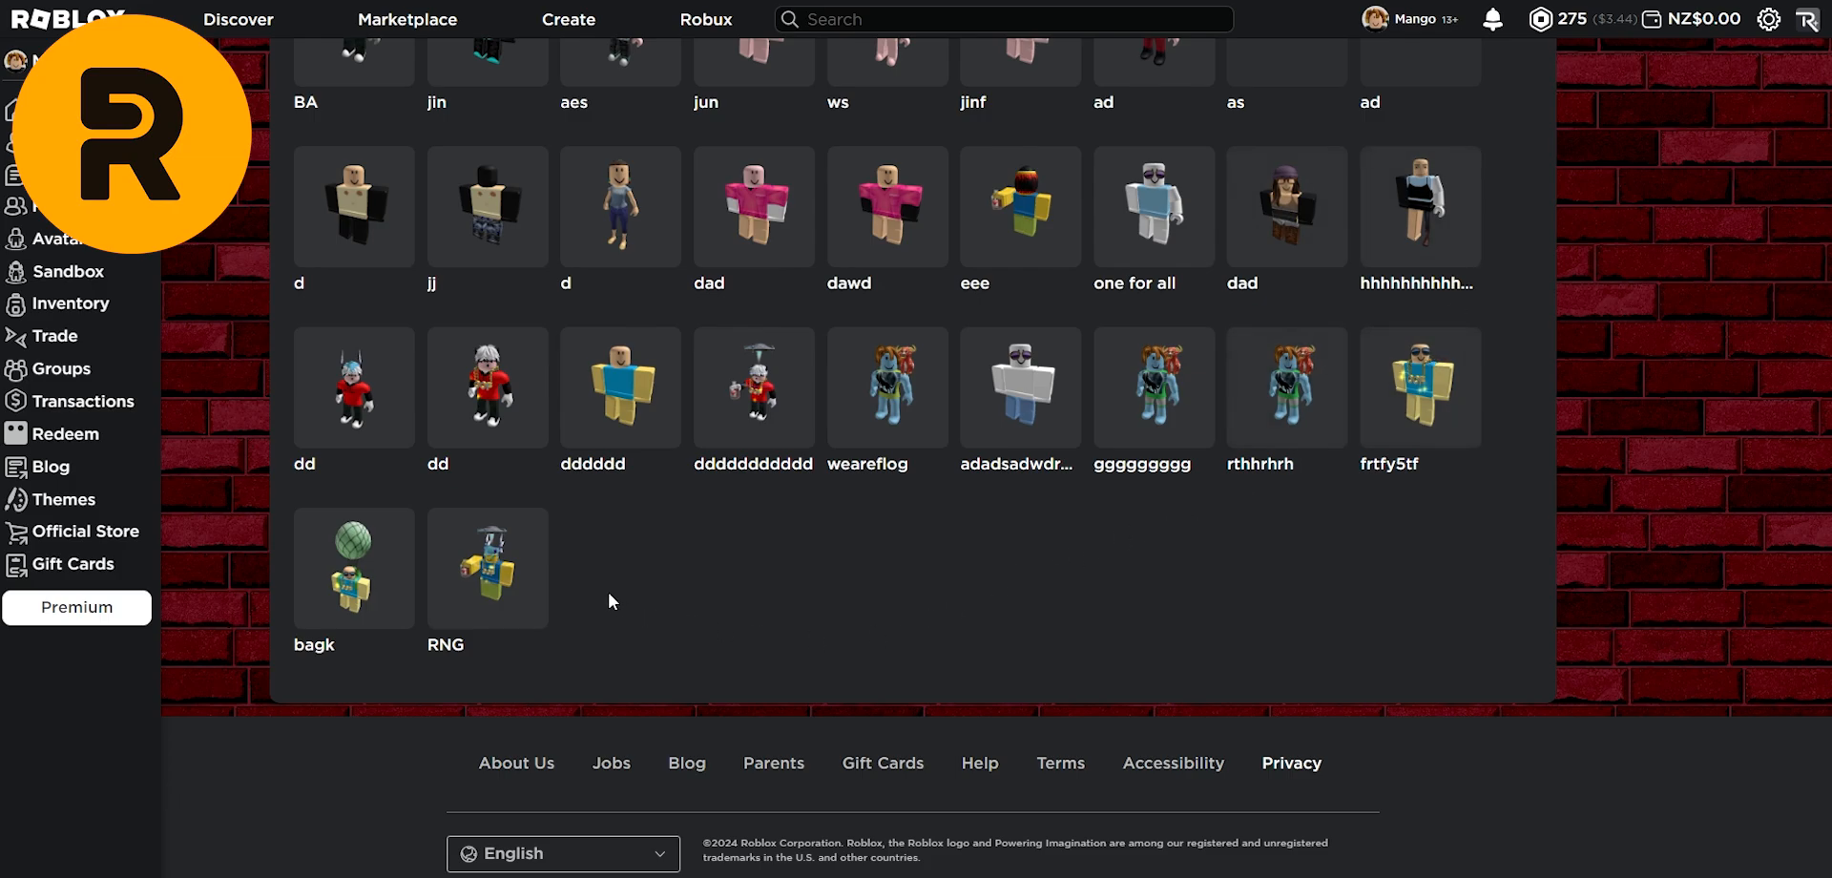
mouse_move(771, 533)
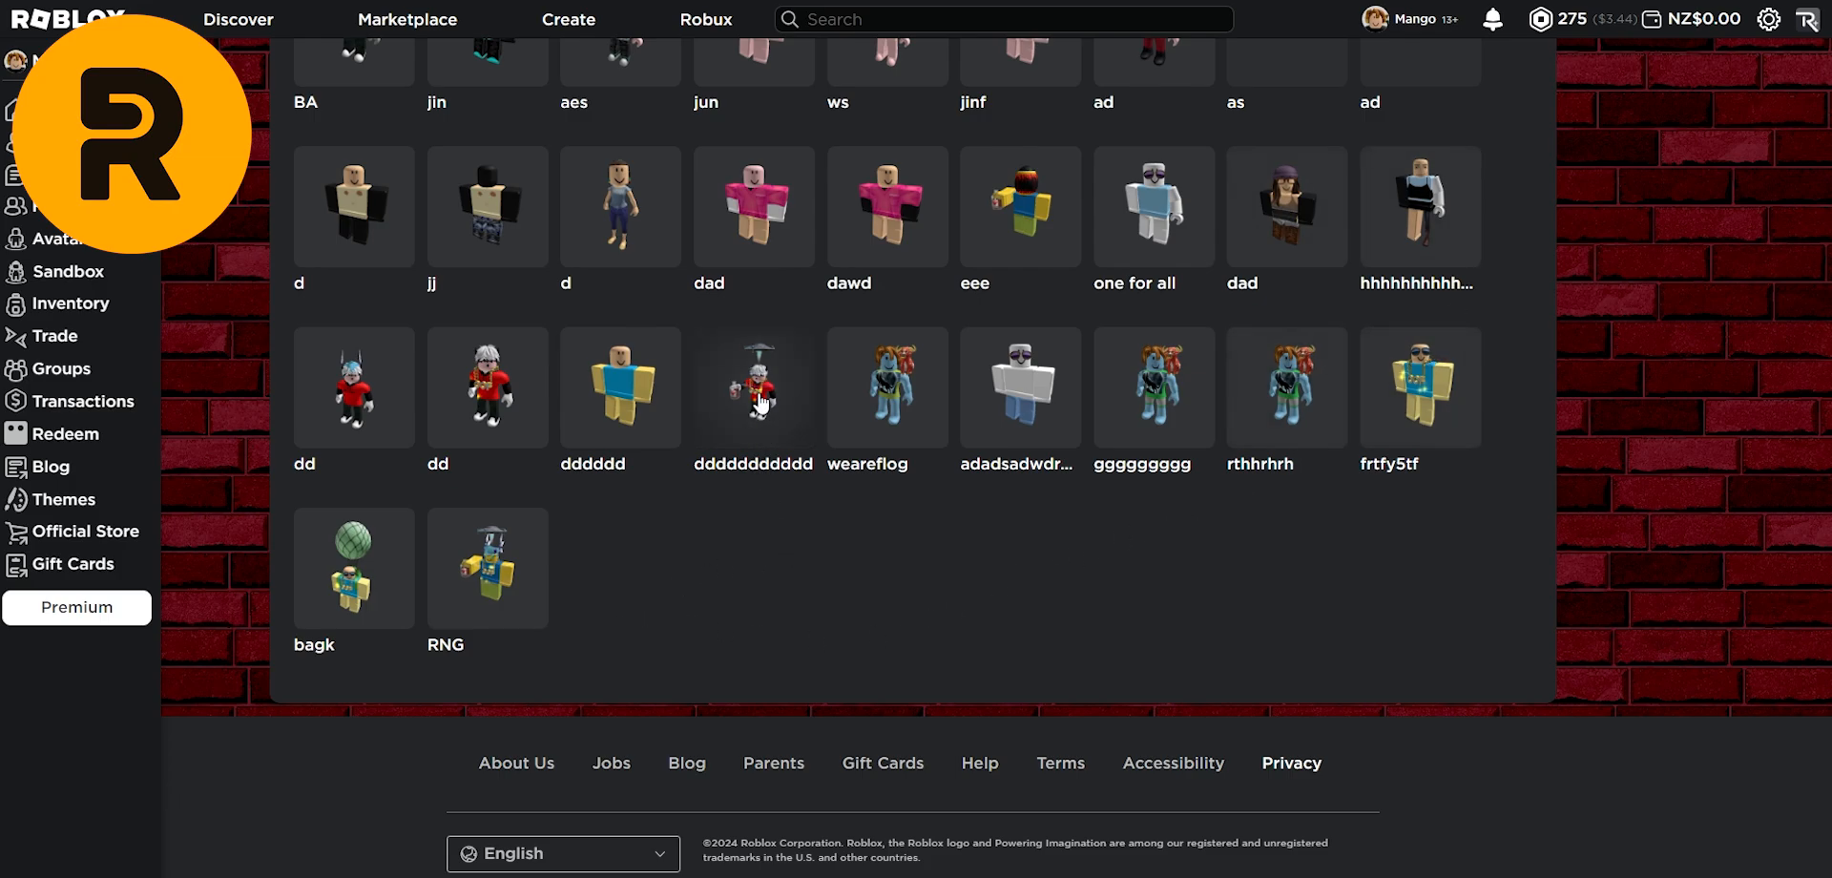
left_click(753, 387)
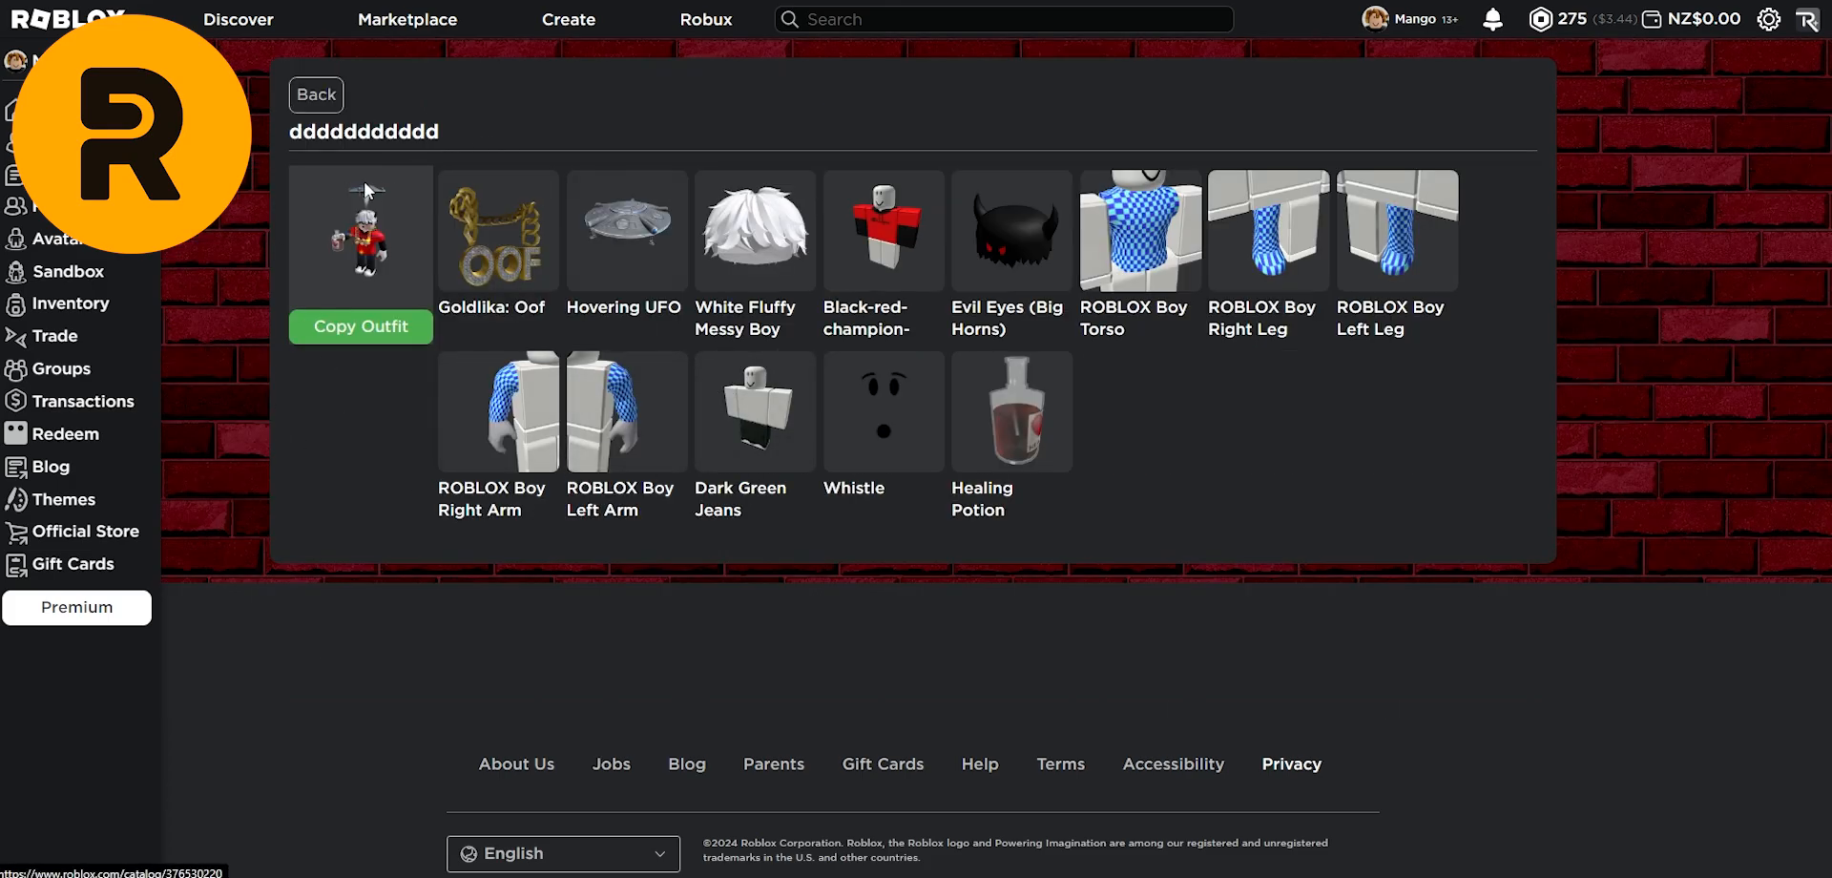
mouse_move(1295, 354)
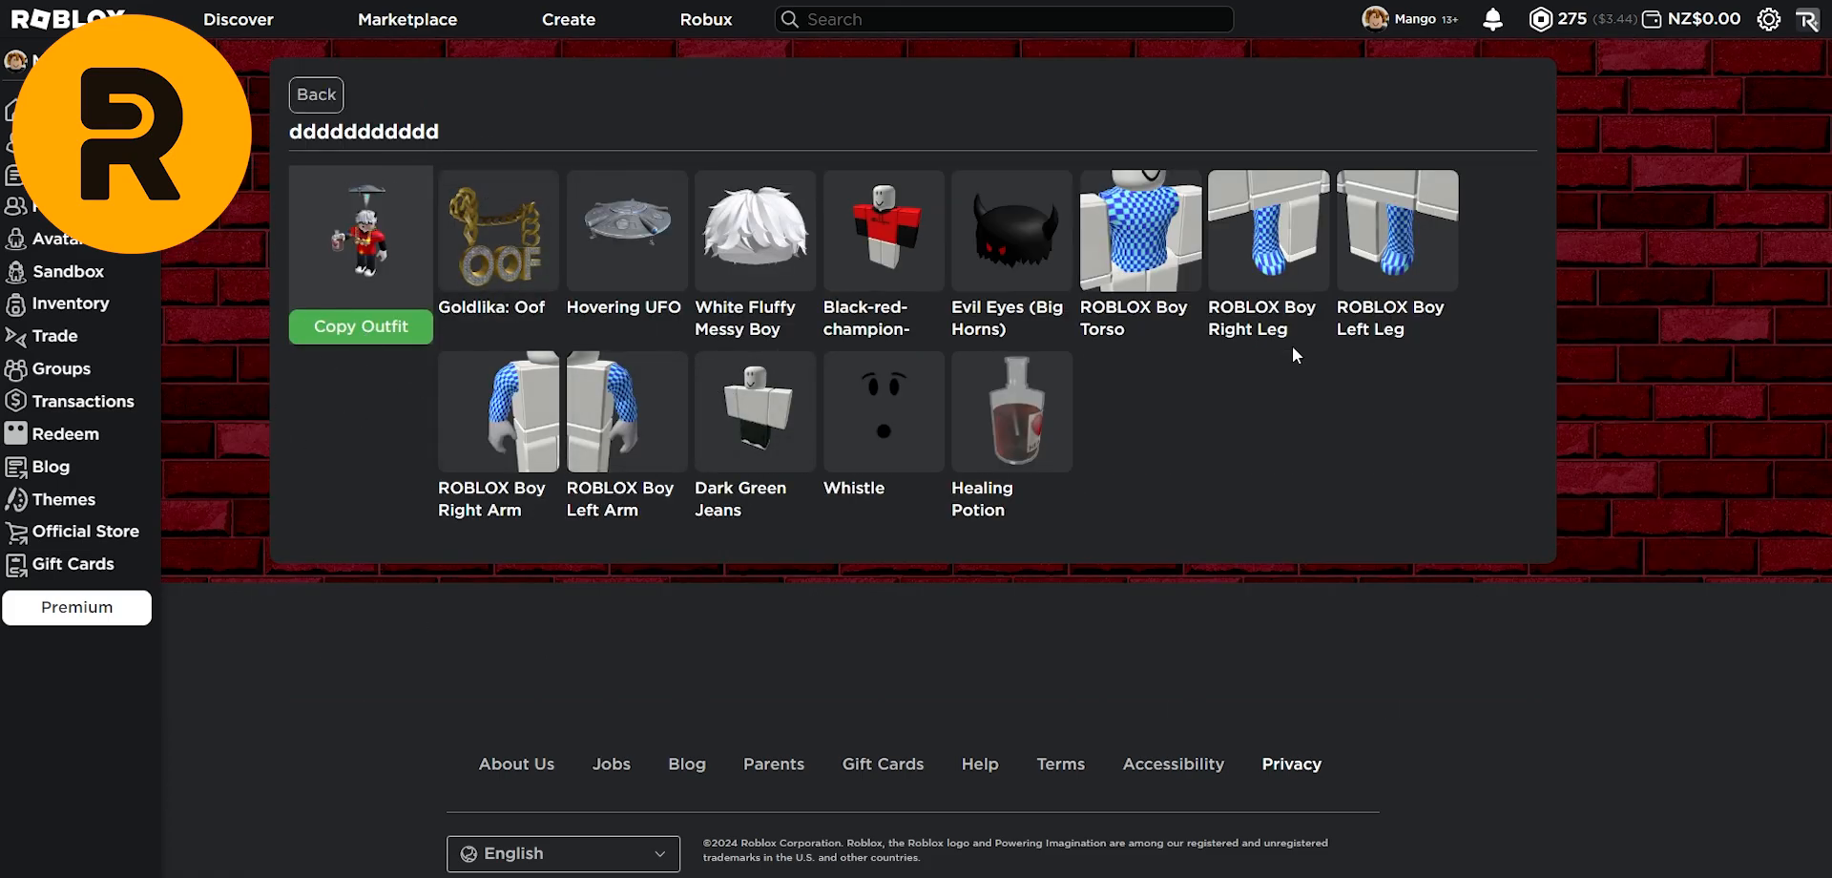
mouse_move(870, 223)
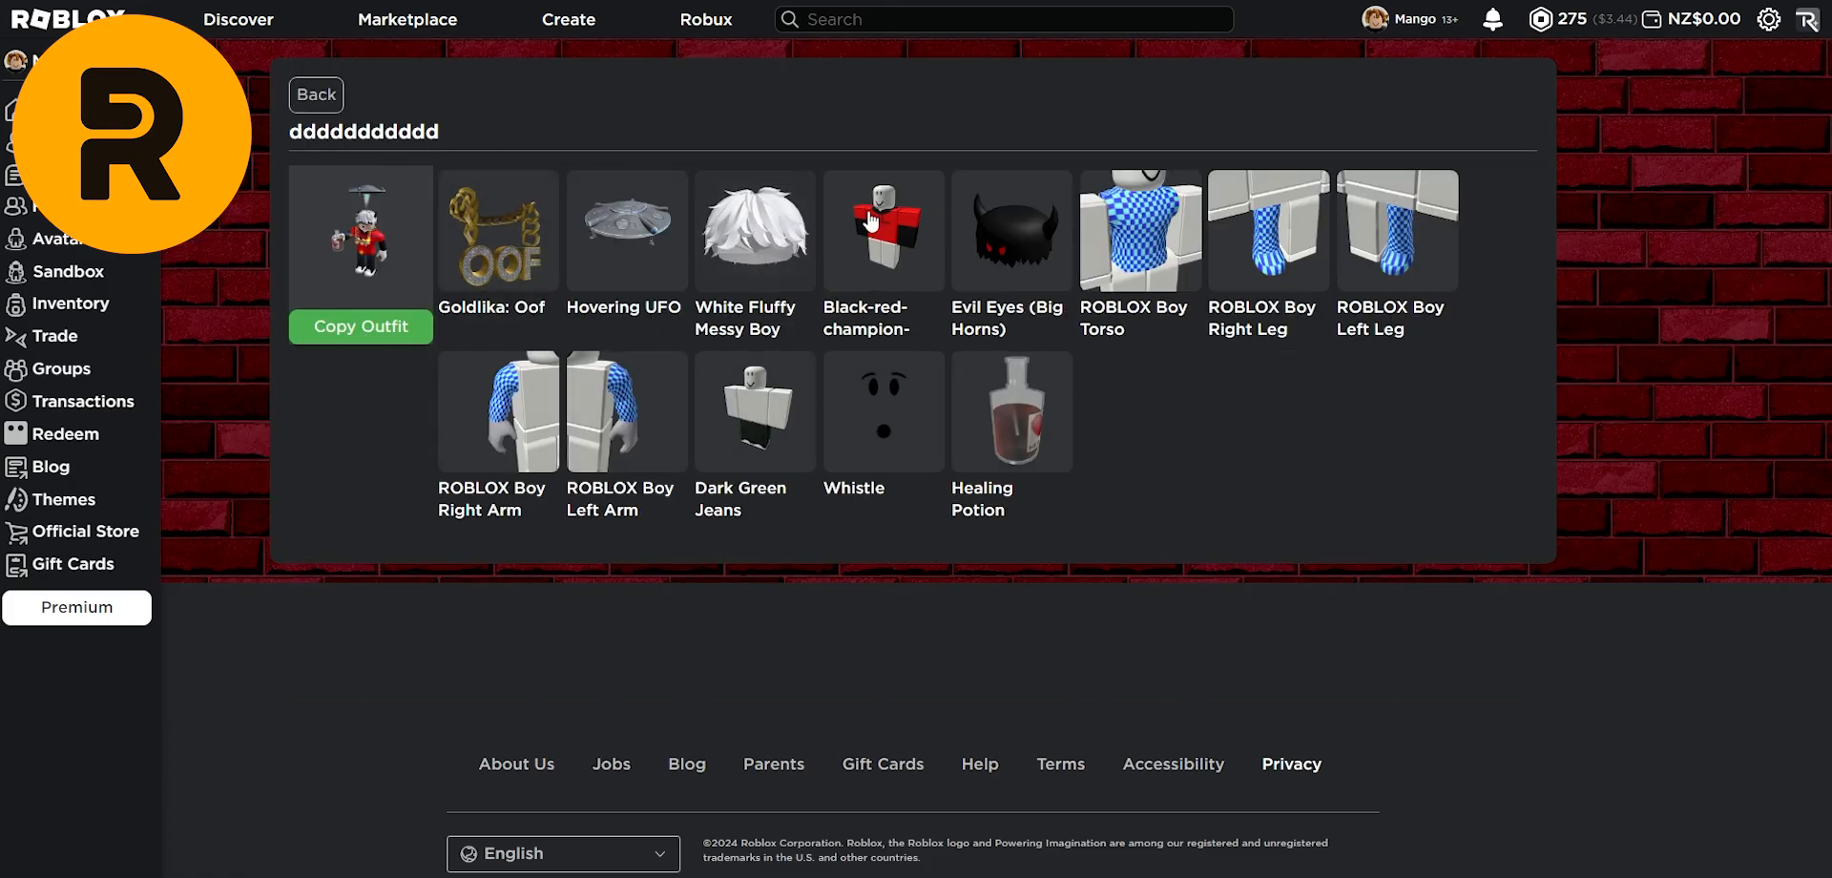
mouse_move(995, 411)
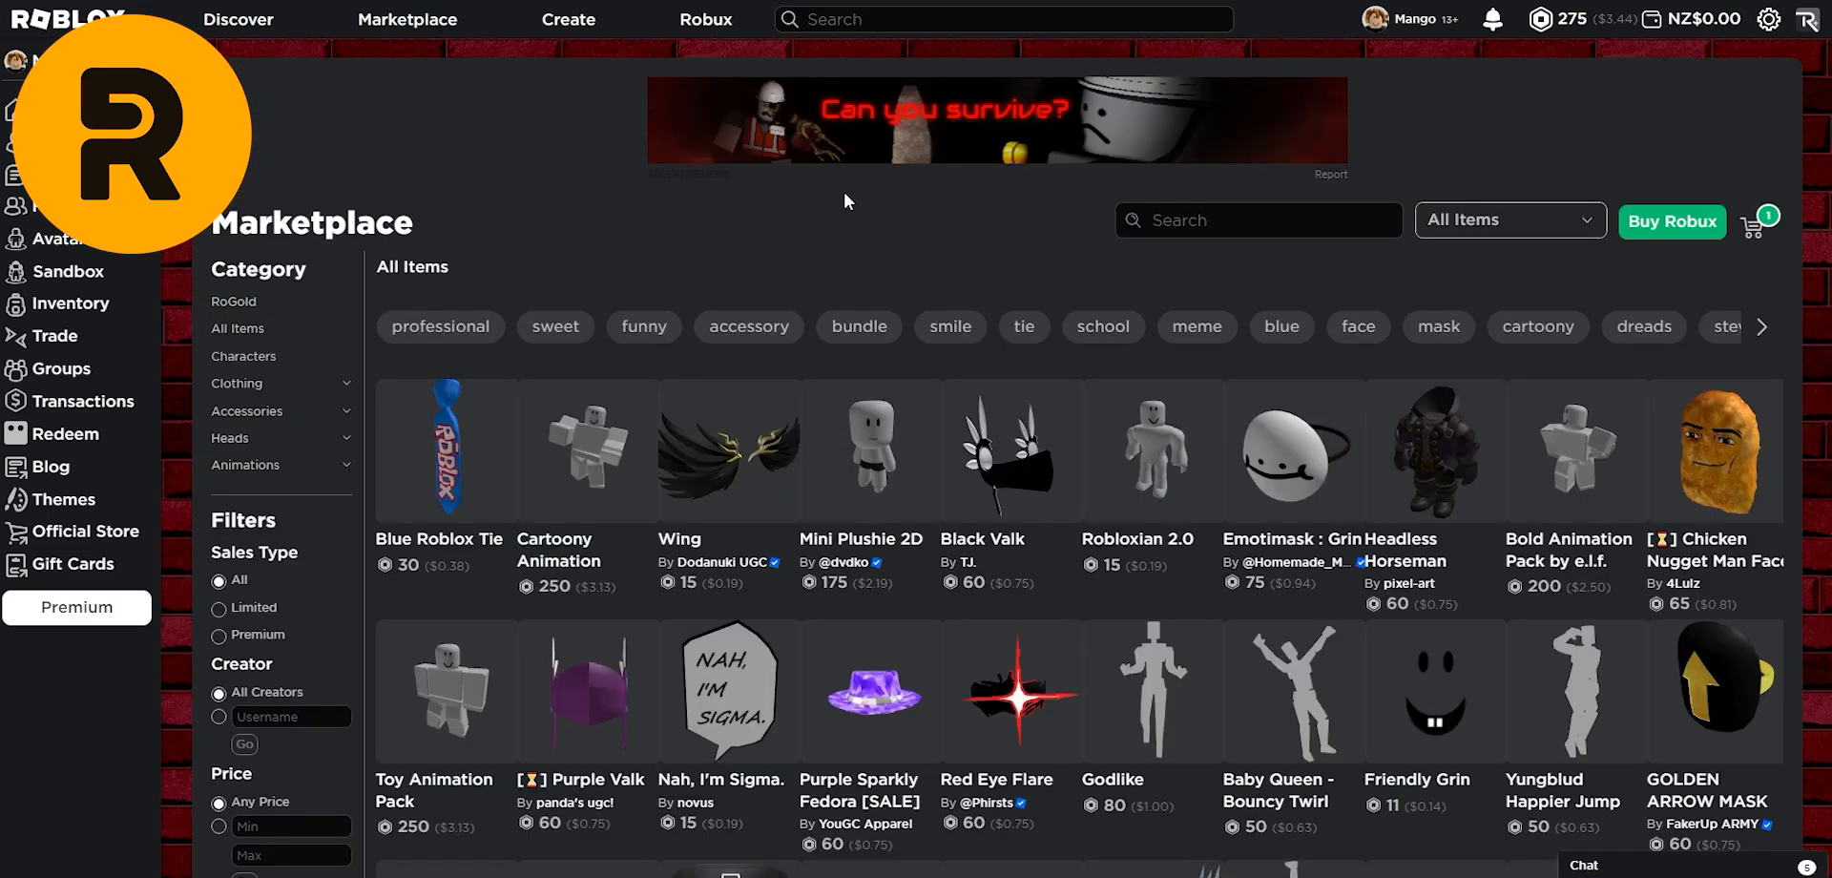
mouse_move(866, 278)
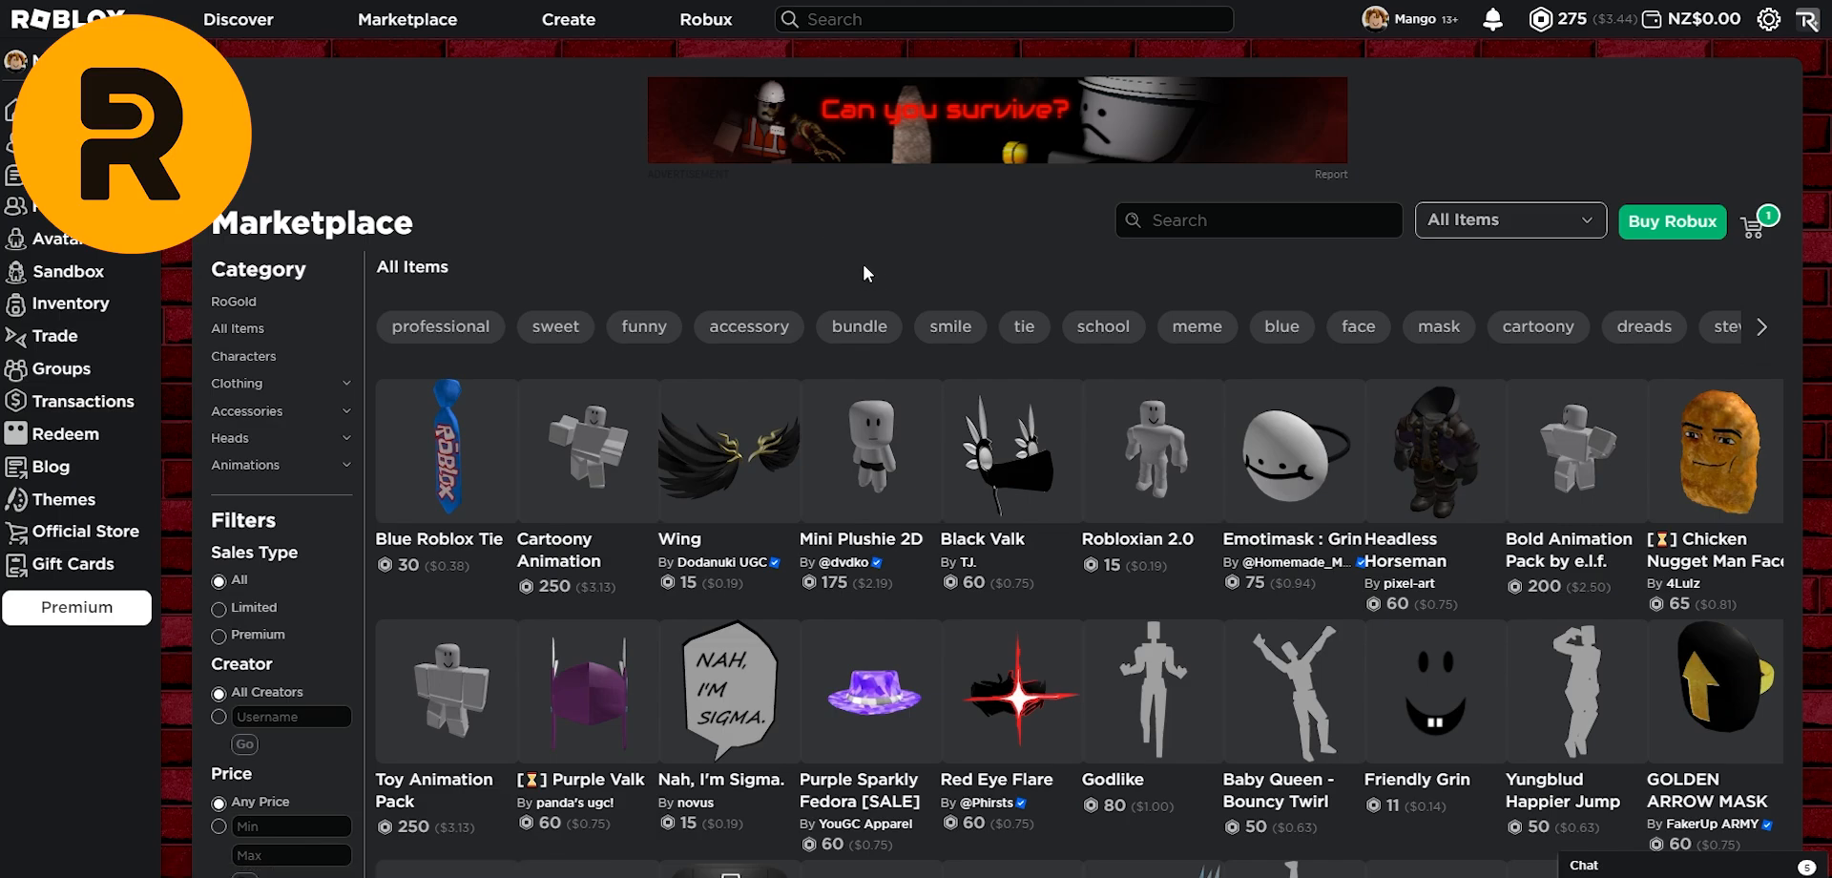
Step: Scroll the all-items catalogue and quick-buy the Wing accessory with RoGold's Get button
scroll("down", 3)
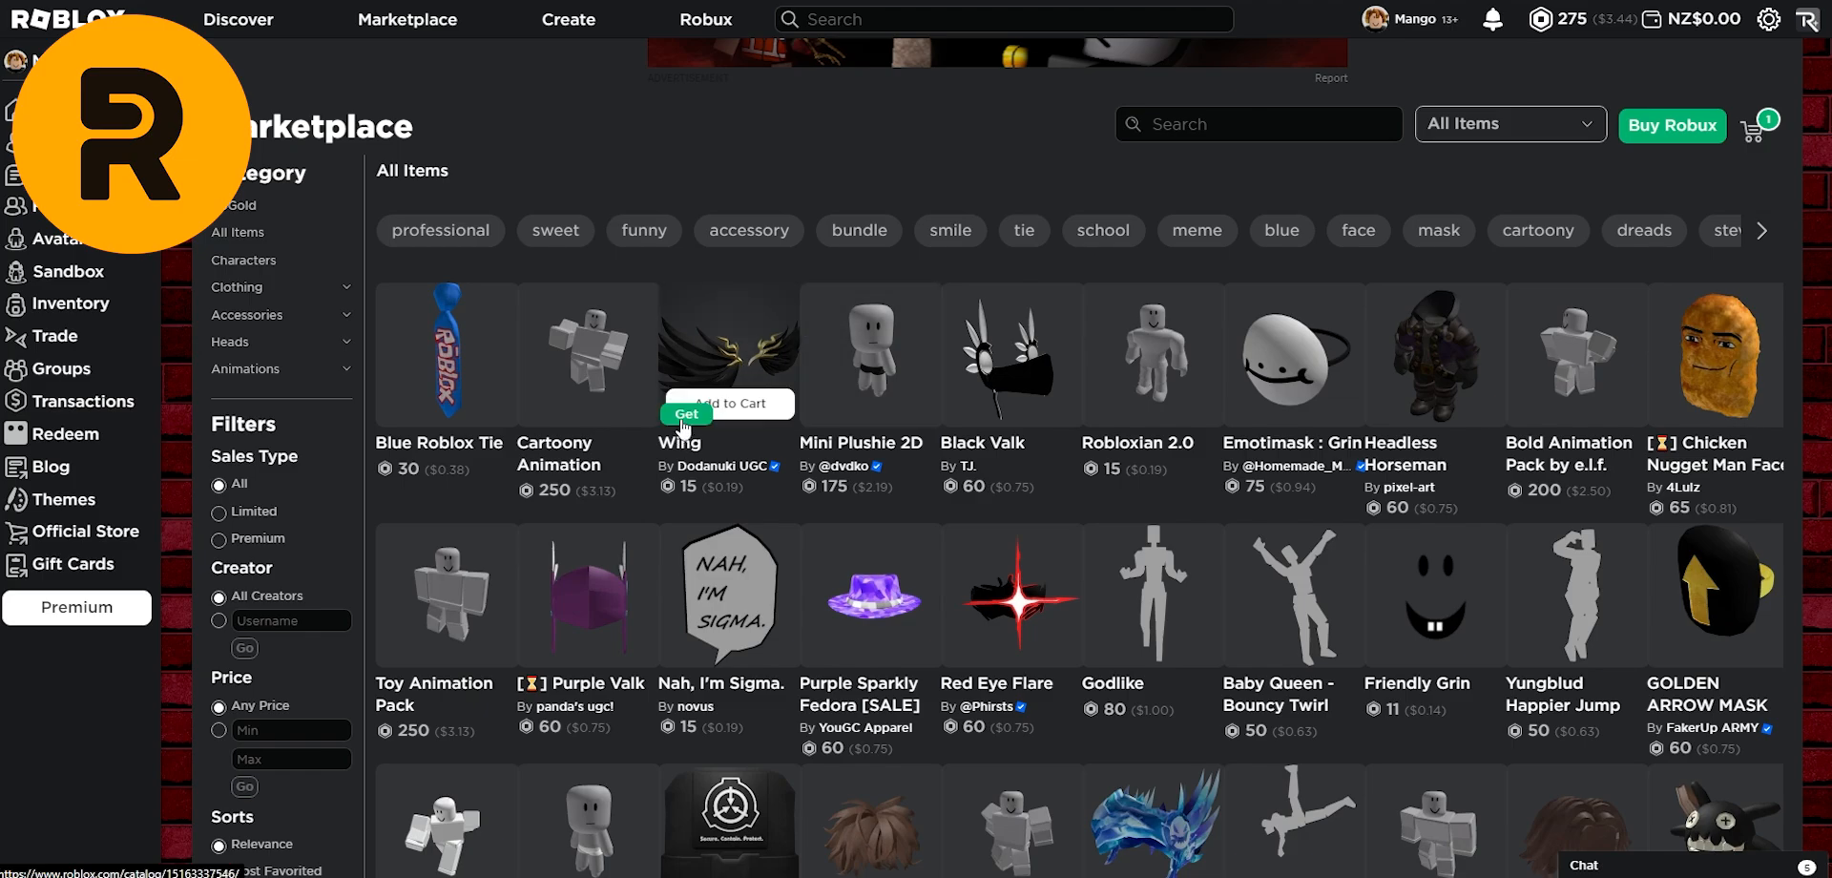
left_click(686, 414)
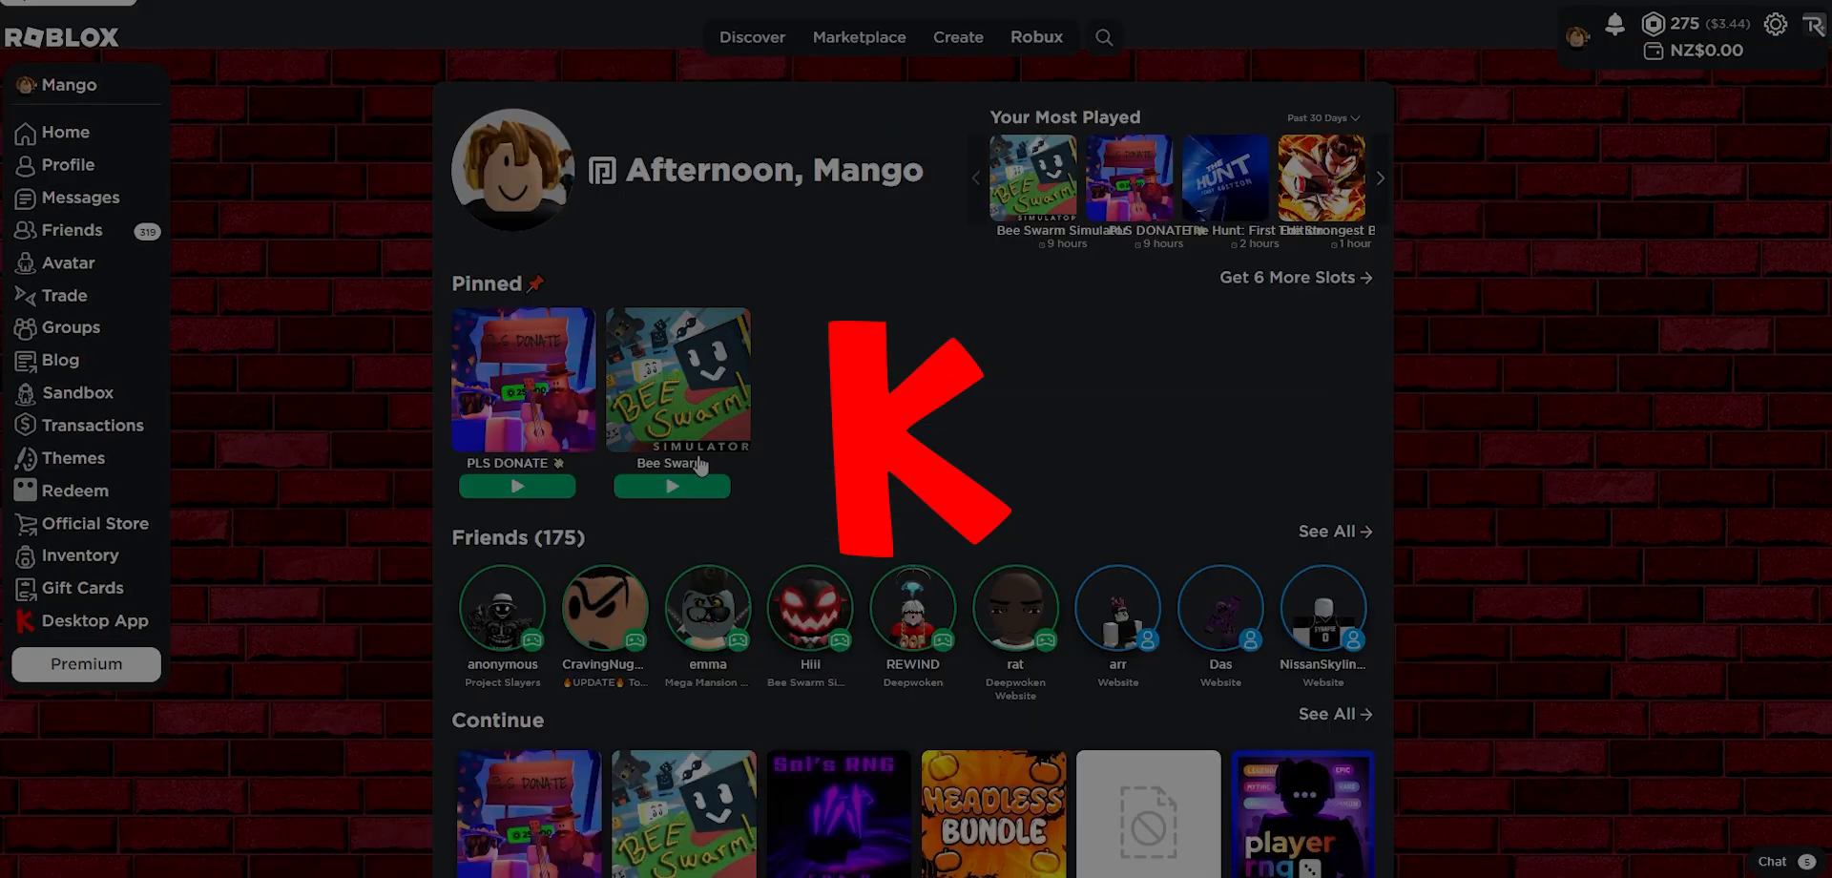
Step: Scroll the Home page to view pinned PLS DONATE and Bee Swarm games and friends' activity
scroll("down", 3)
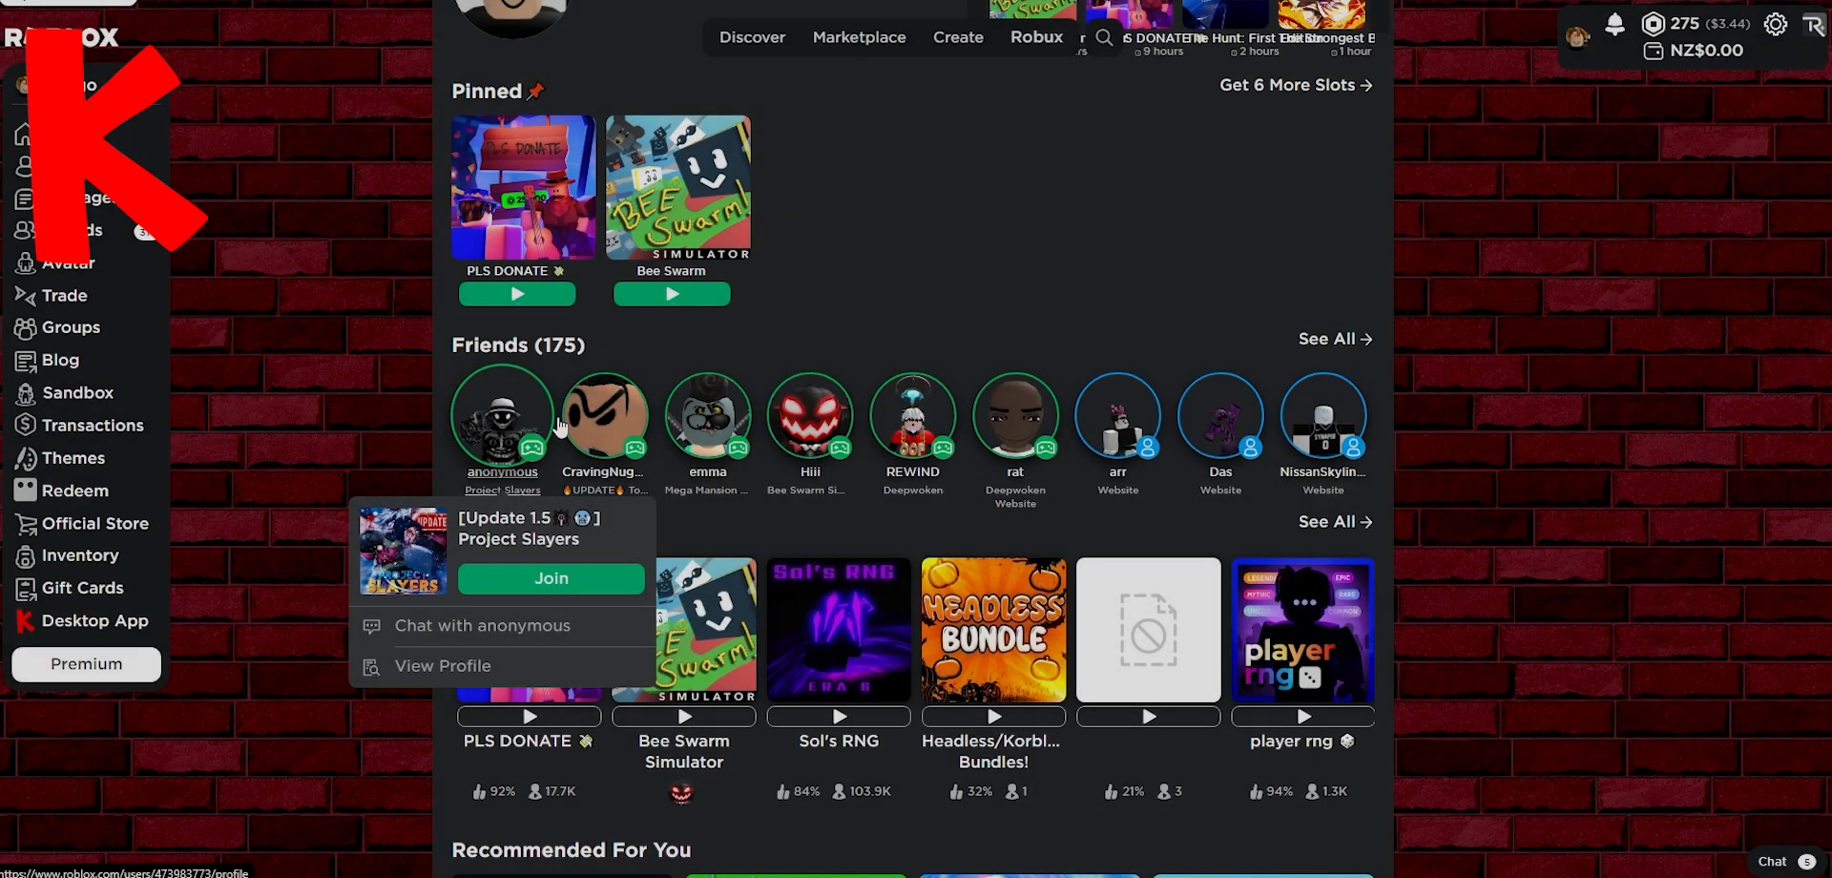
mouse_move(1015, 417)
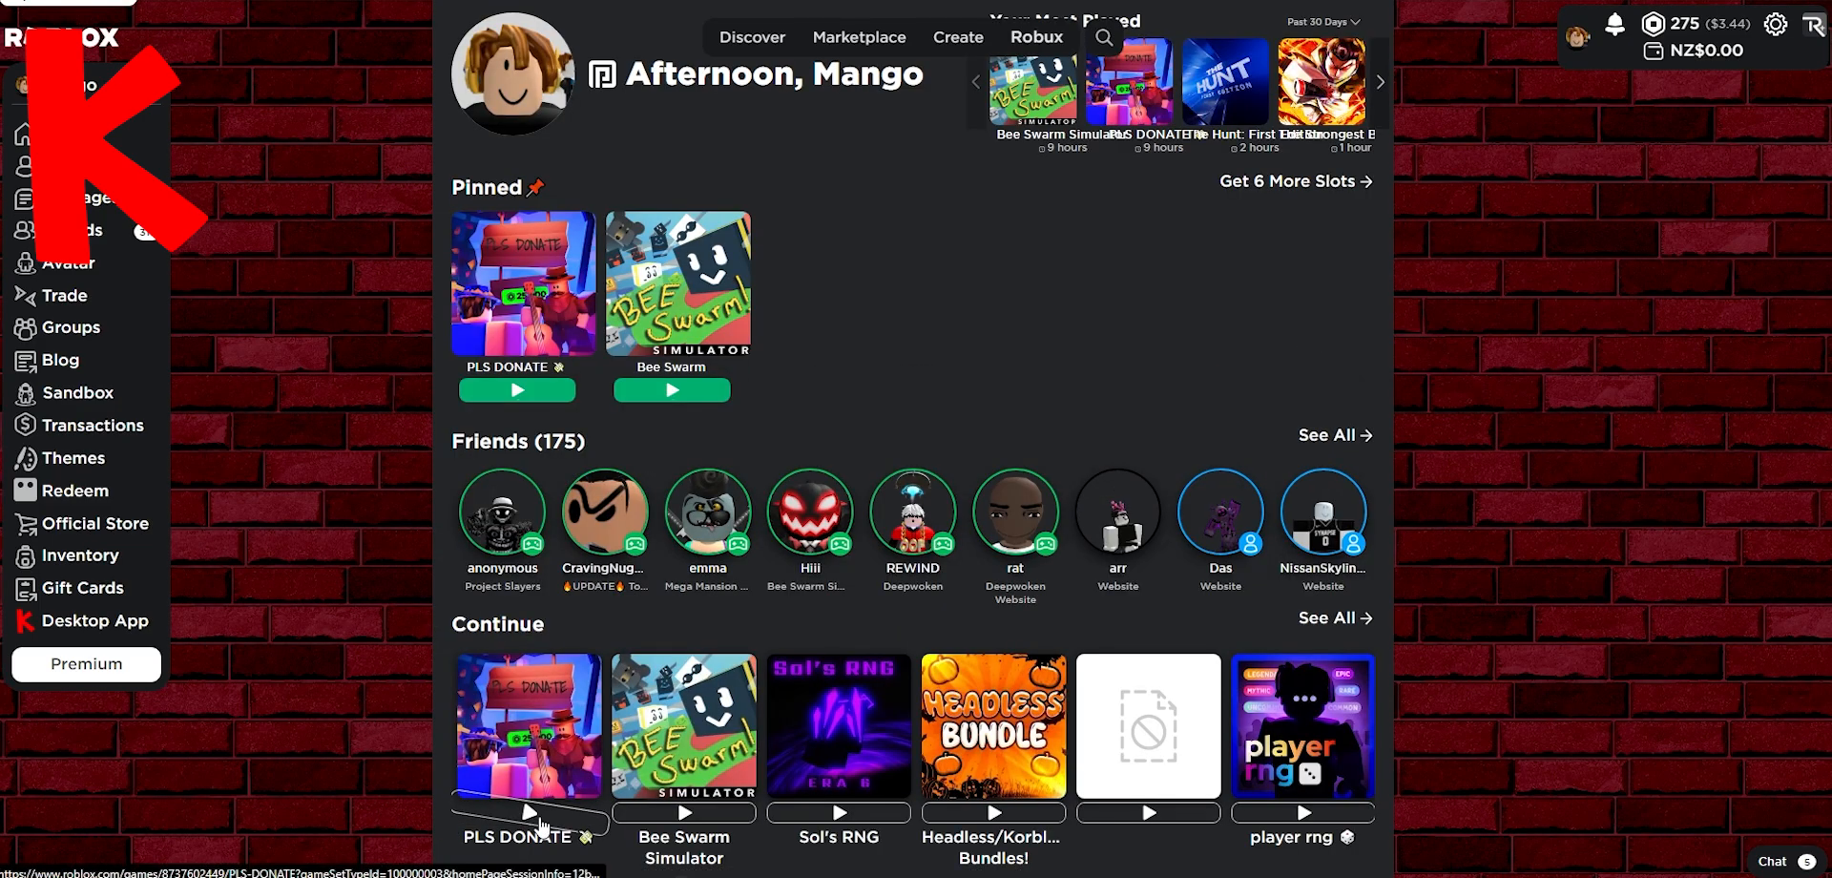
mouse_move(668, 272)
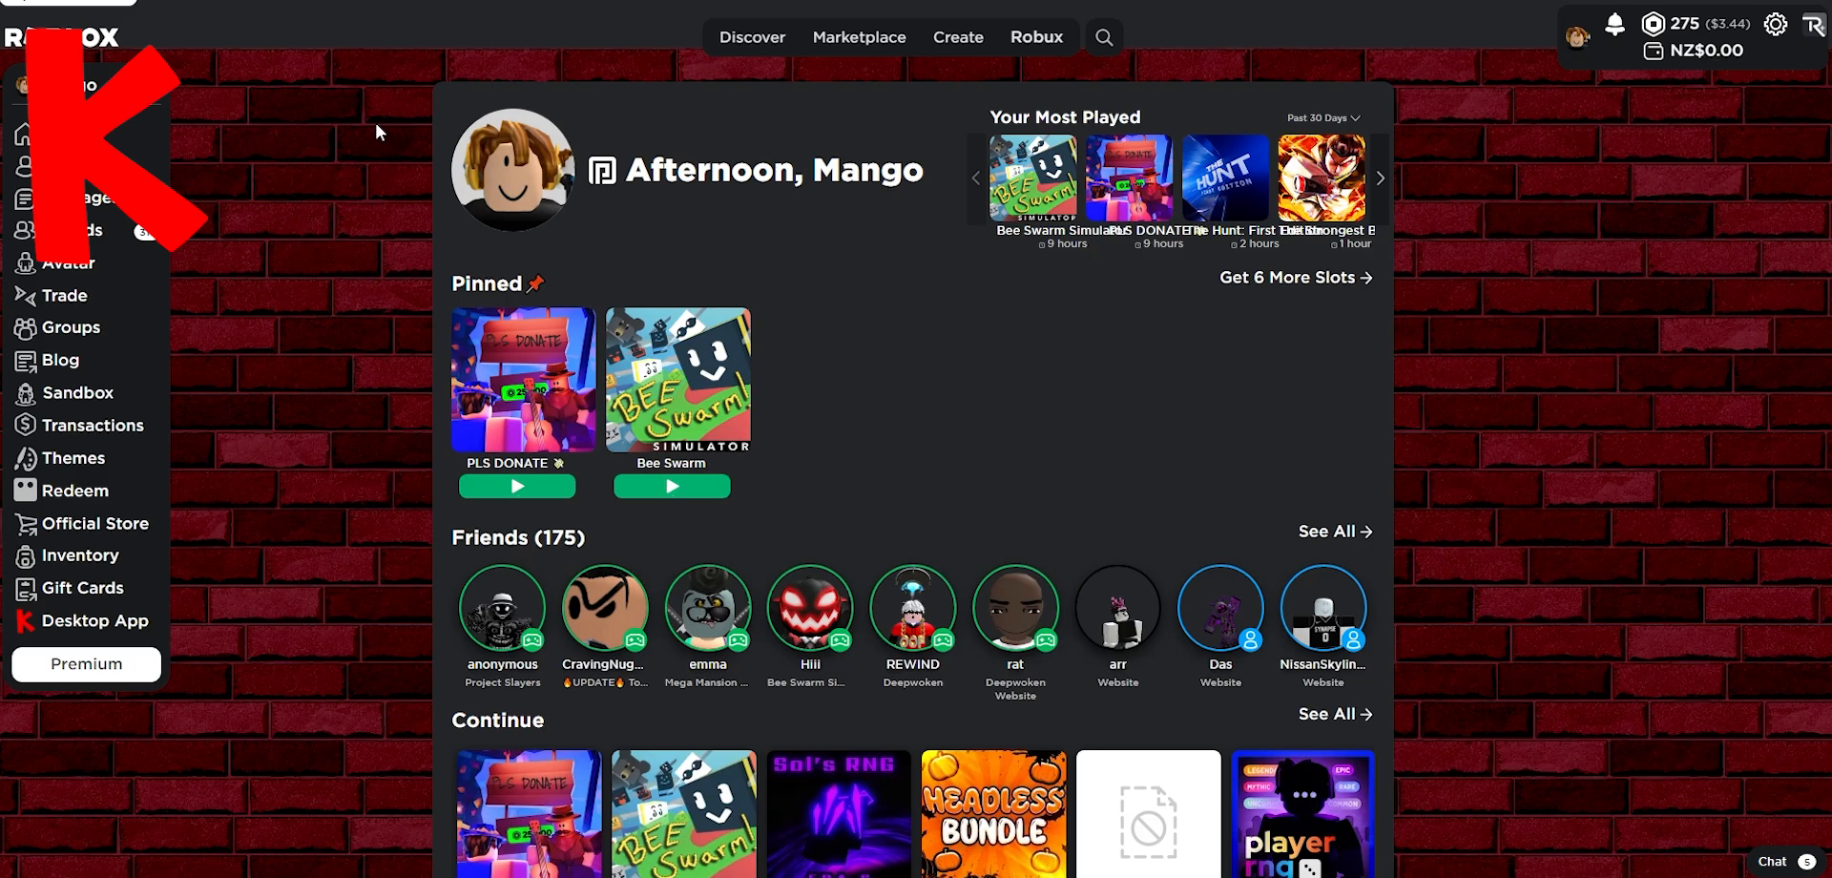
mouse_move(317, 441)
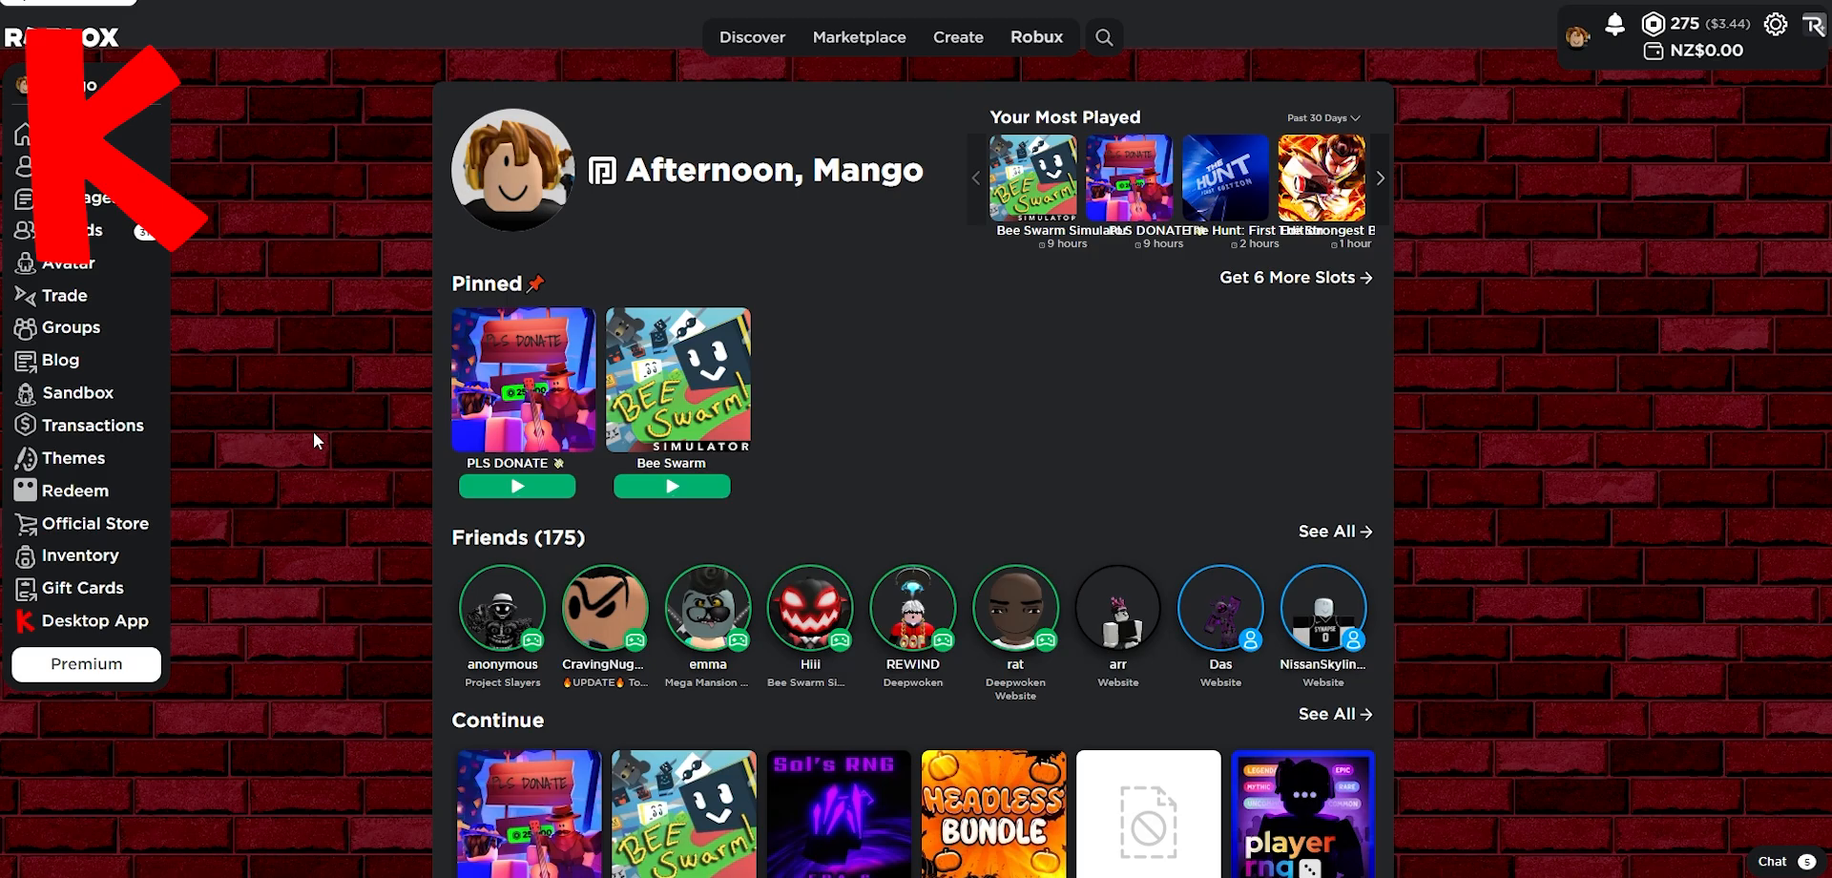
mouse_move(316, 373)
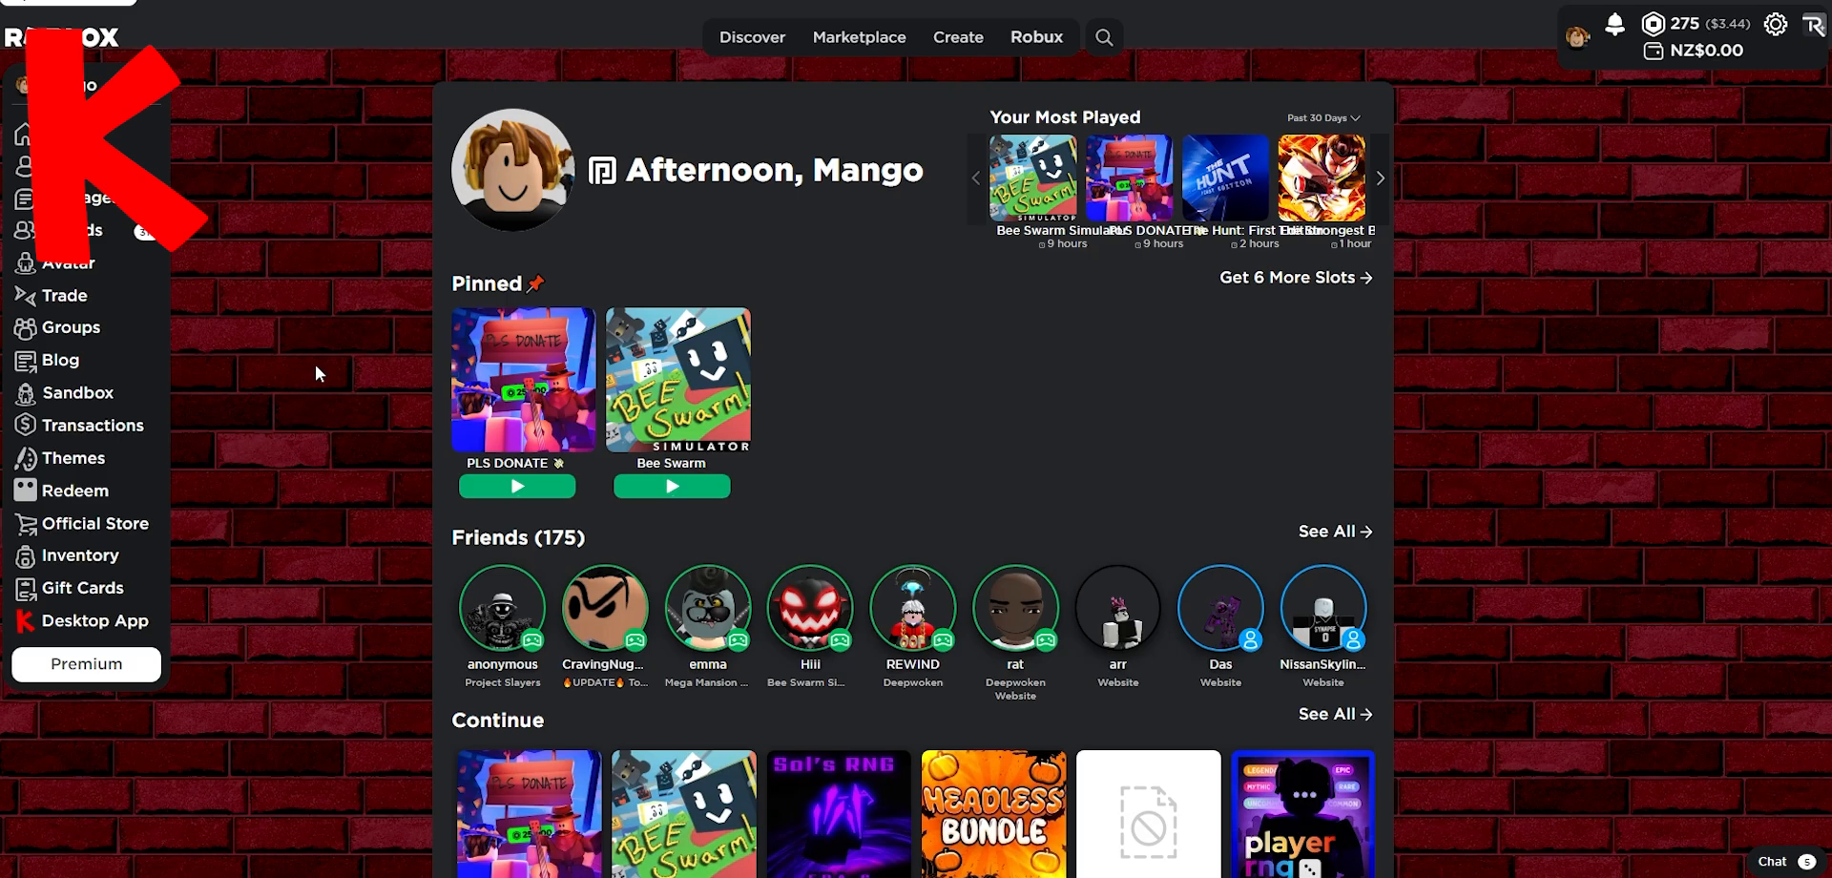
mouse_move(311, 391)
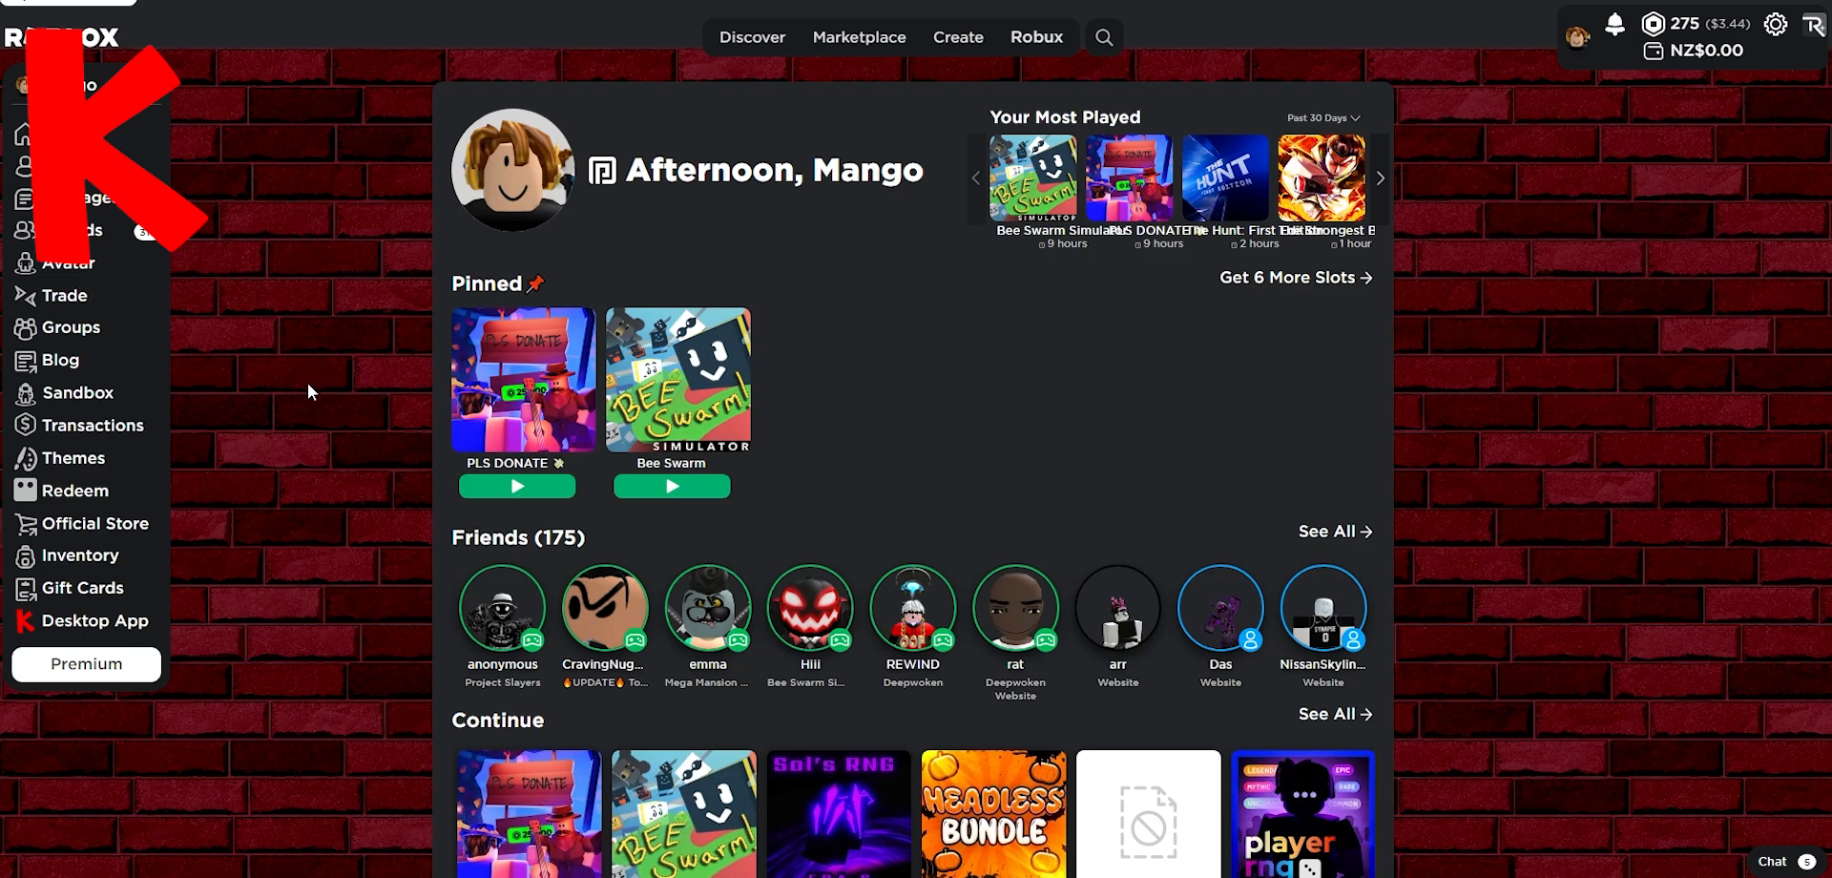
mouse_move(334, 401)
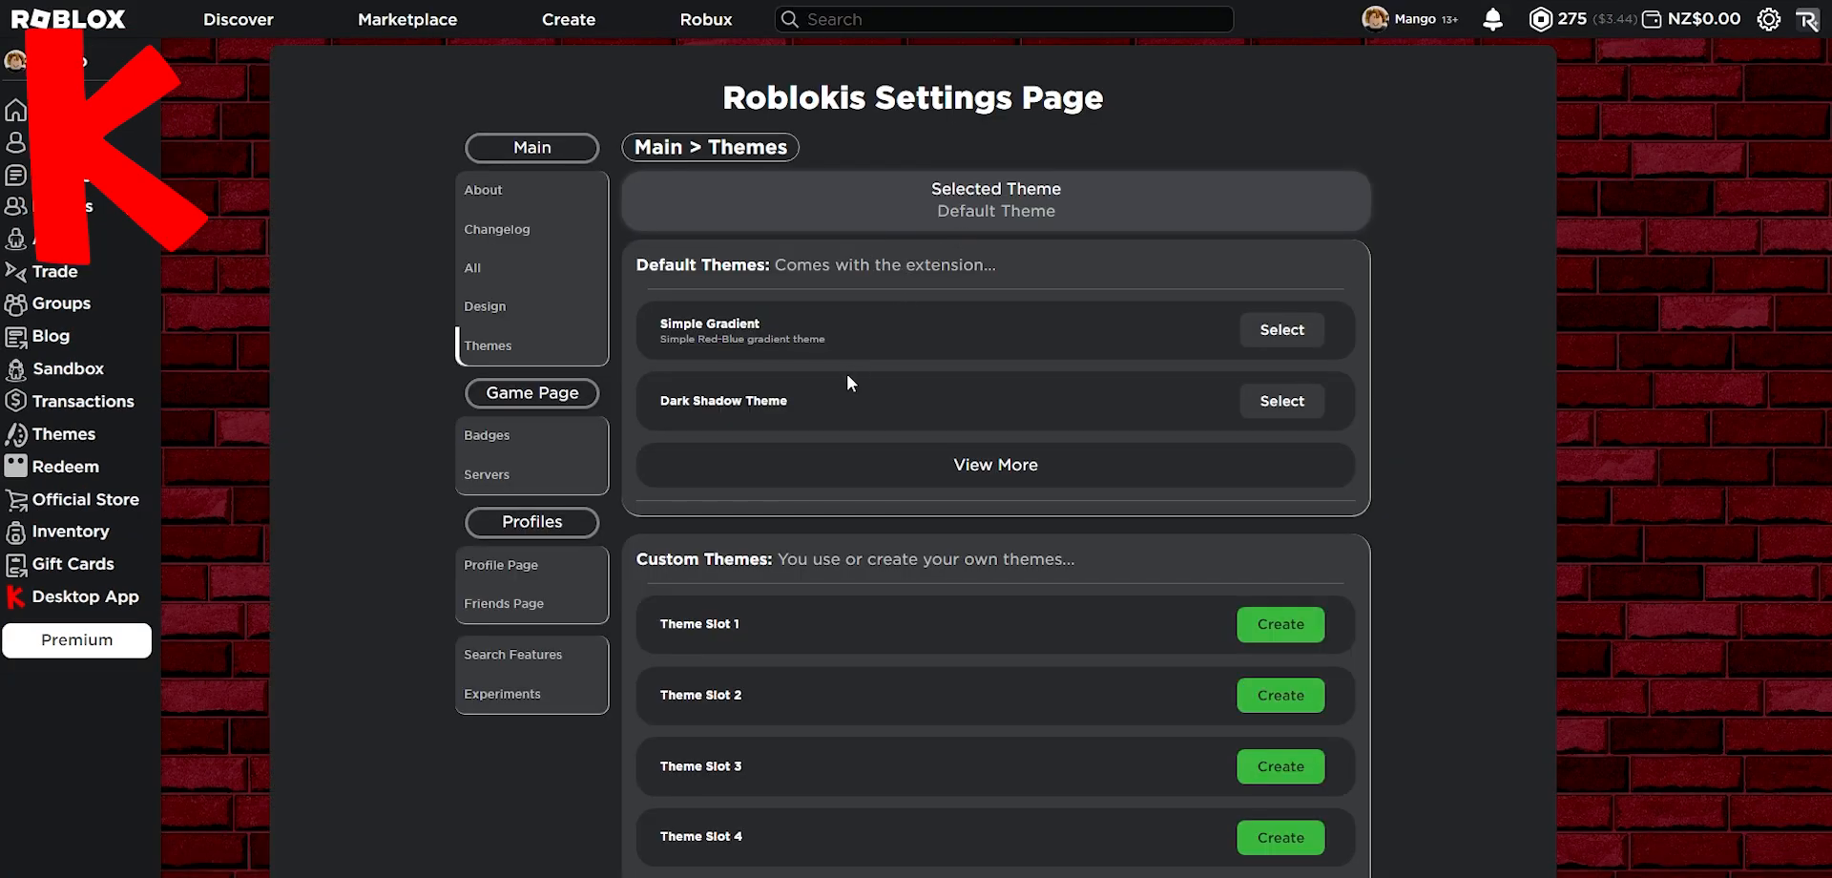
mouse_move(1001, 253)
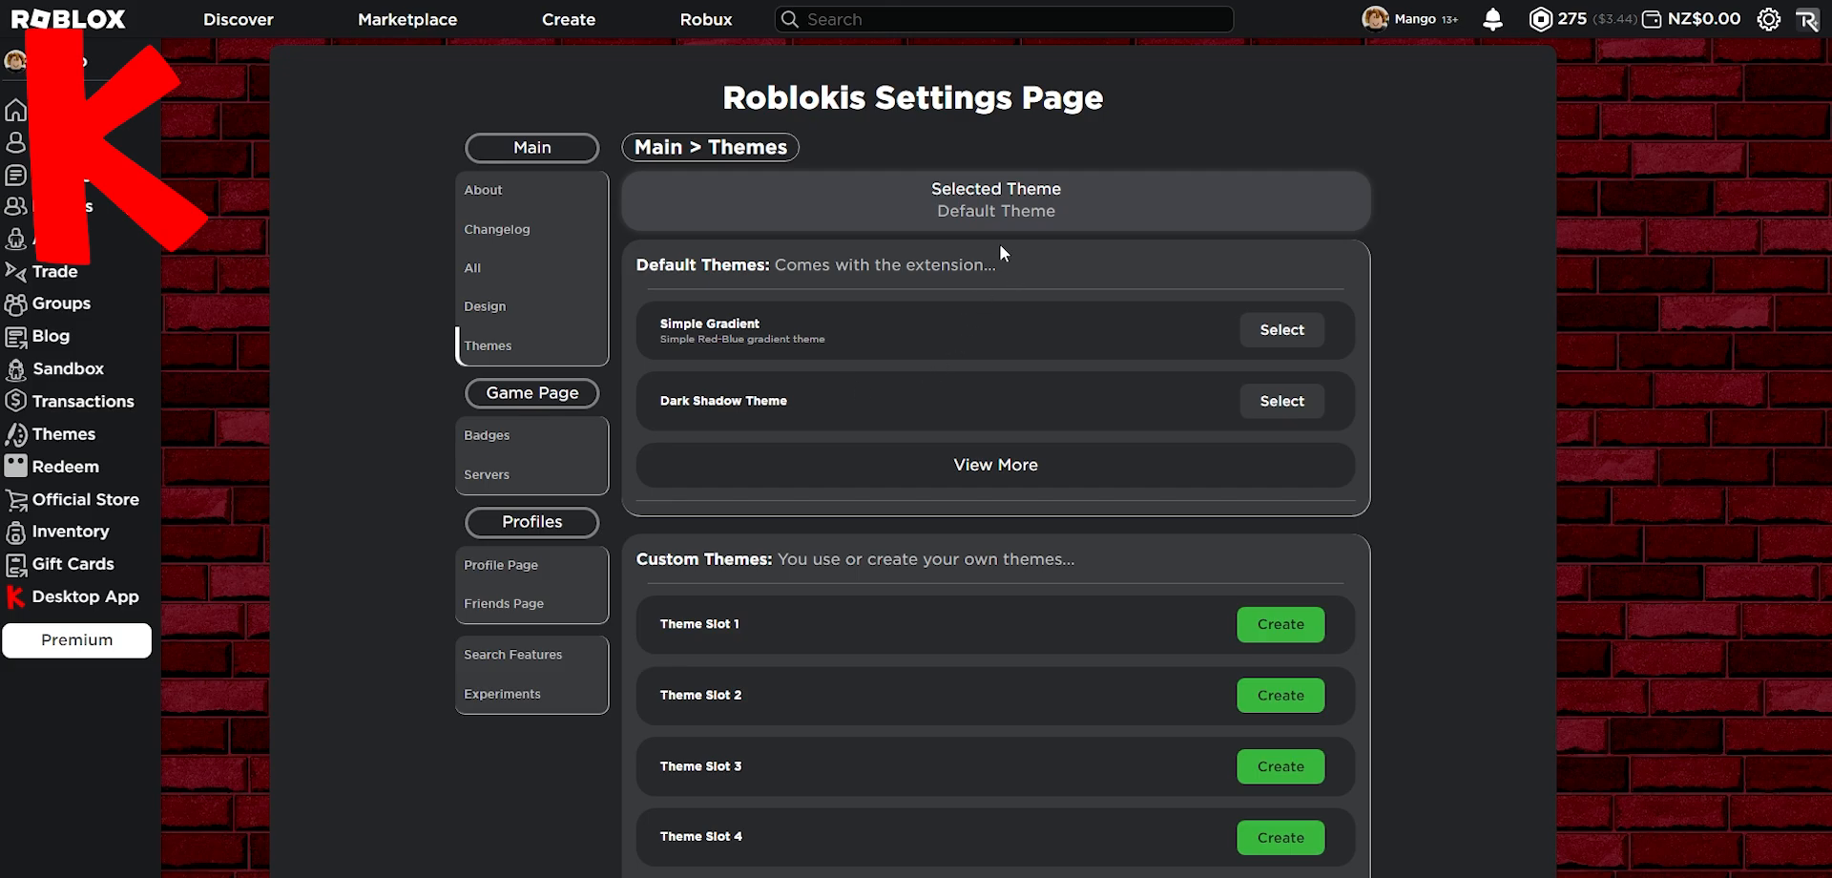
mouse_move(158, 140)
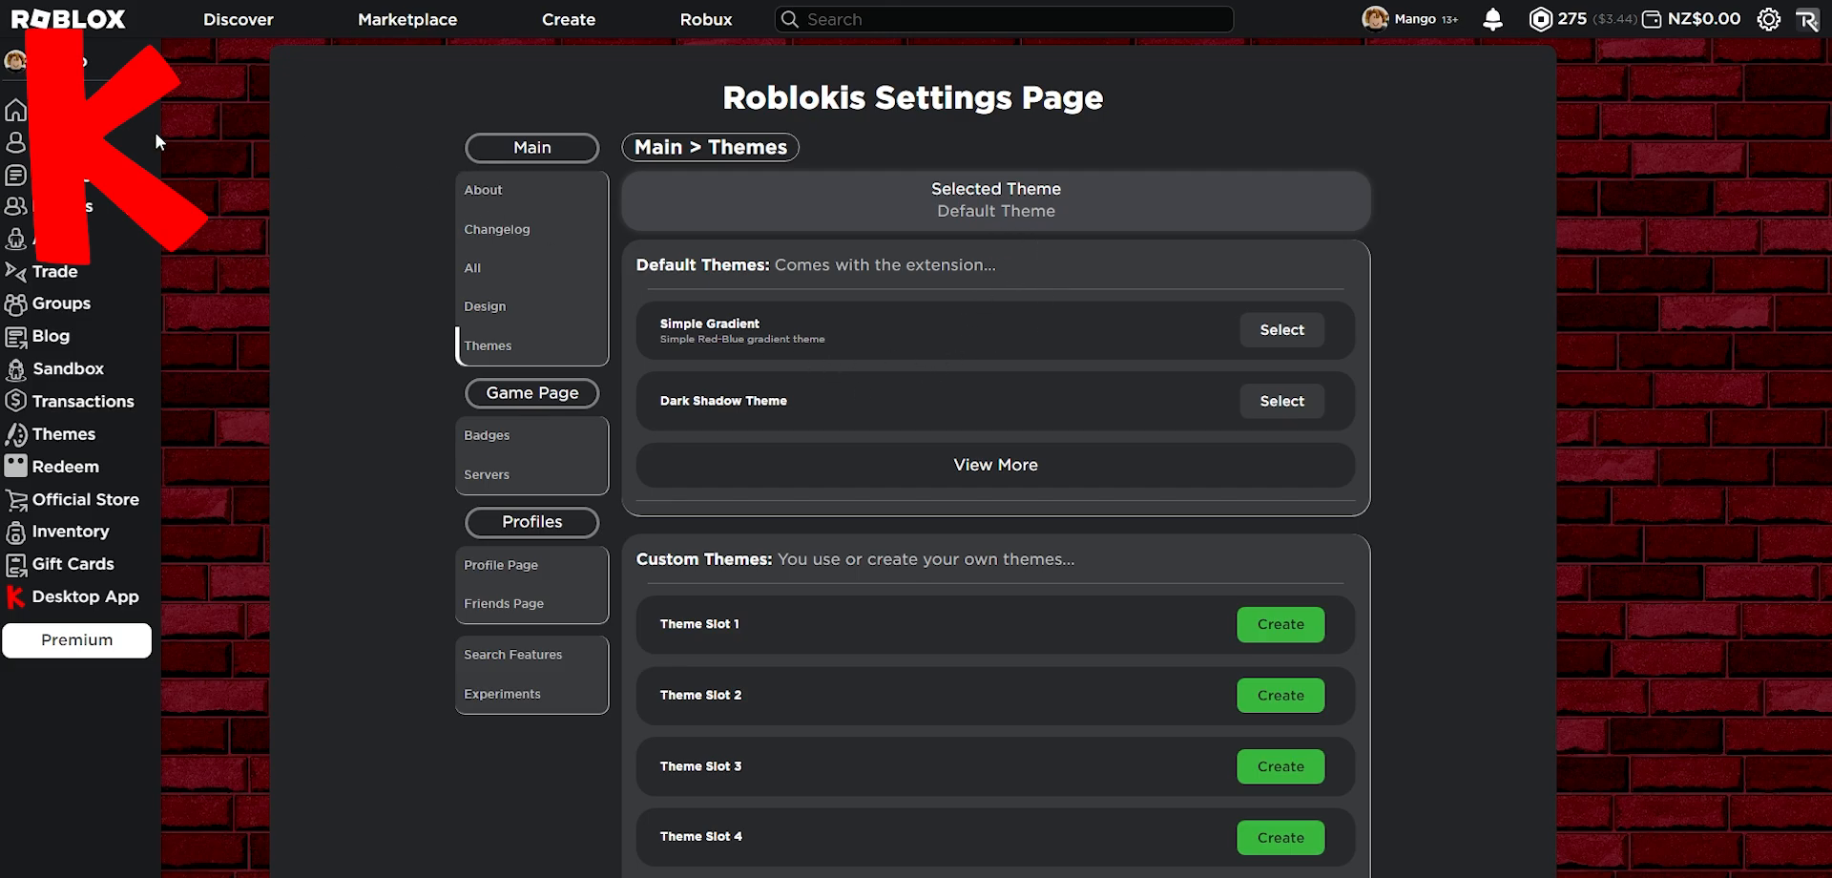
mouse_move(1784, 239)
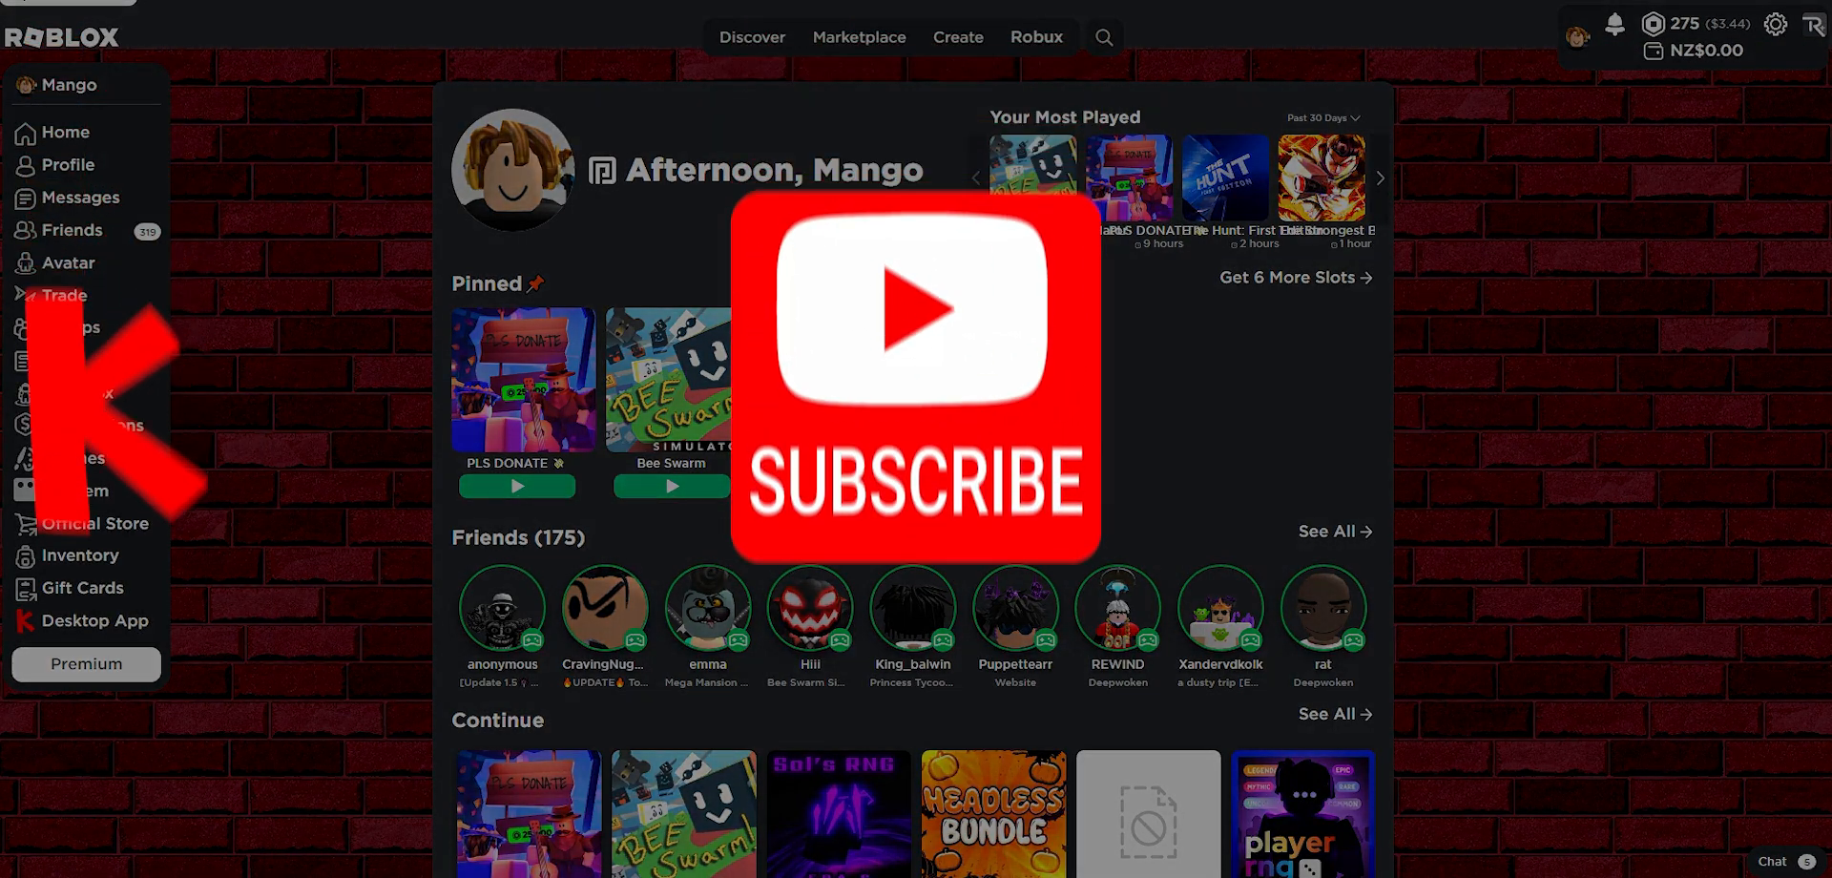
Step: Return to the Home page from the left sidebar
left_click(64, 295)
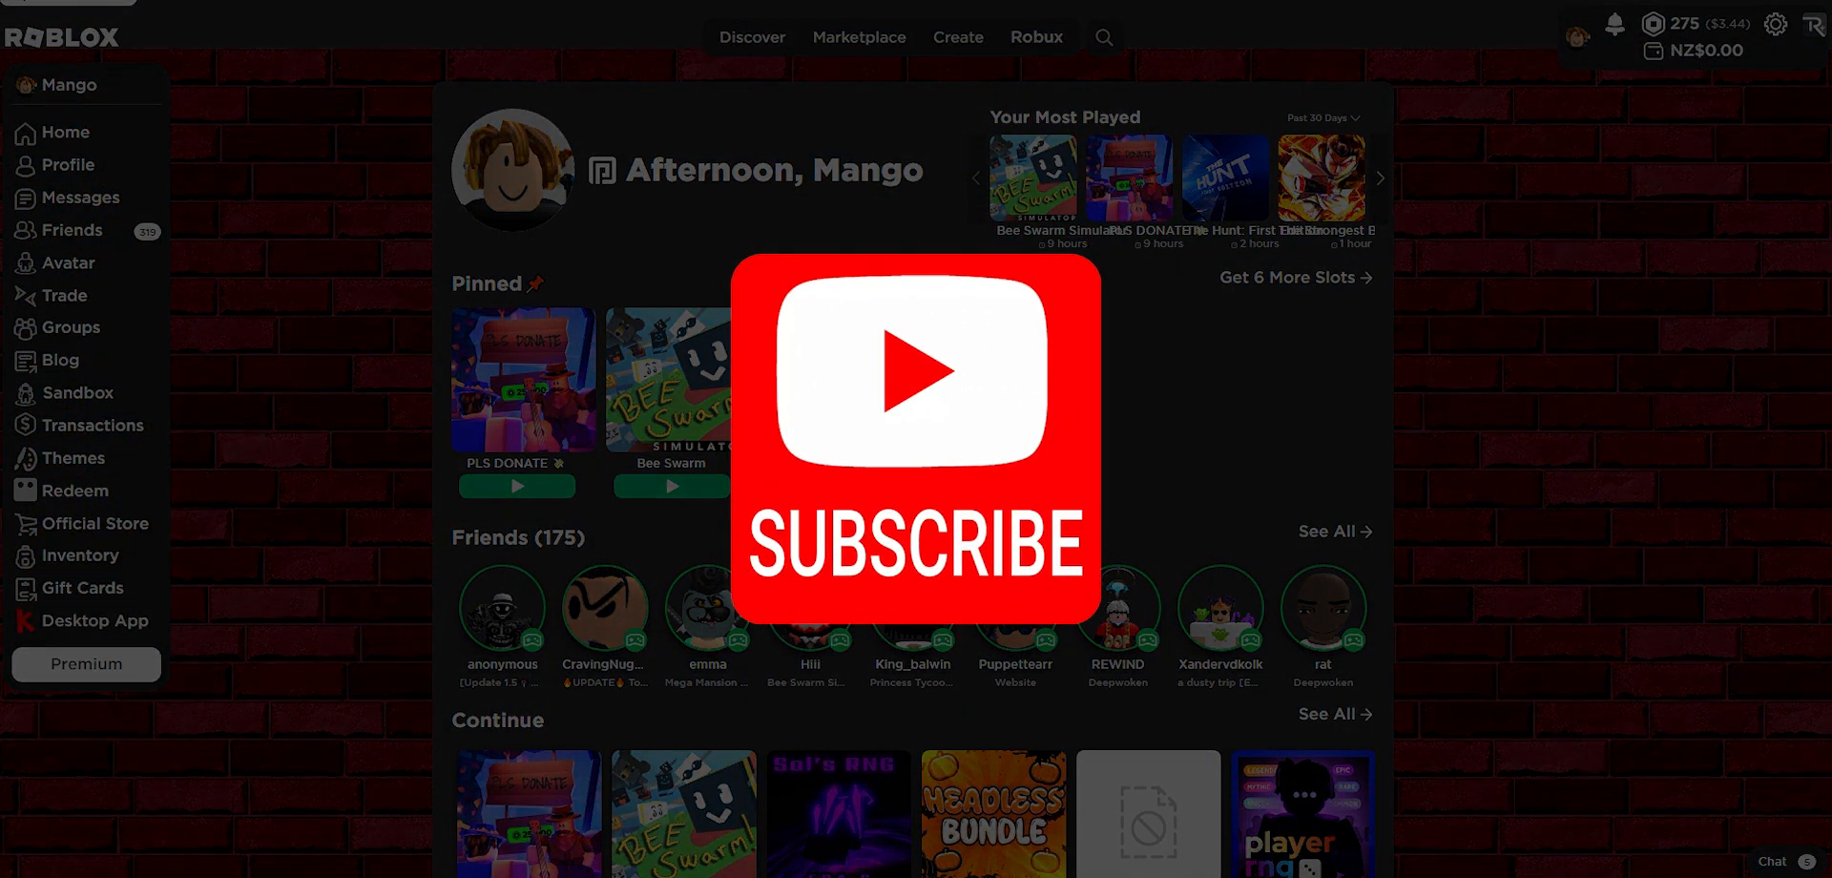